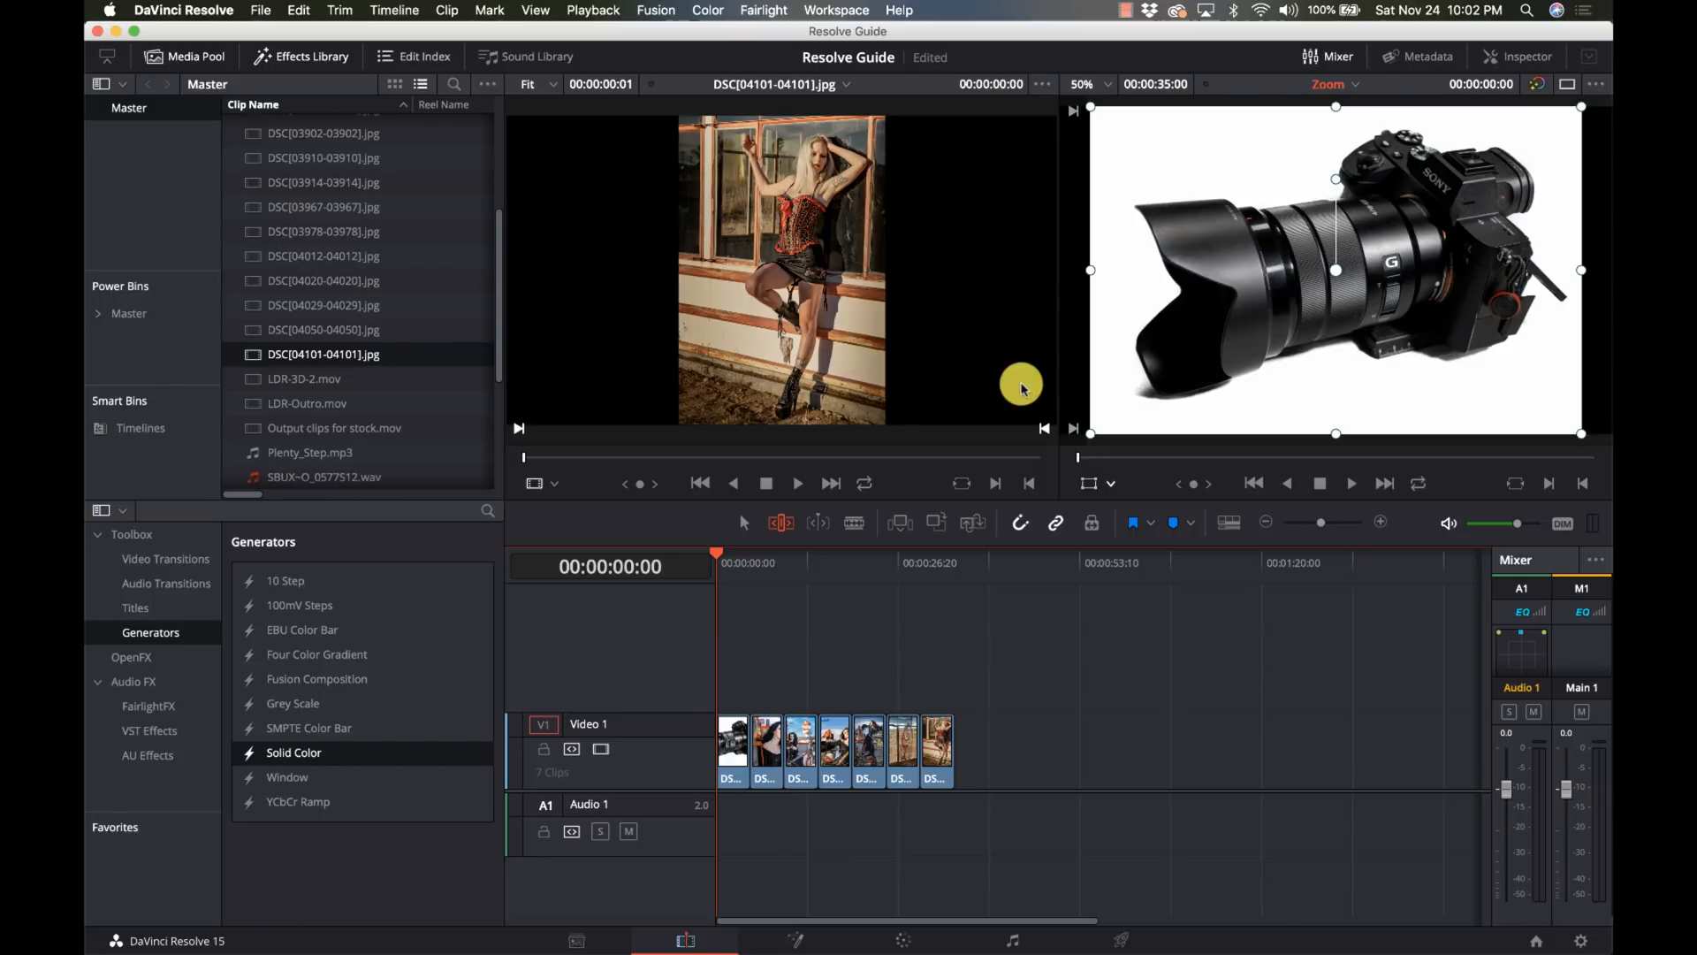
{"action": "mouse_move", "coordinate": [1515, 16]}
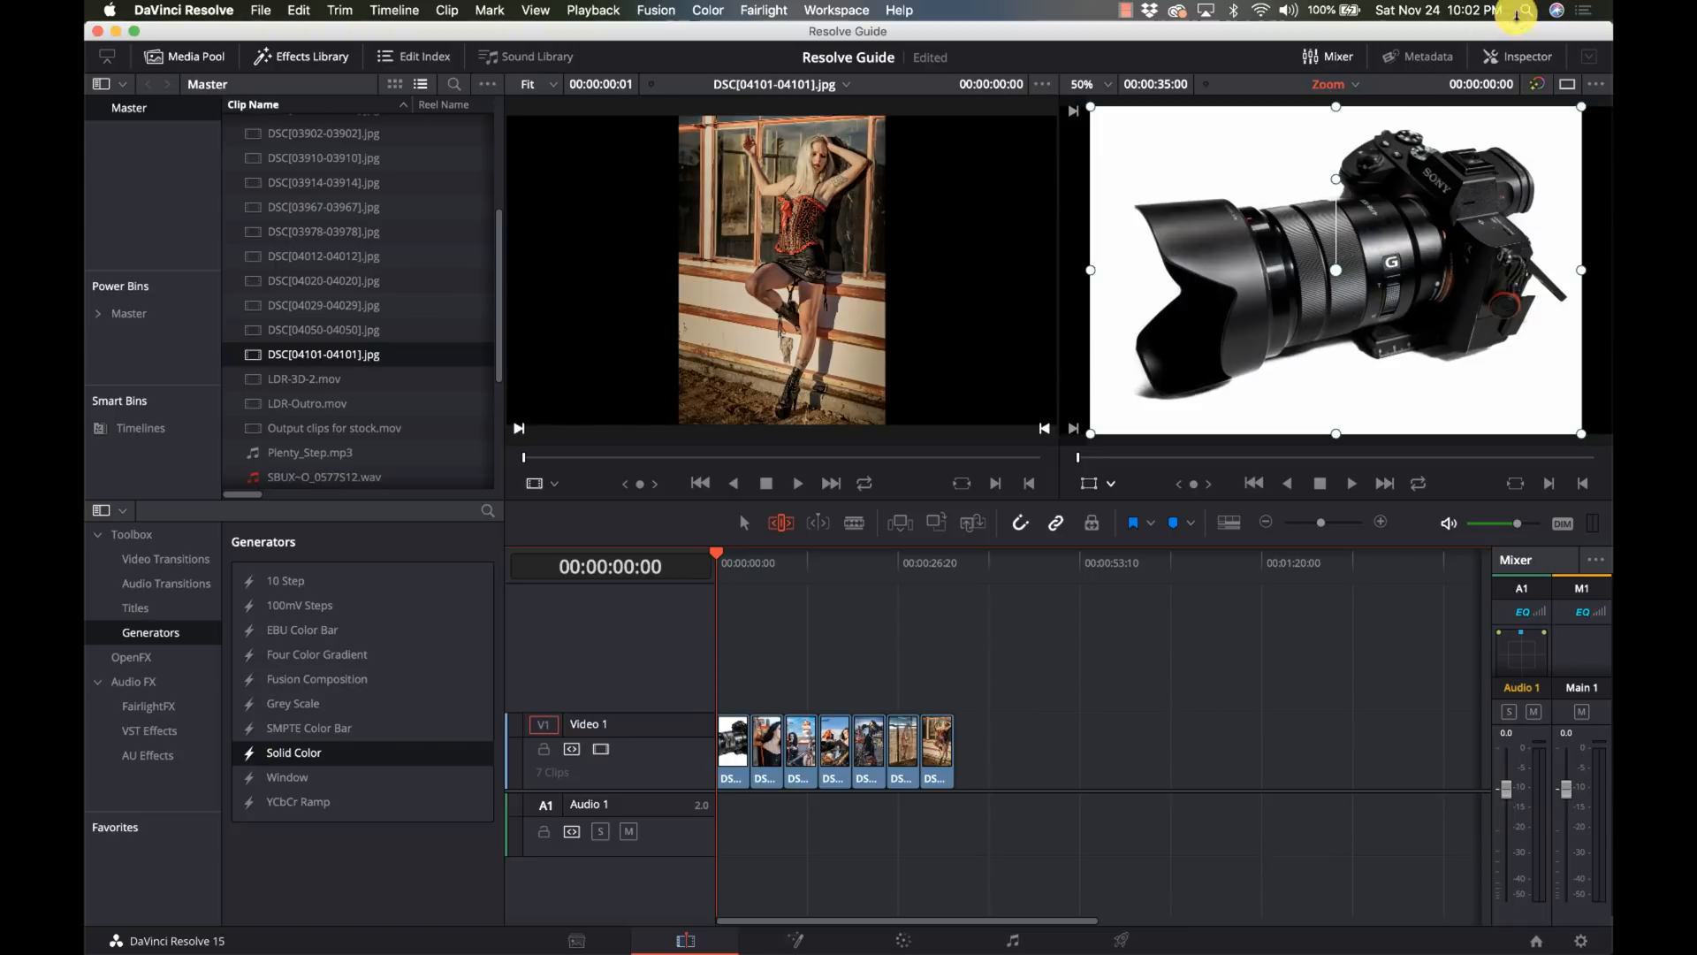
Step: Select the camera photo, the first clip on Video 1, and bring the Media Pool list to the top
{"action": "left_click", "coordinate": [732, 740]}
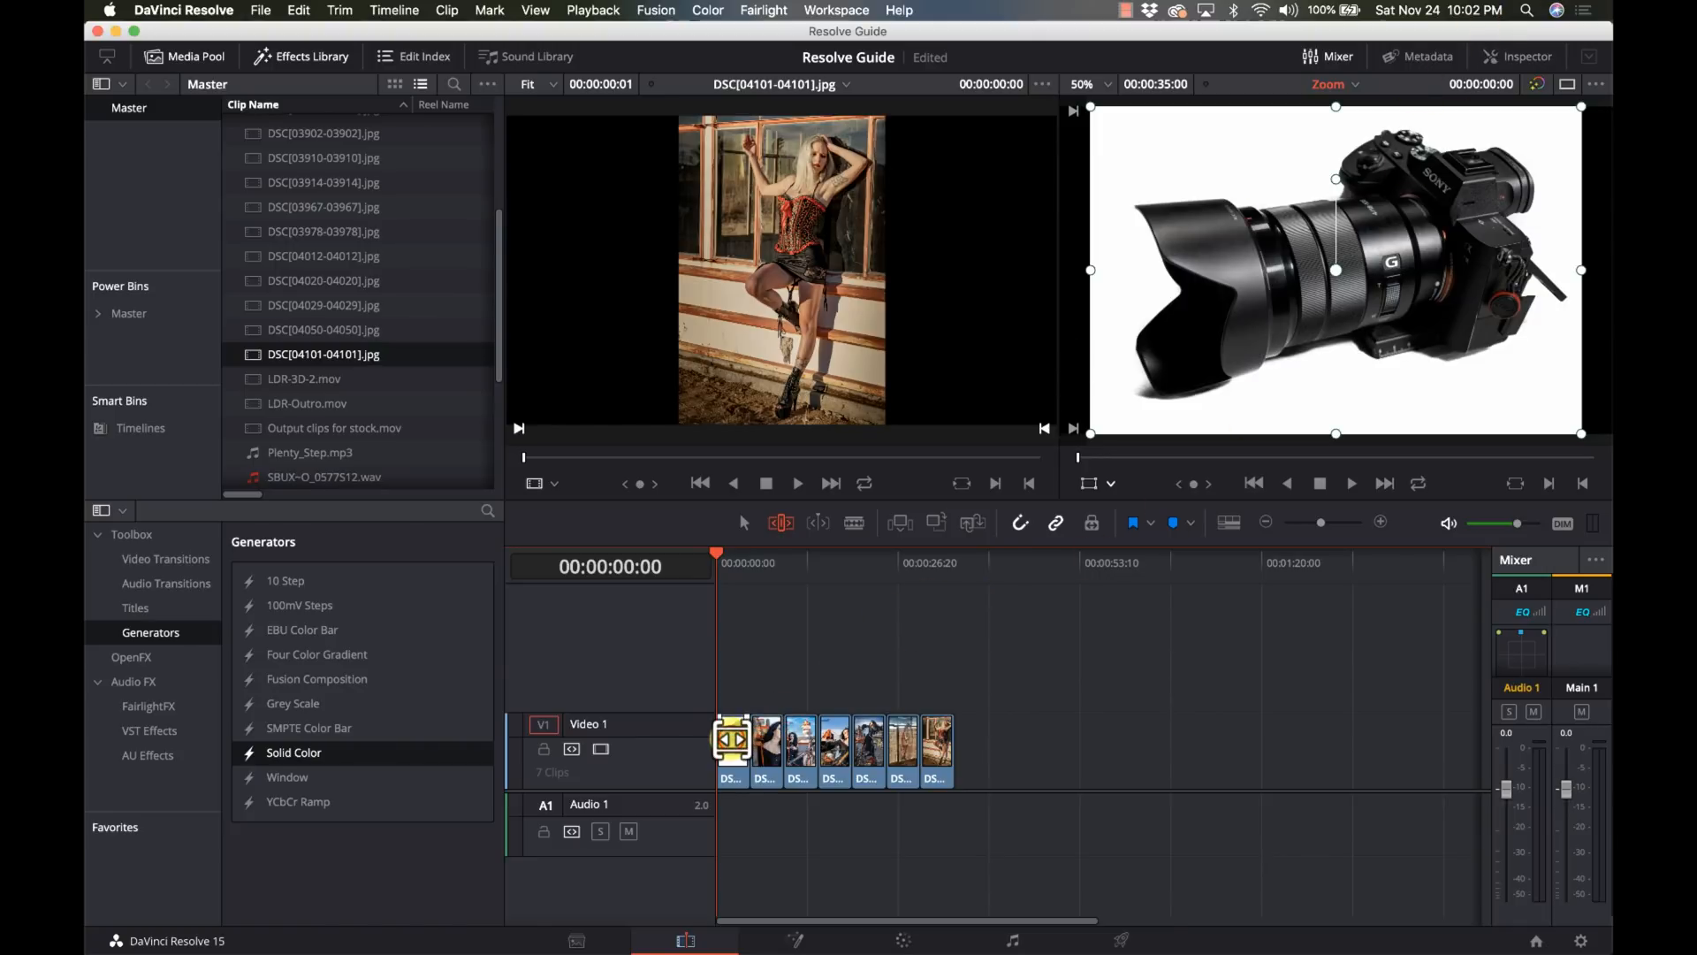
{"action": "scroll", "scroll_direction": "up", "scroll_amount": 3}
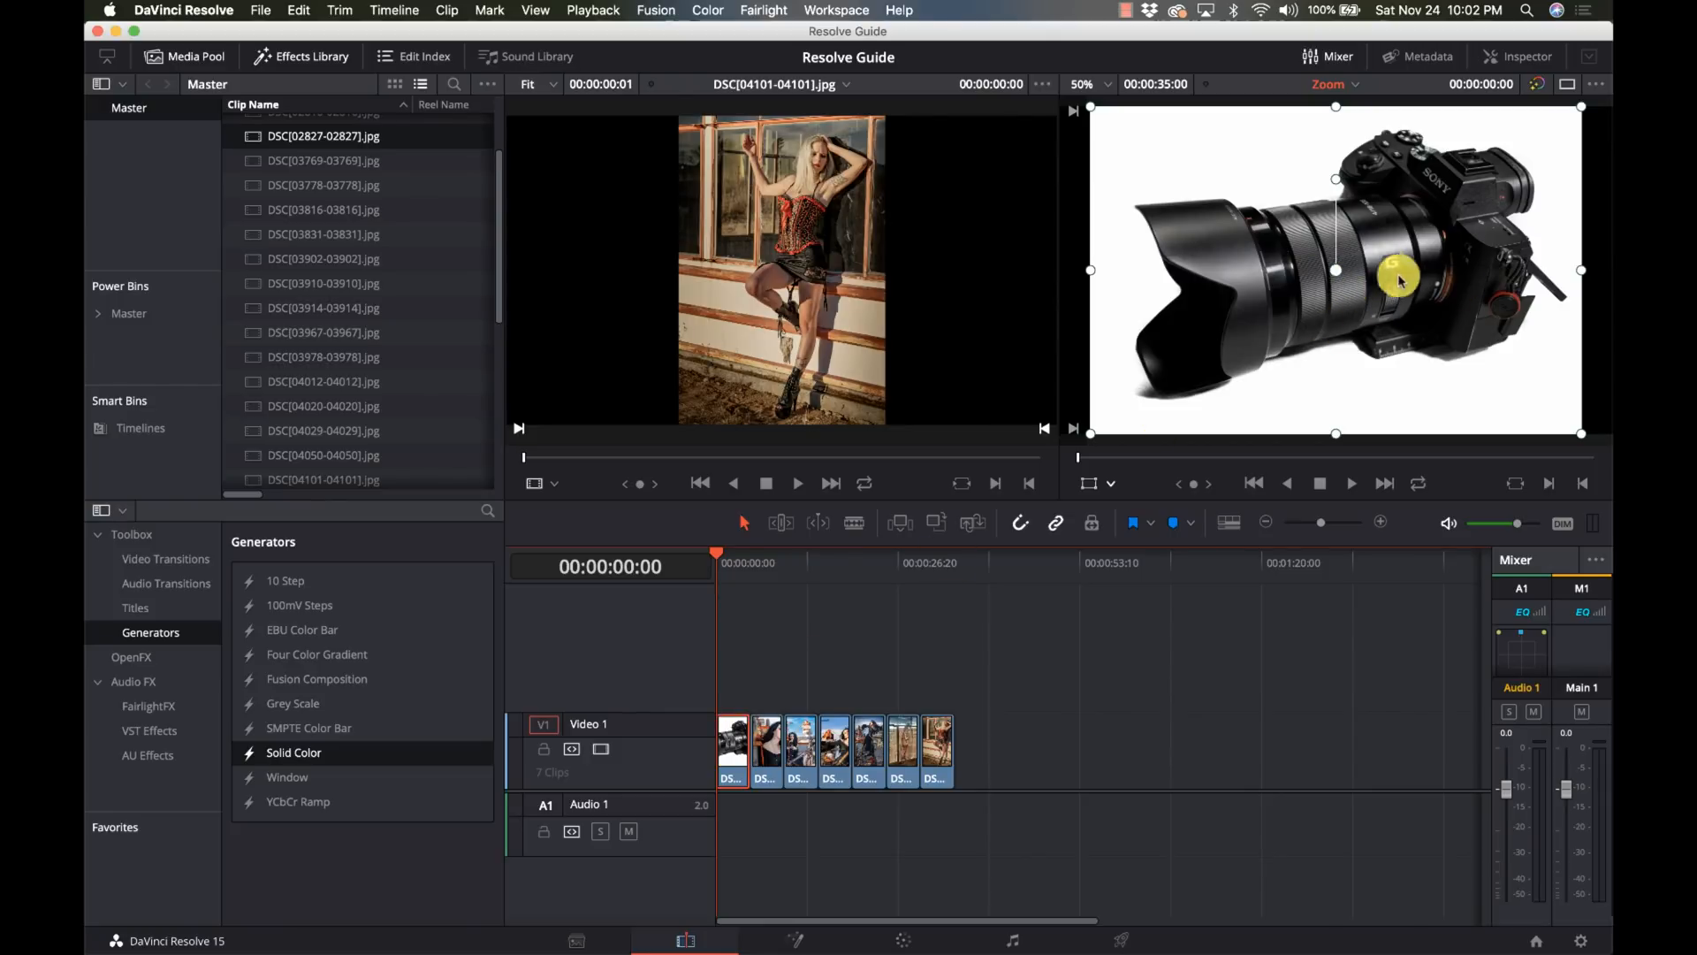
{"action": "mouse_move", "coordinate": [1520, 65]}
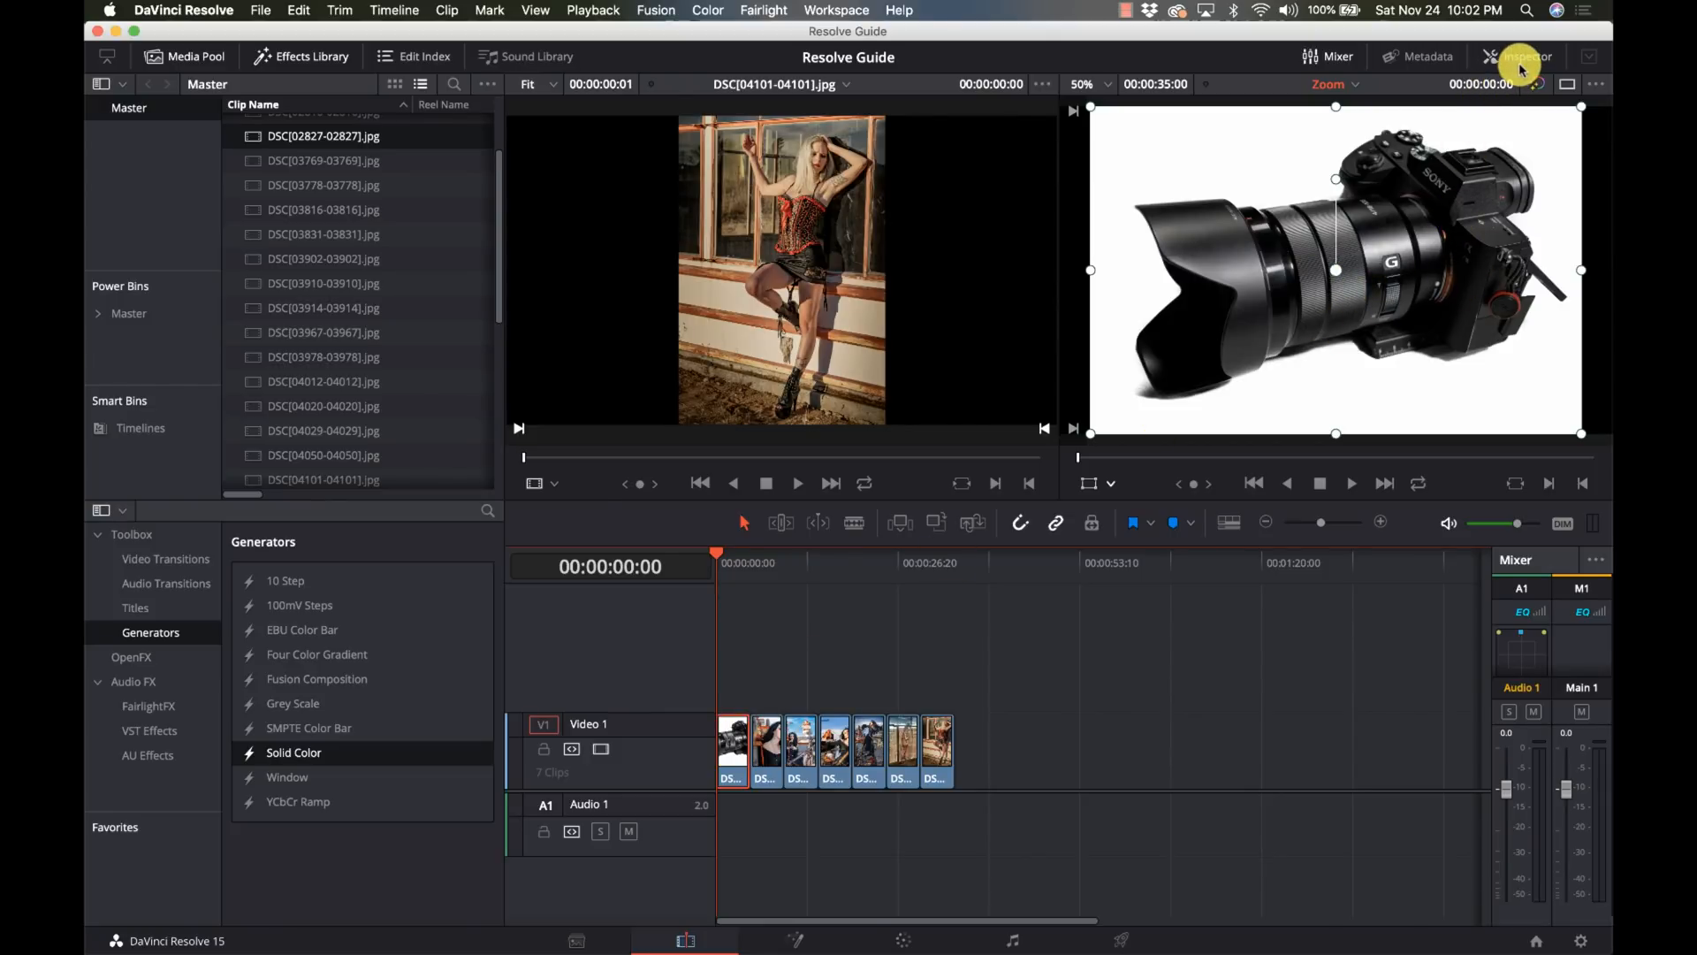
Step: Turn on Dynamic Zoom for the camera clip in the Inspector and adjust the viewer zoom
{"action": "left_click", "coordinate": [1520, 57]}
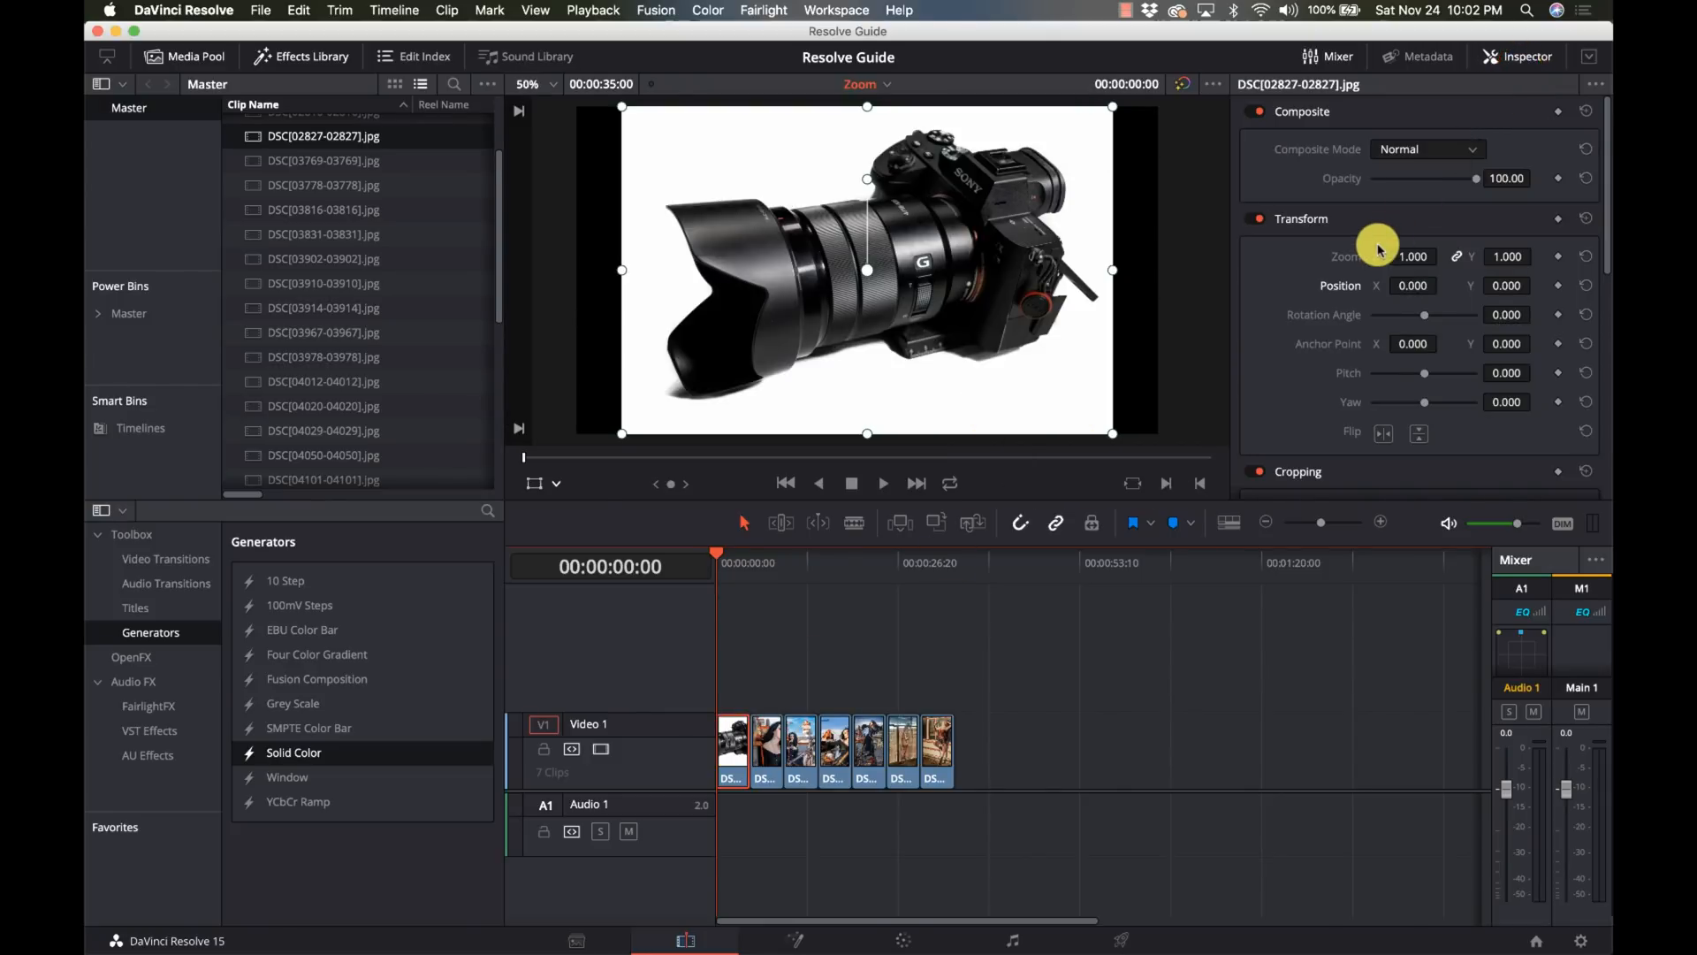
{"action": "scroll", "scroll_direction": "down", "scroll_amount": 3}
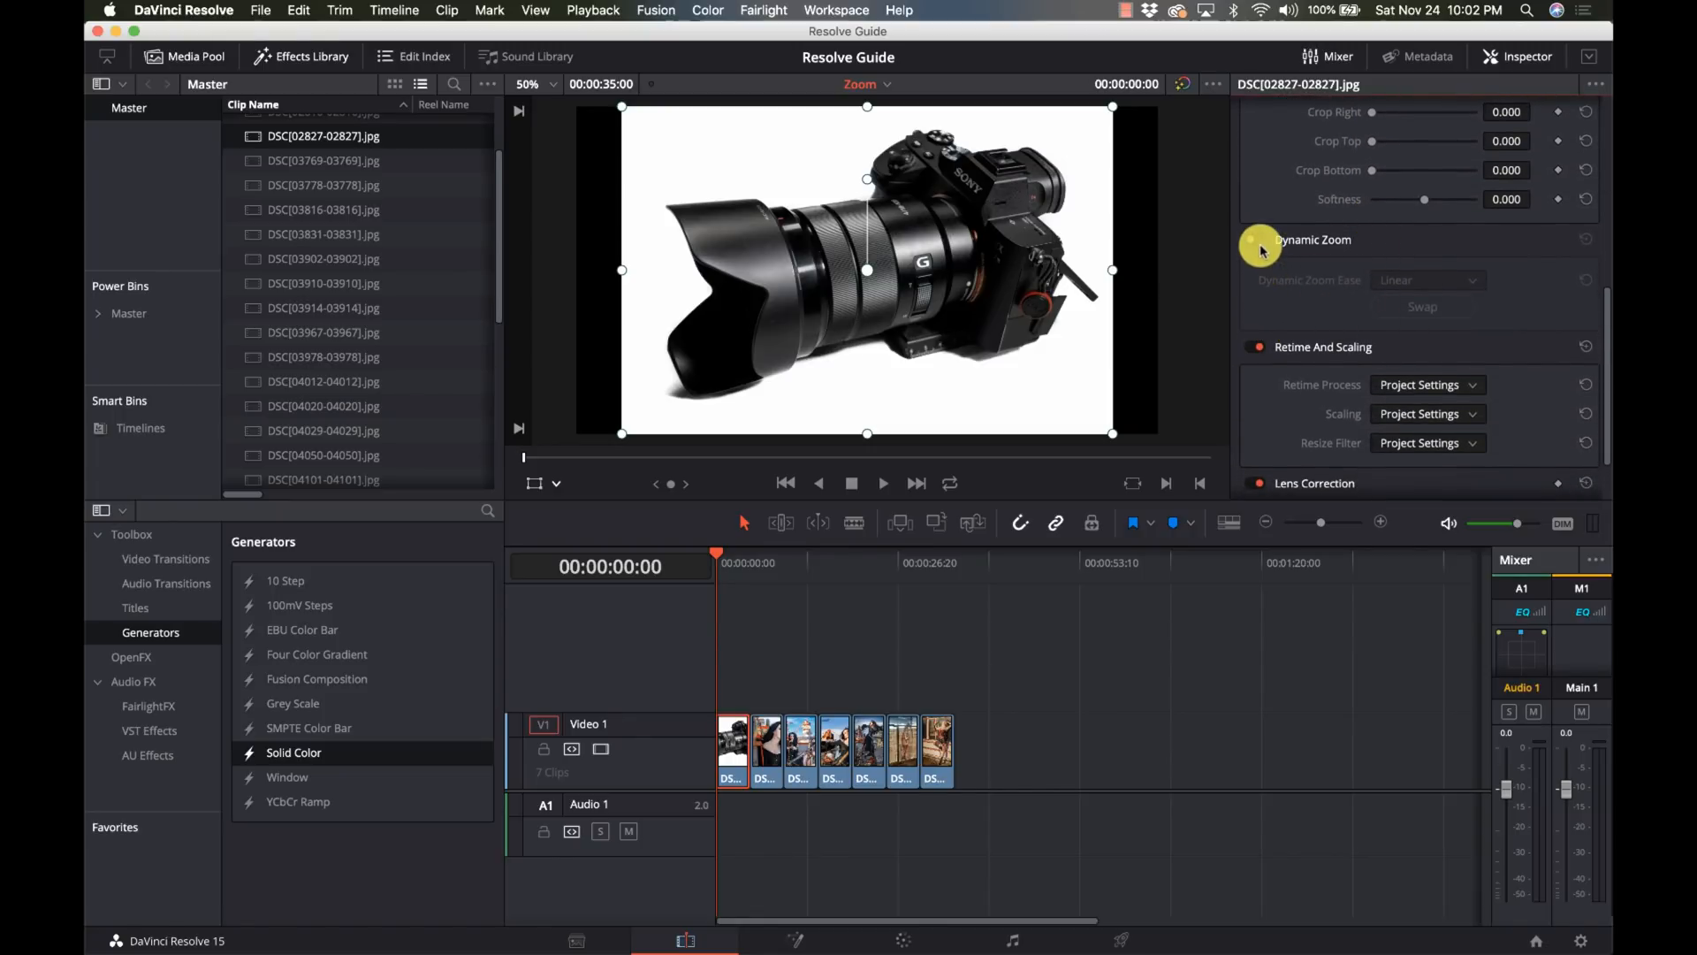
{"action": "left_click", "coordinate": [1259, 239]}
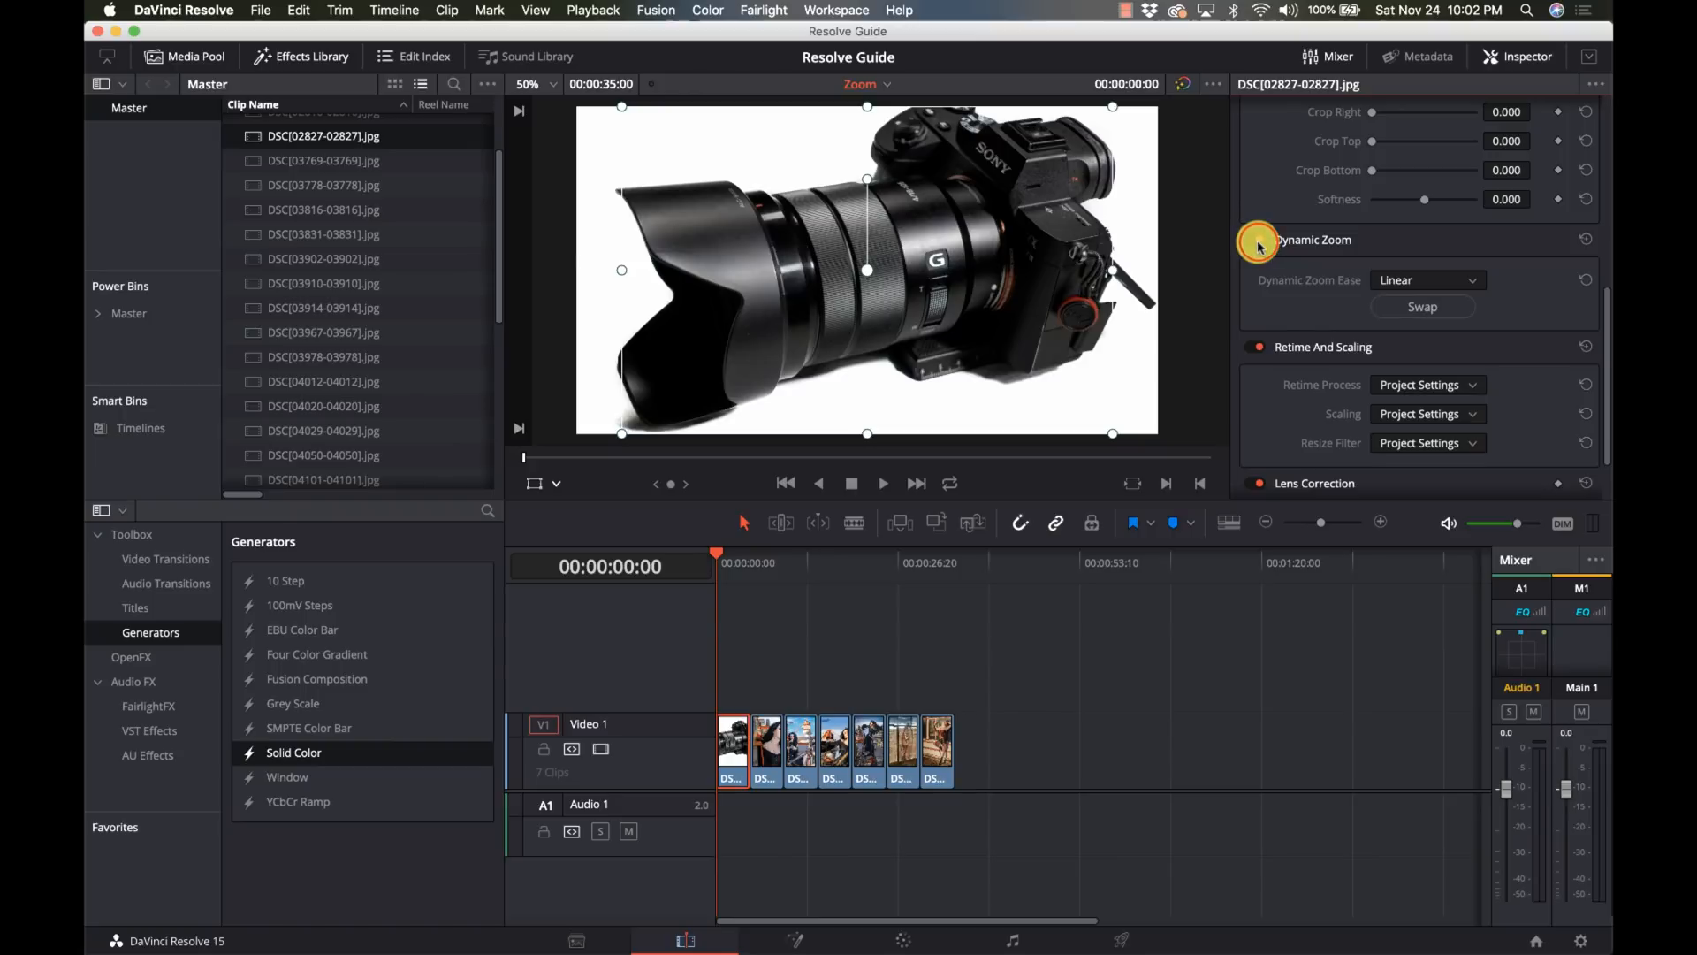
{"action": "left_click", "coordinate": [1257, 239]}
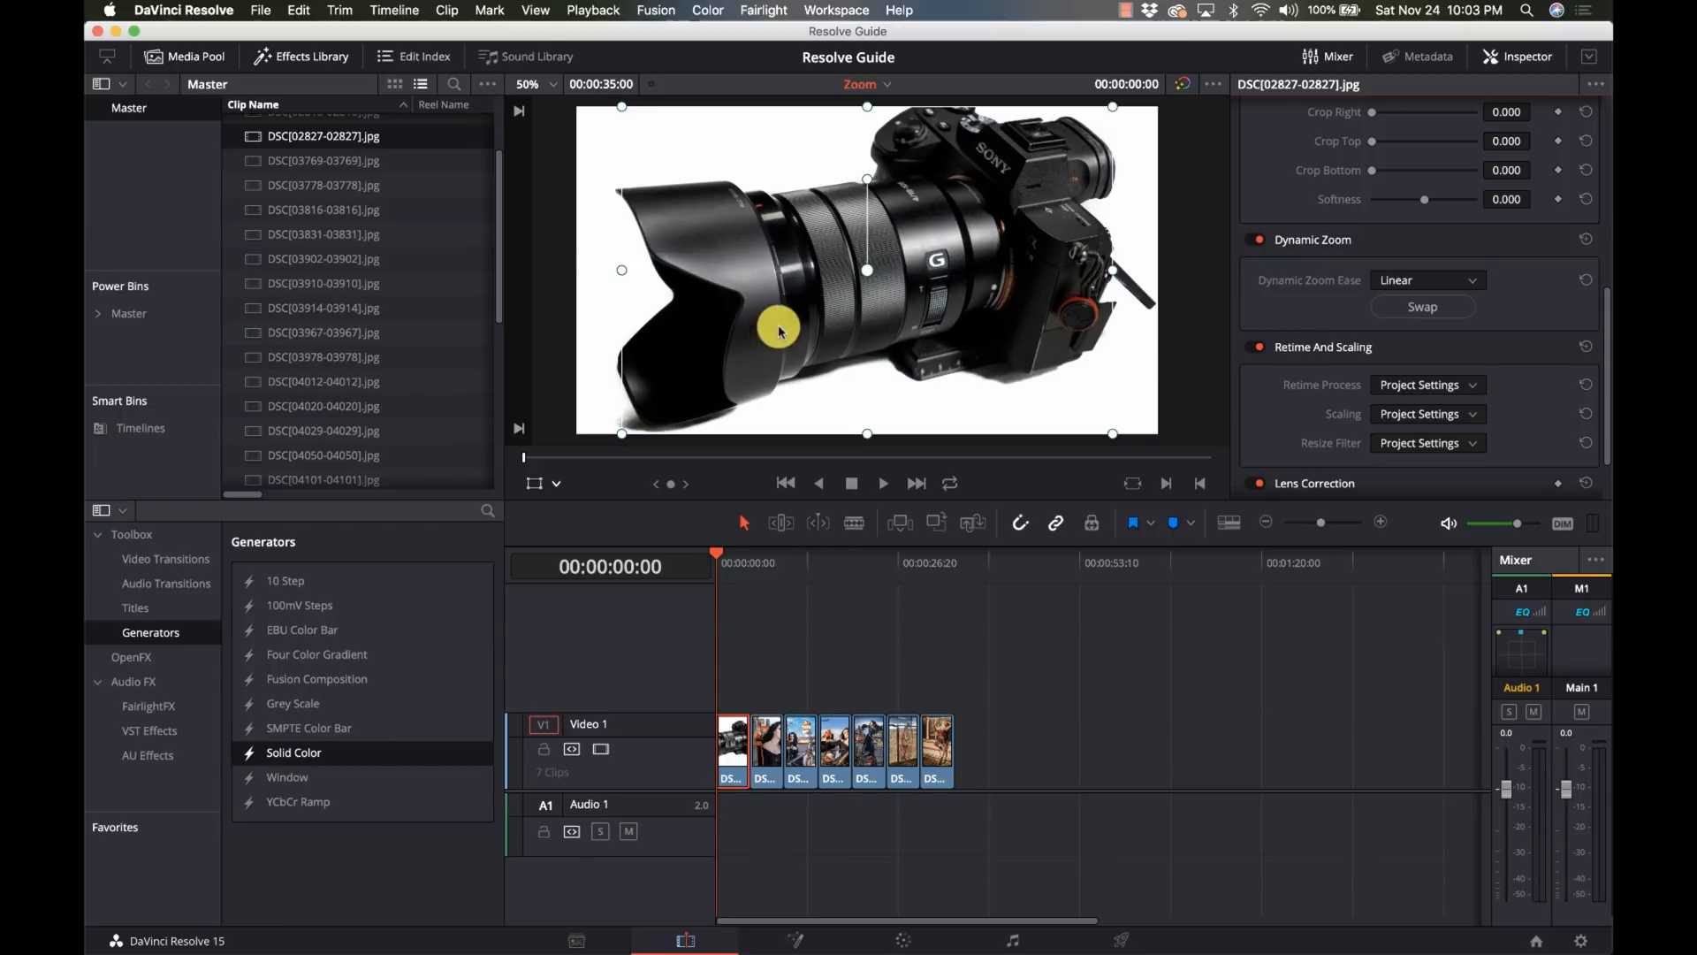
{"action": "mouse_move", "coordinate": [1345, 300]}
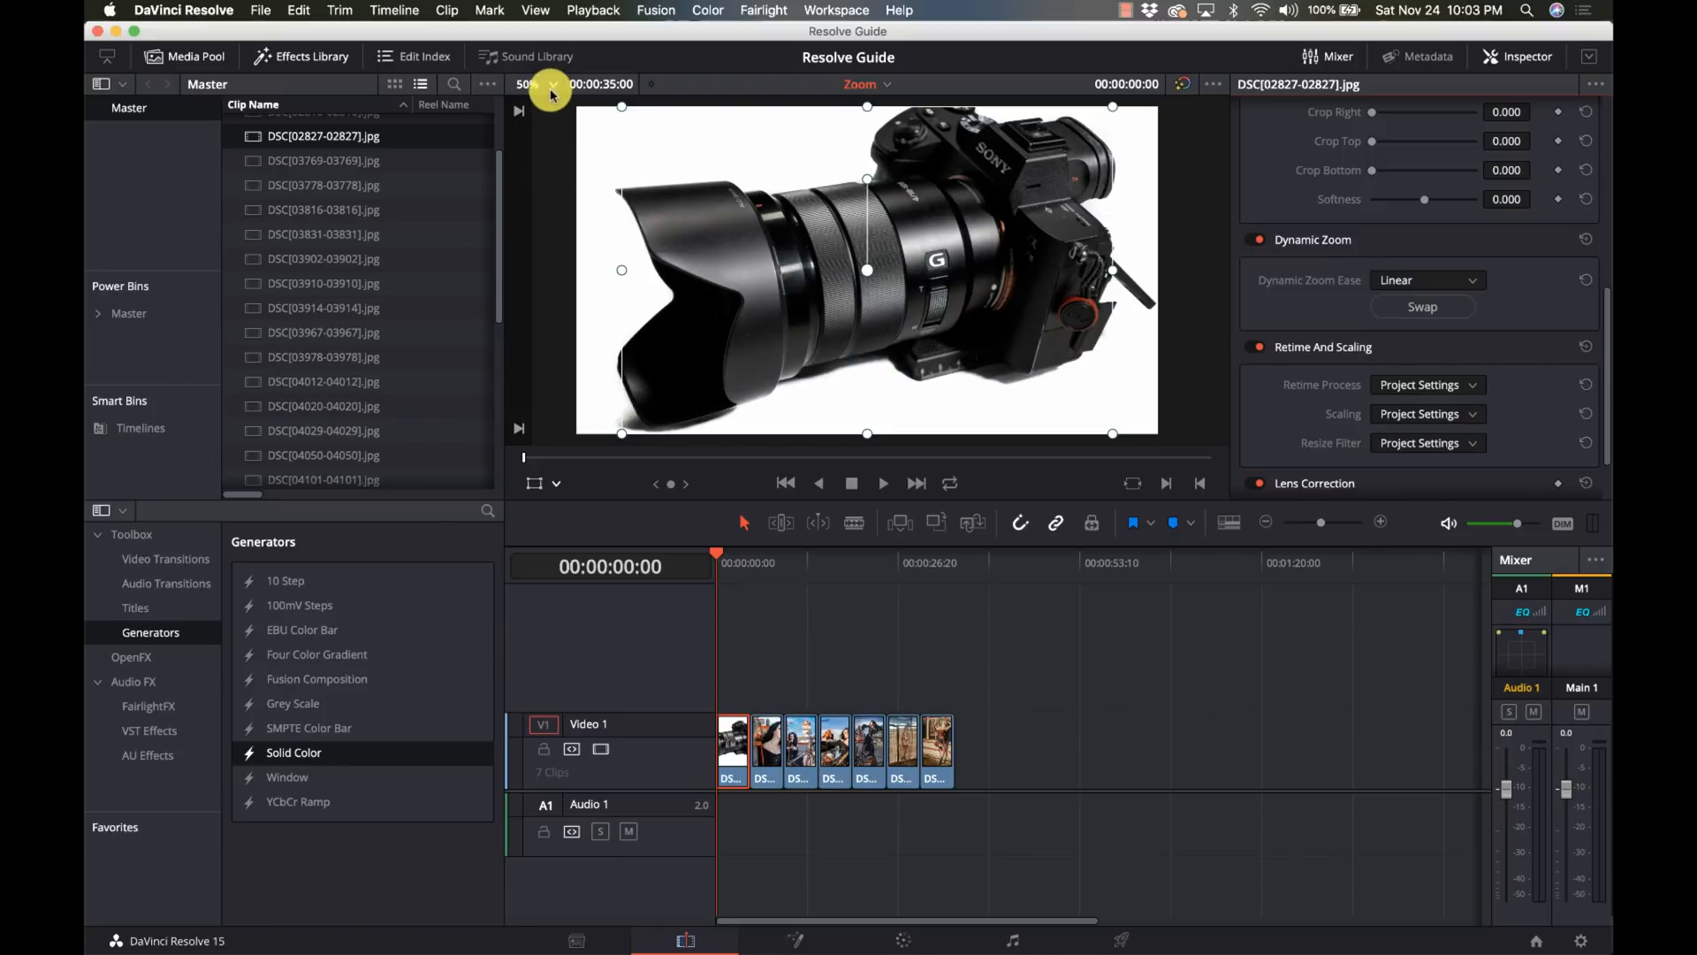
{"action": "left_click", "coordinate": [546, 107]}
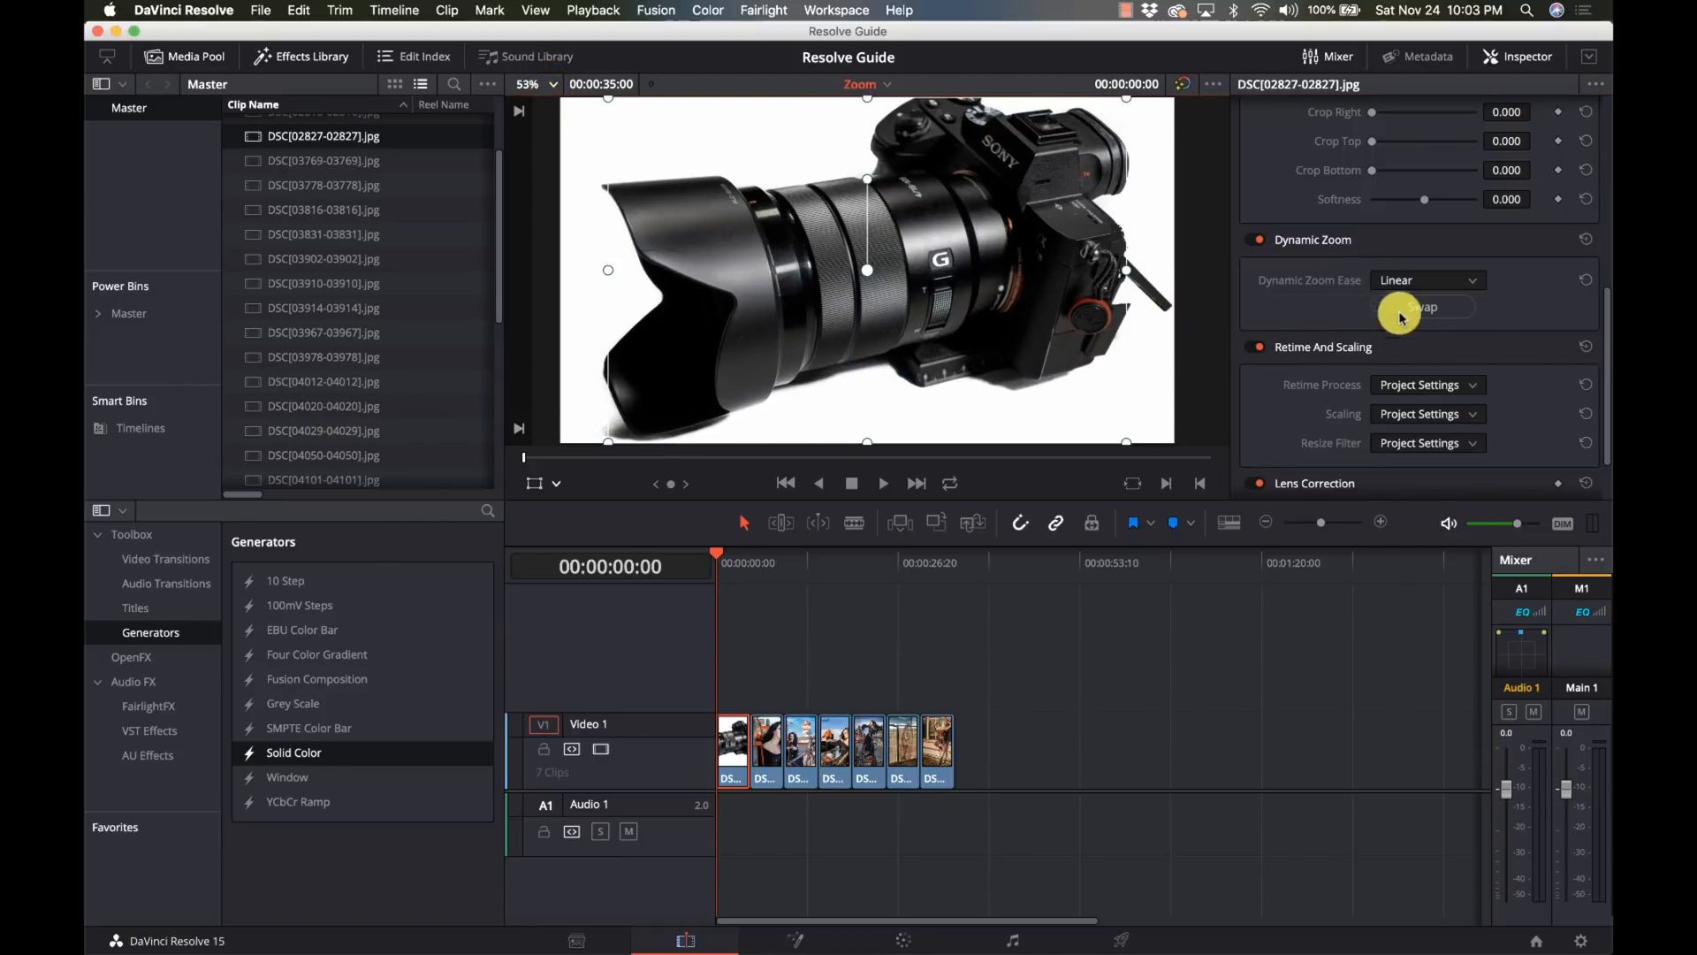
Step: Review the Dynamic Zoom Ease choices, keeping Linear
{"action": "left_click", "coordinate": [1425, 280]}
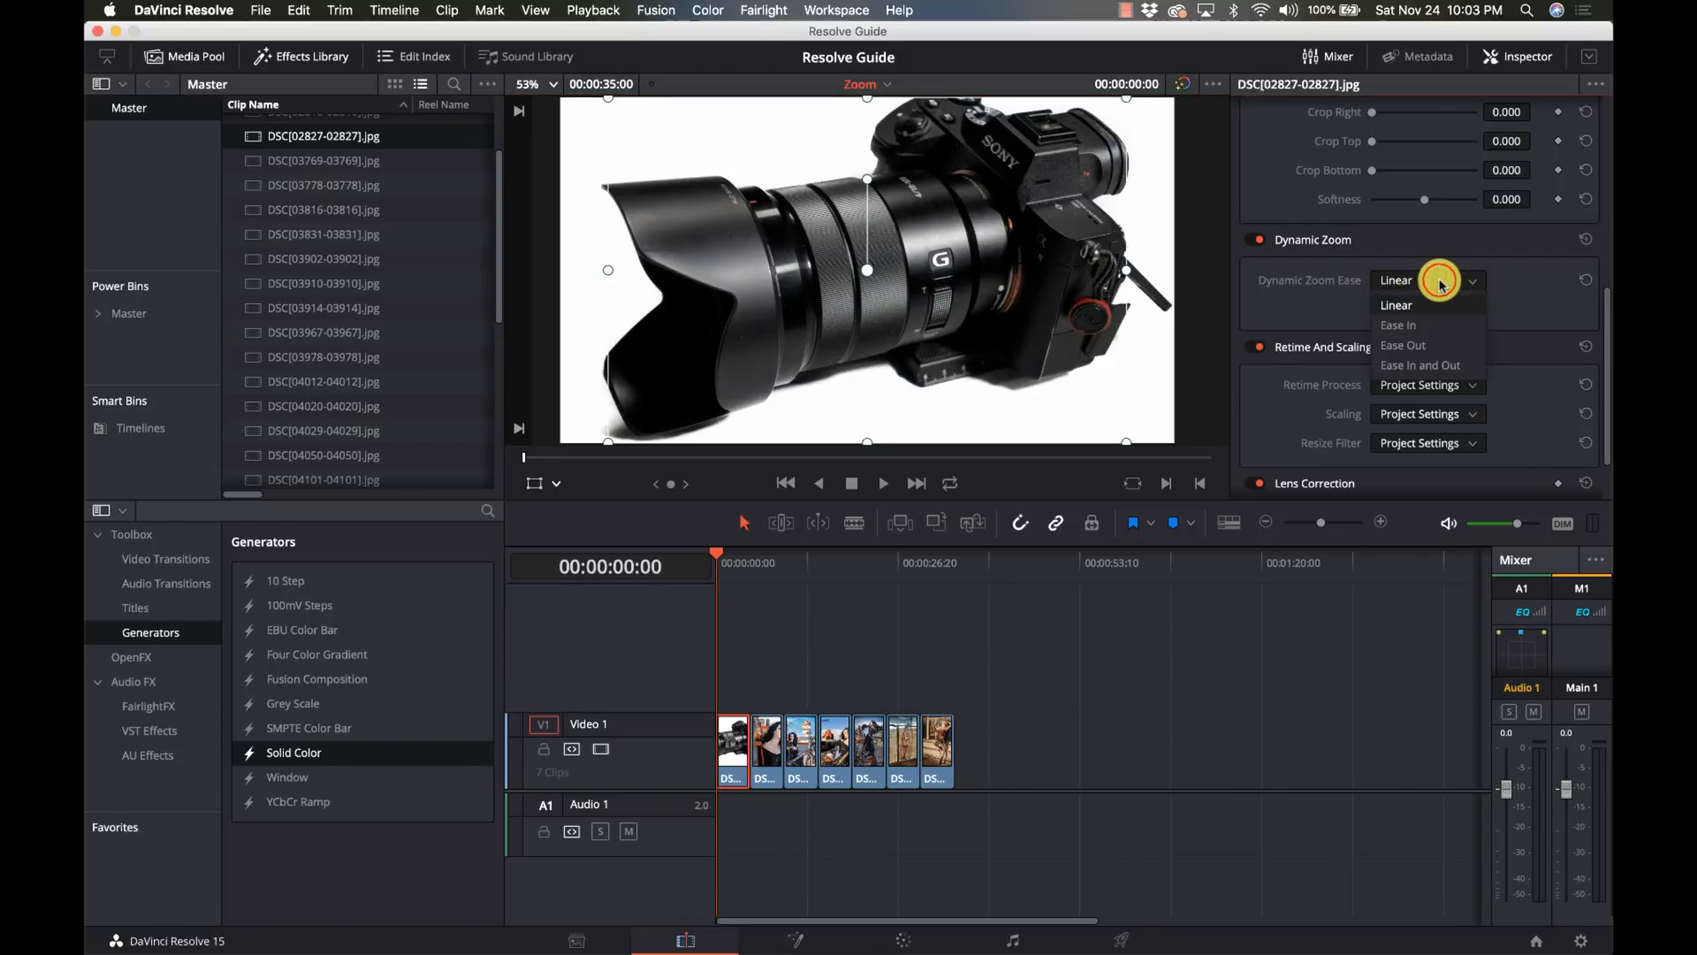
{"action": "mouse_move", "coordinate": [1439, 311]}
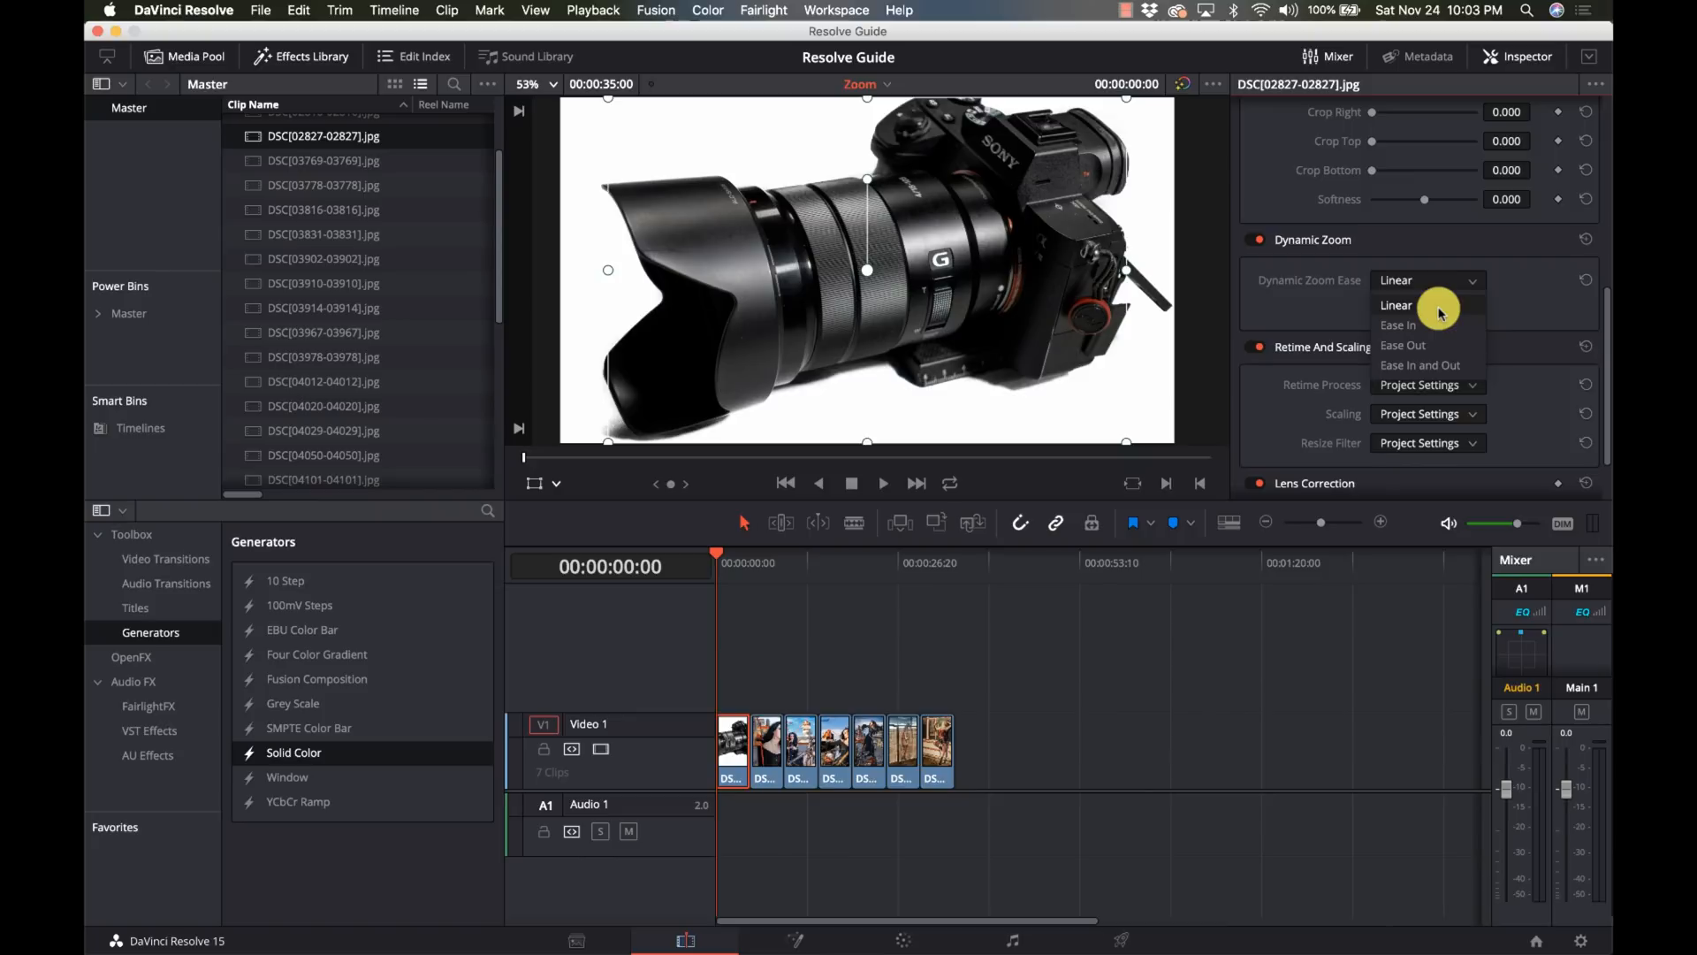
{"action": "mouse_move", "coordinate": [1433, 352]}
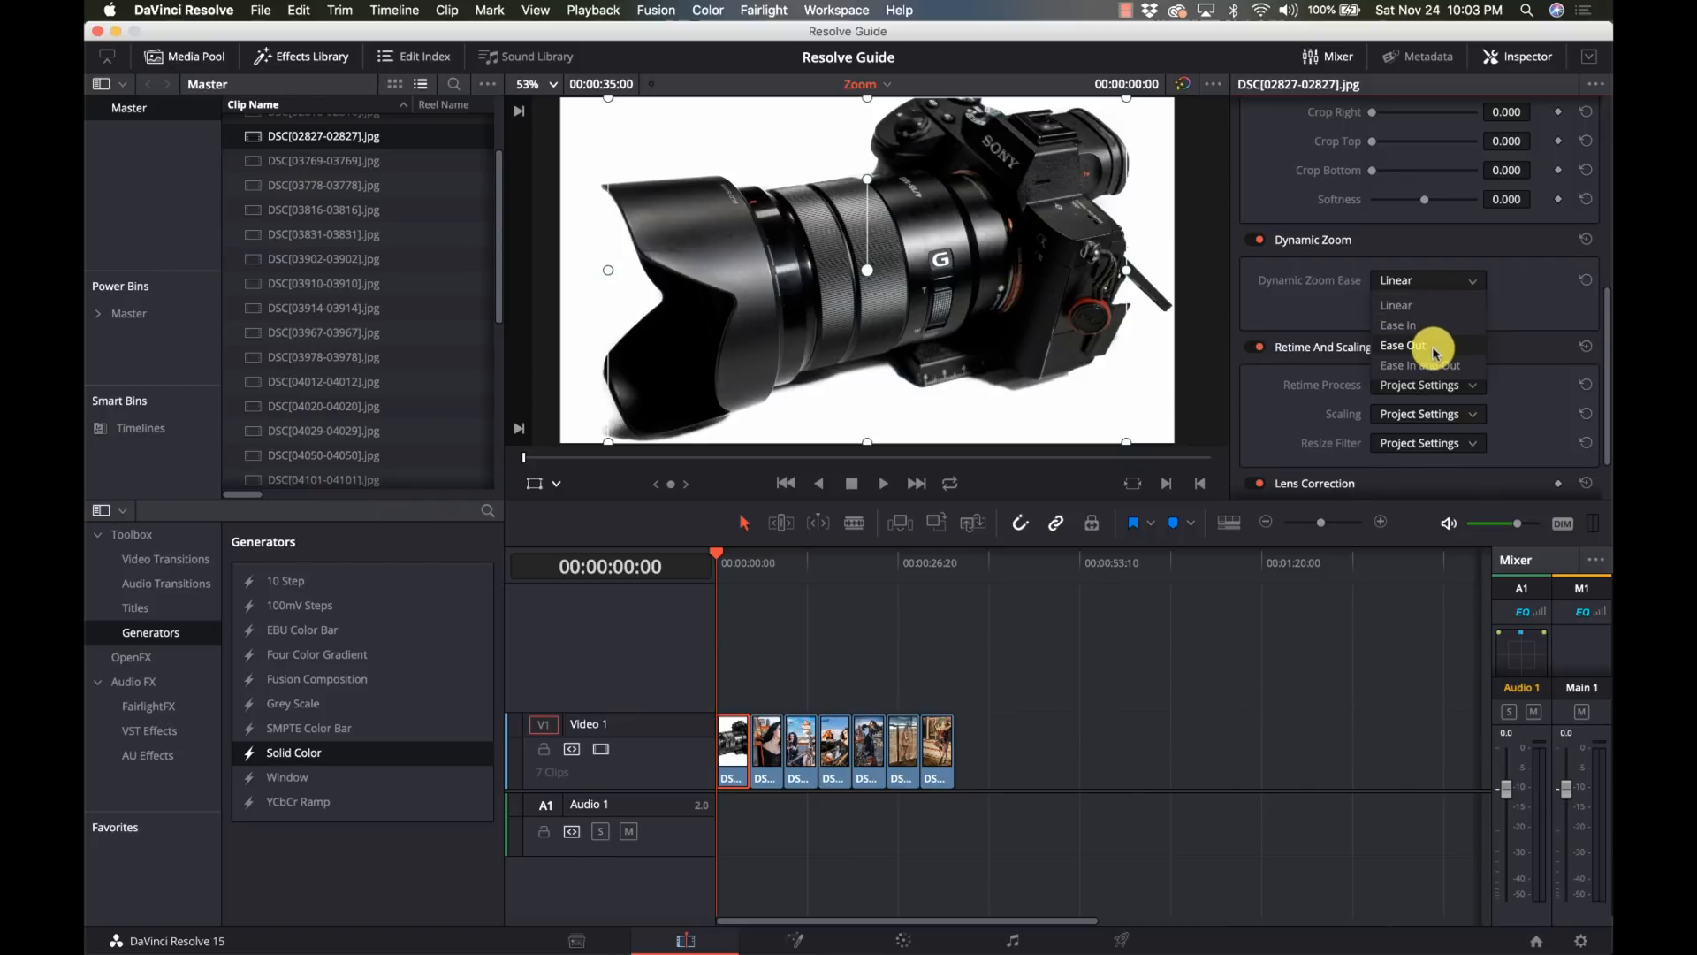
{"action": "mouse_move", "coordinate": [1420, 364]}
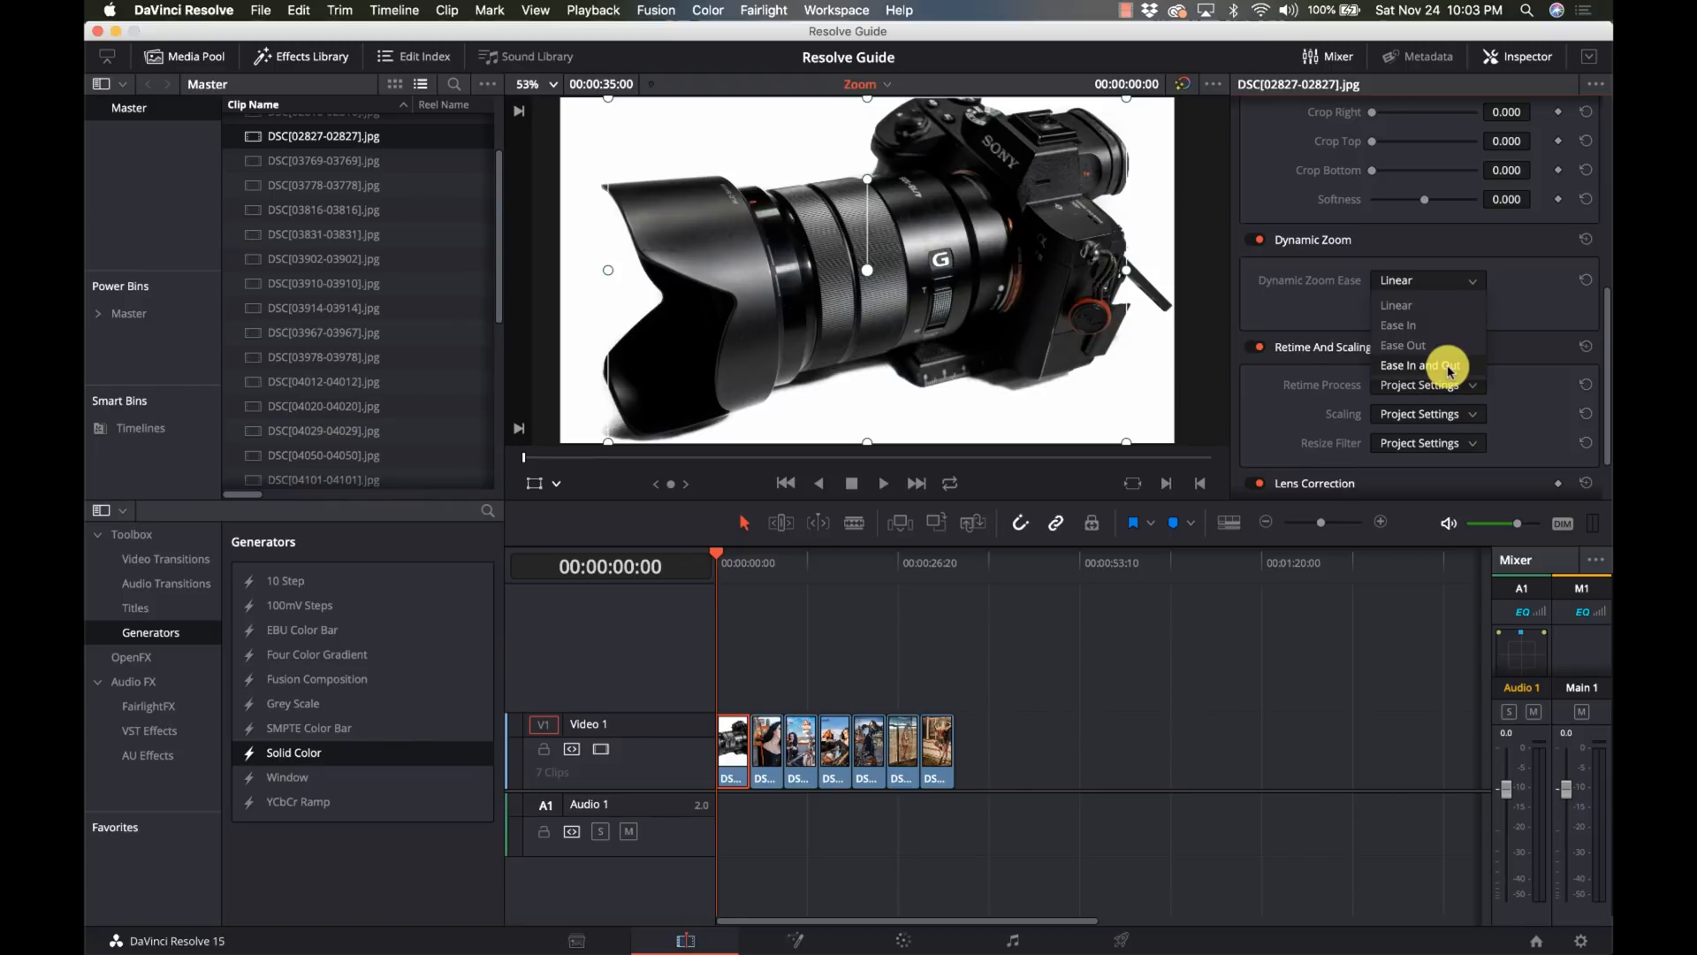
{"action": "left_click", "coordinate": [1395, 304]}
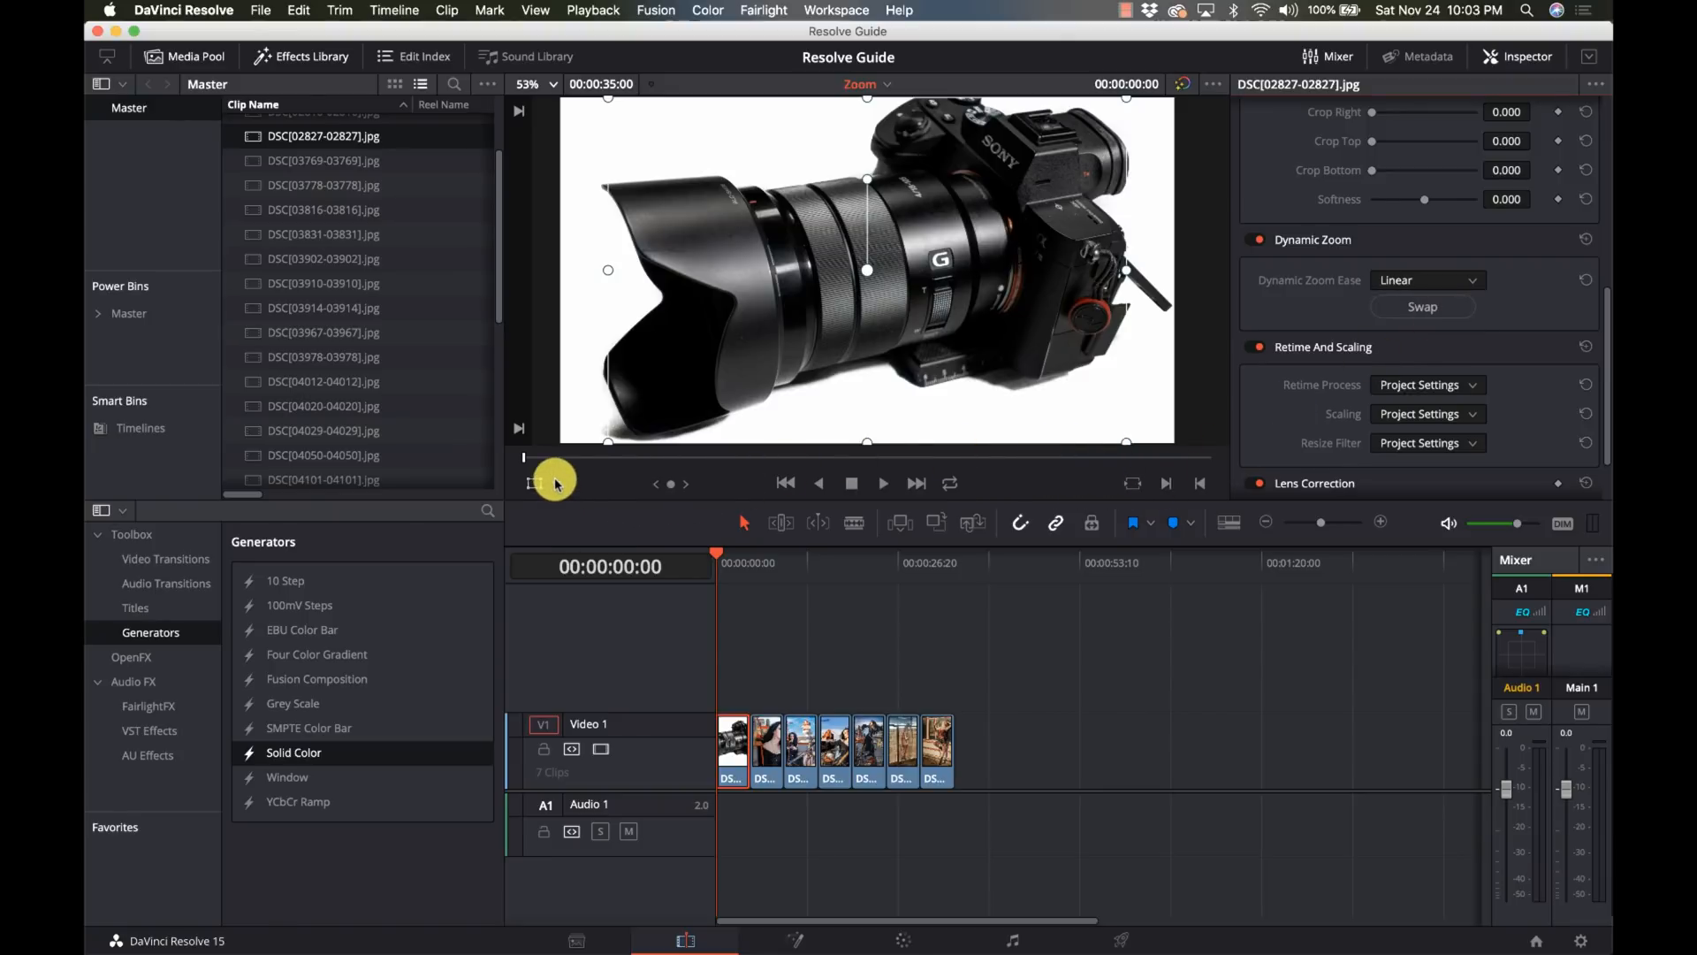
{"action": "mouse_move", "coordinate": [541, 498]}
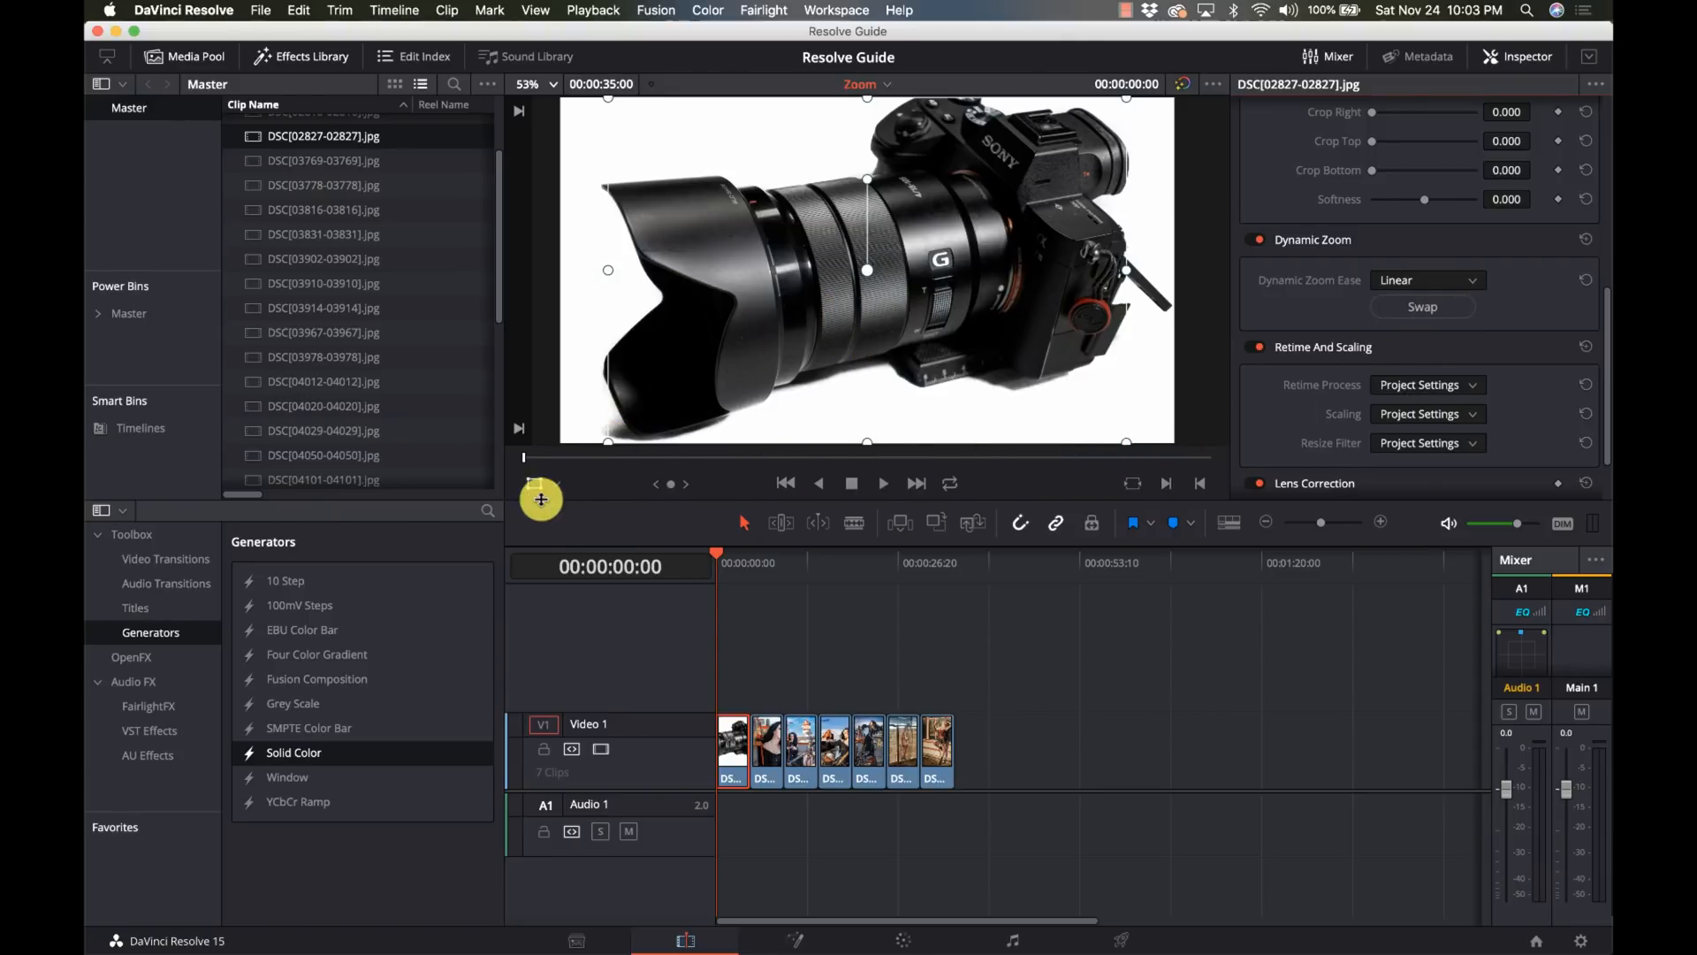
Step: Switch the viewer overlay to Dynamic Zoom, showing the green start and red end frames
{"action": "left_click", "coordinate": [557, 484]}
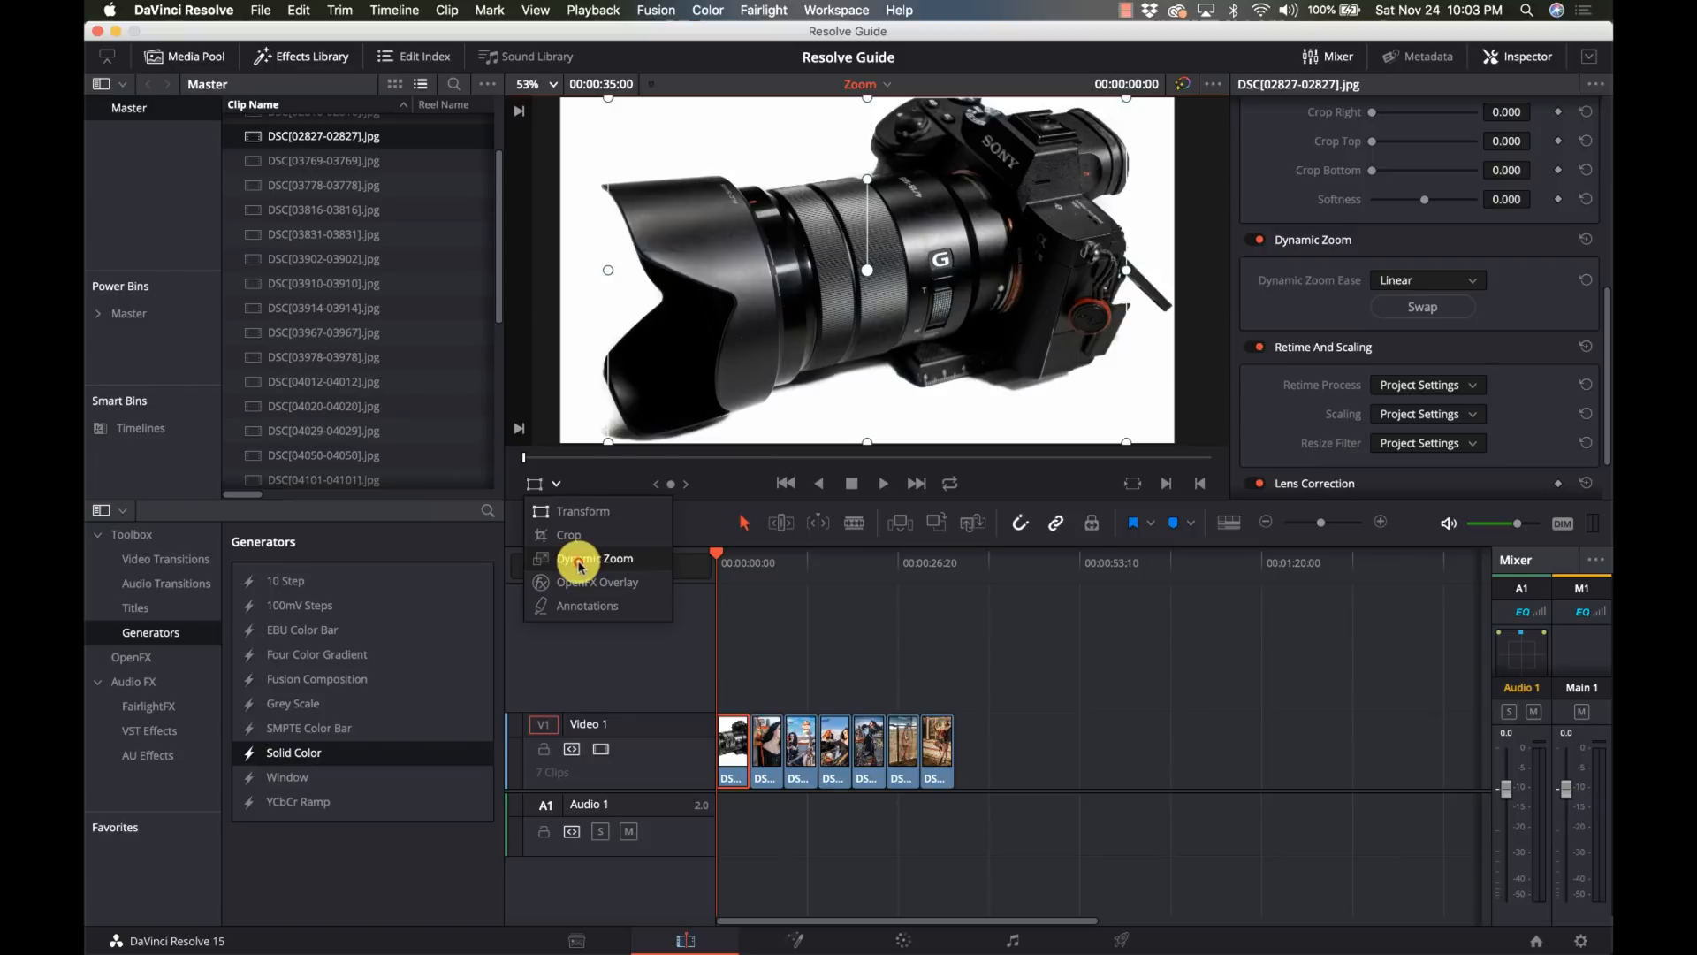
{"action": "left_click", "coordinate": [594, 557]}
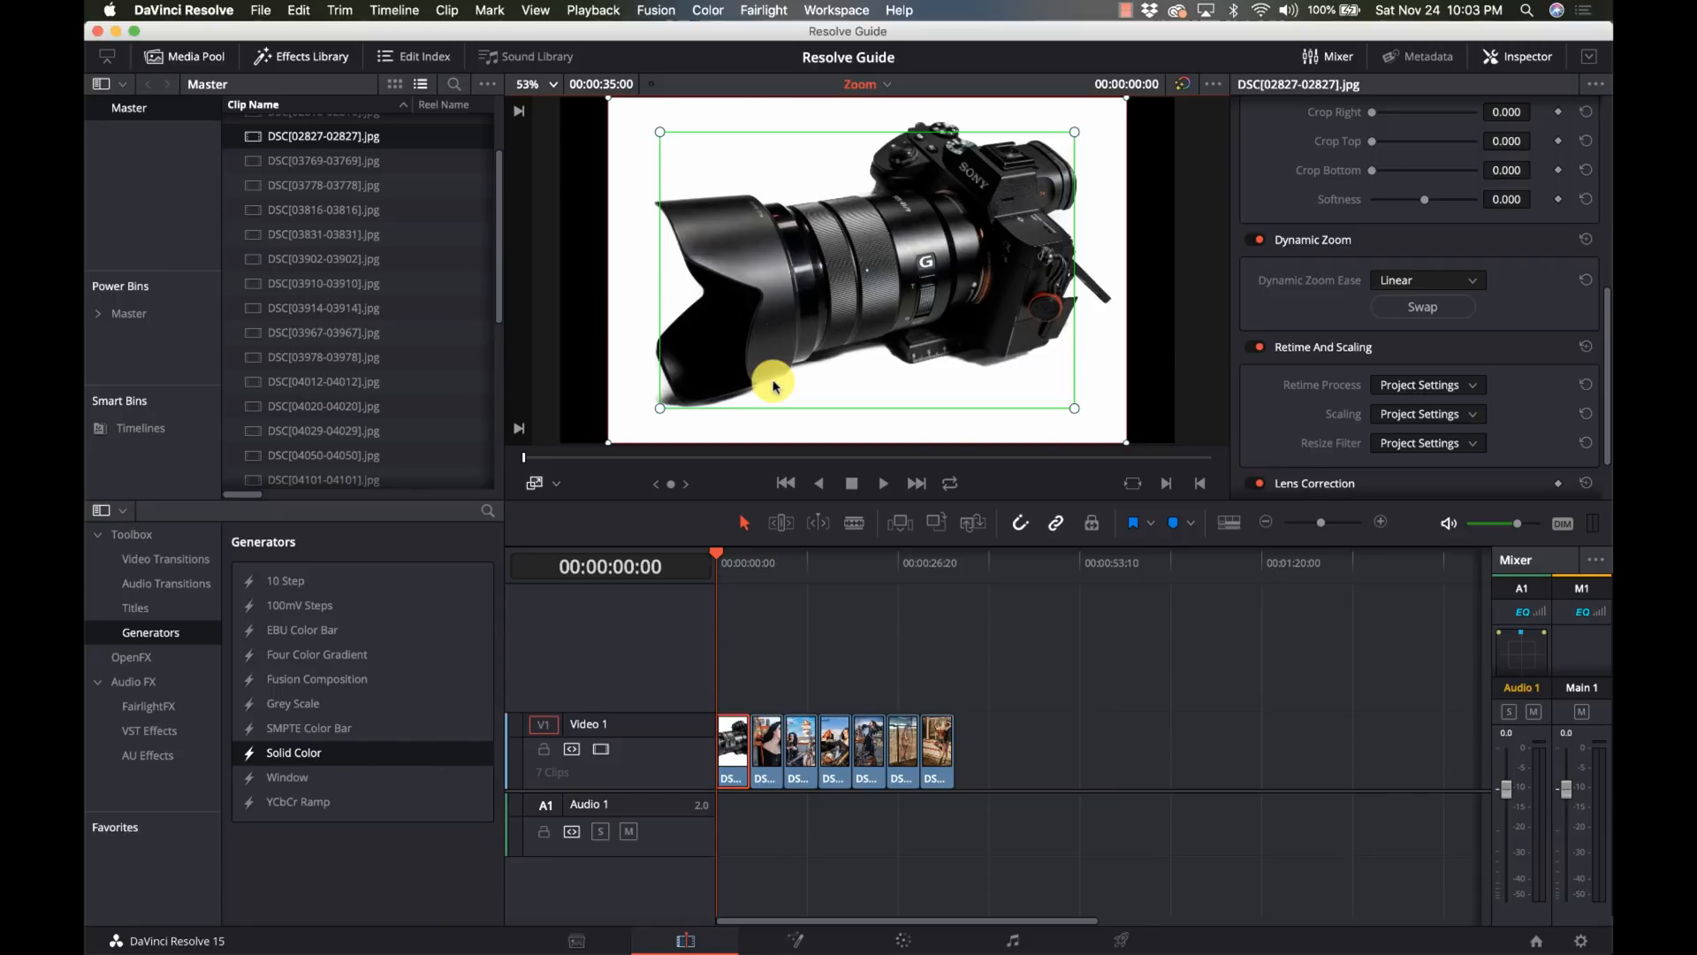
{"action": "mouse_move", "coordinate": [724, 409]}
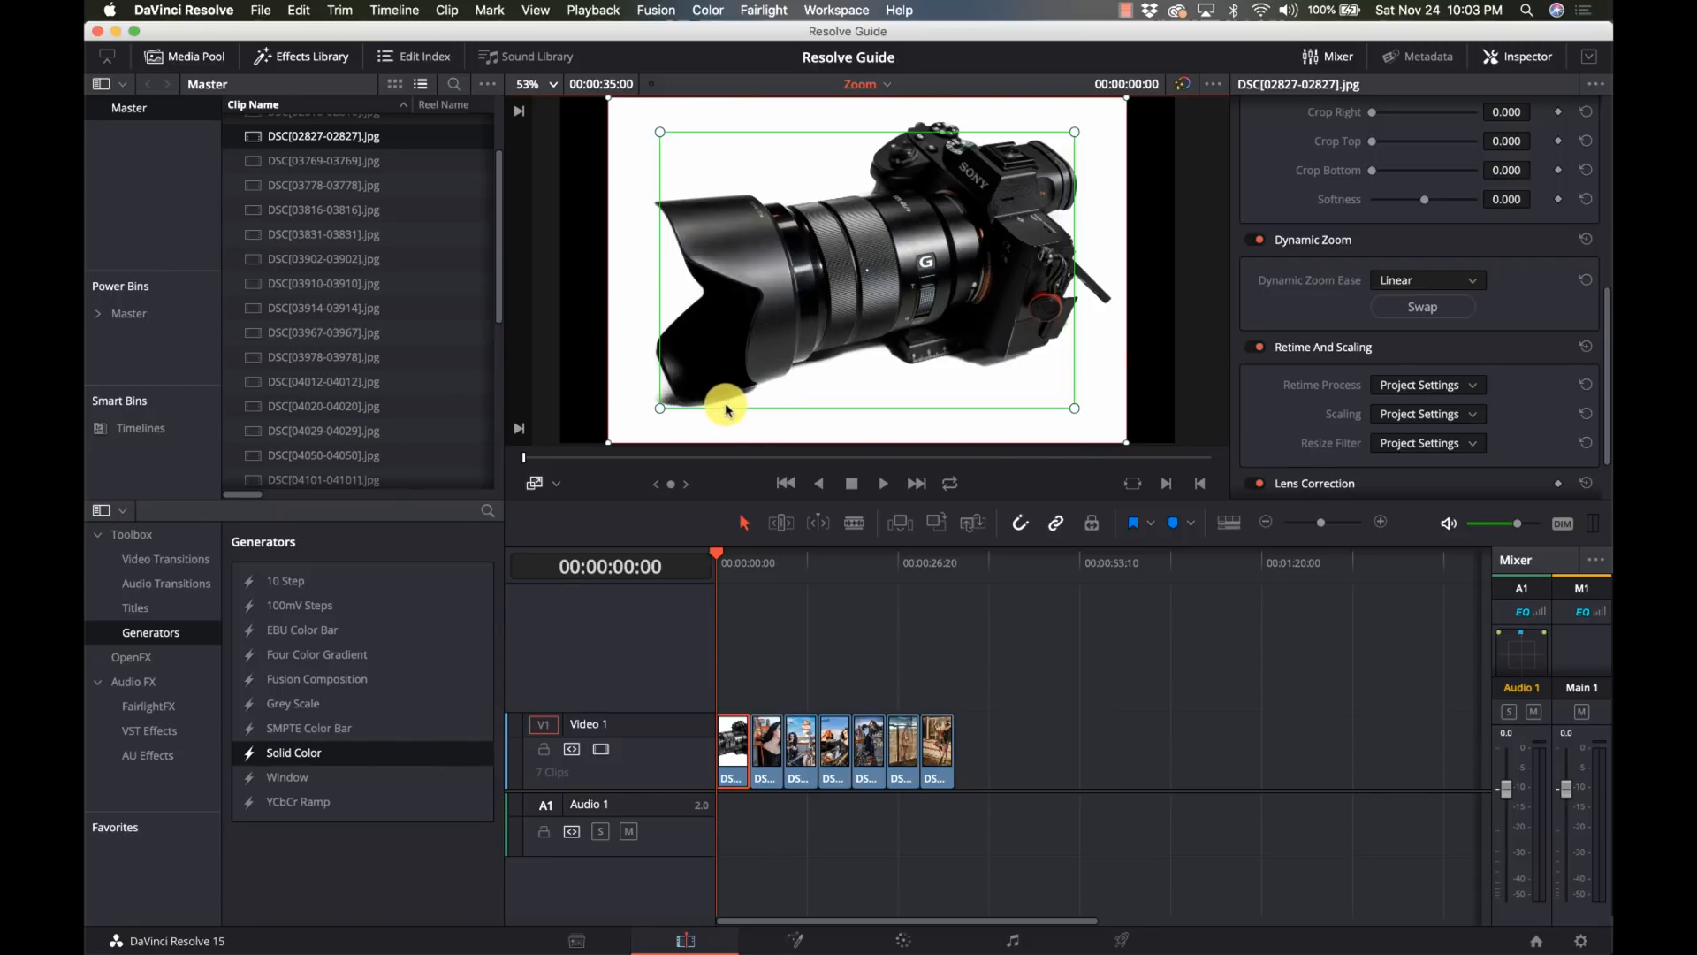
{"action": "mouse_move", "coordinate": [619, 306]}
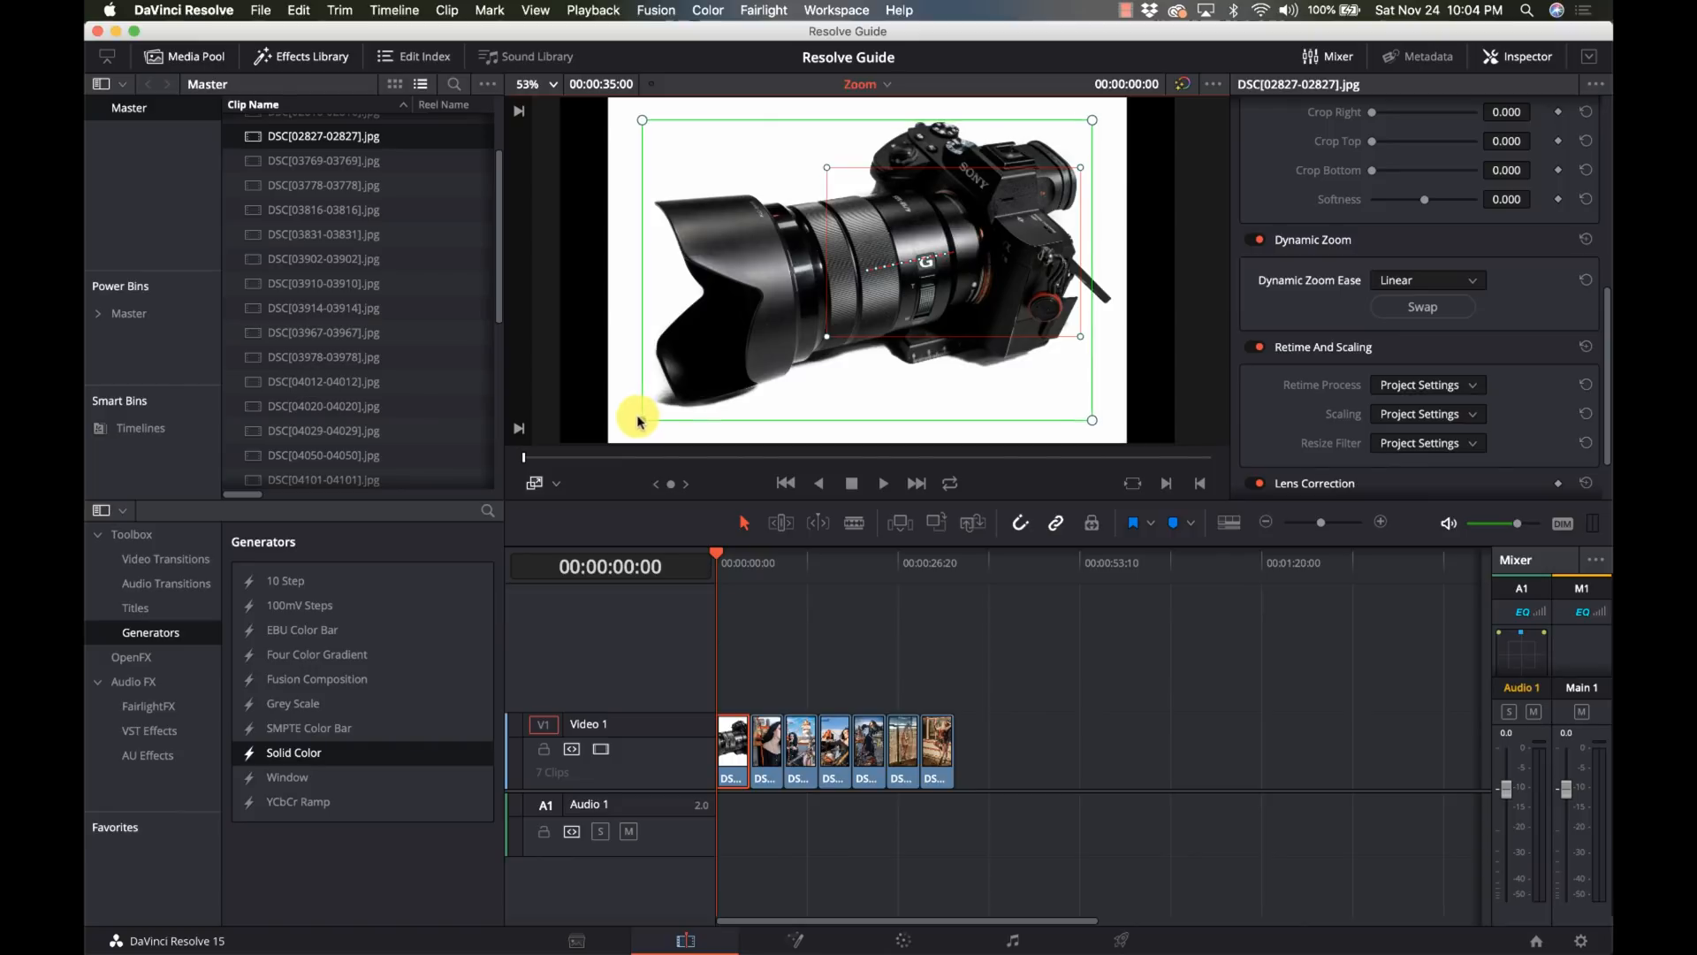
{"action": "mouse_move", "coordinate": [707, 690]}
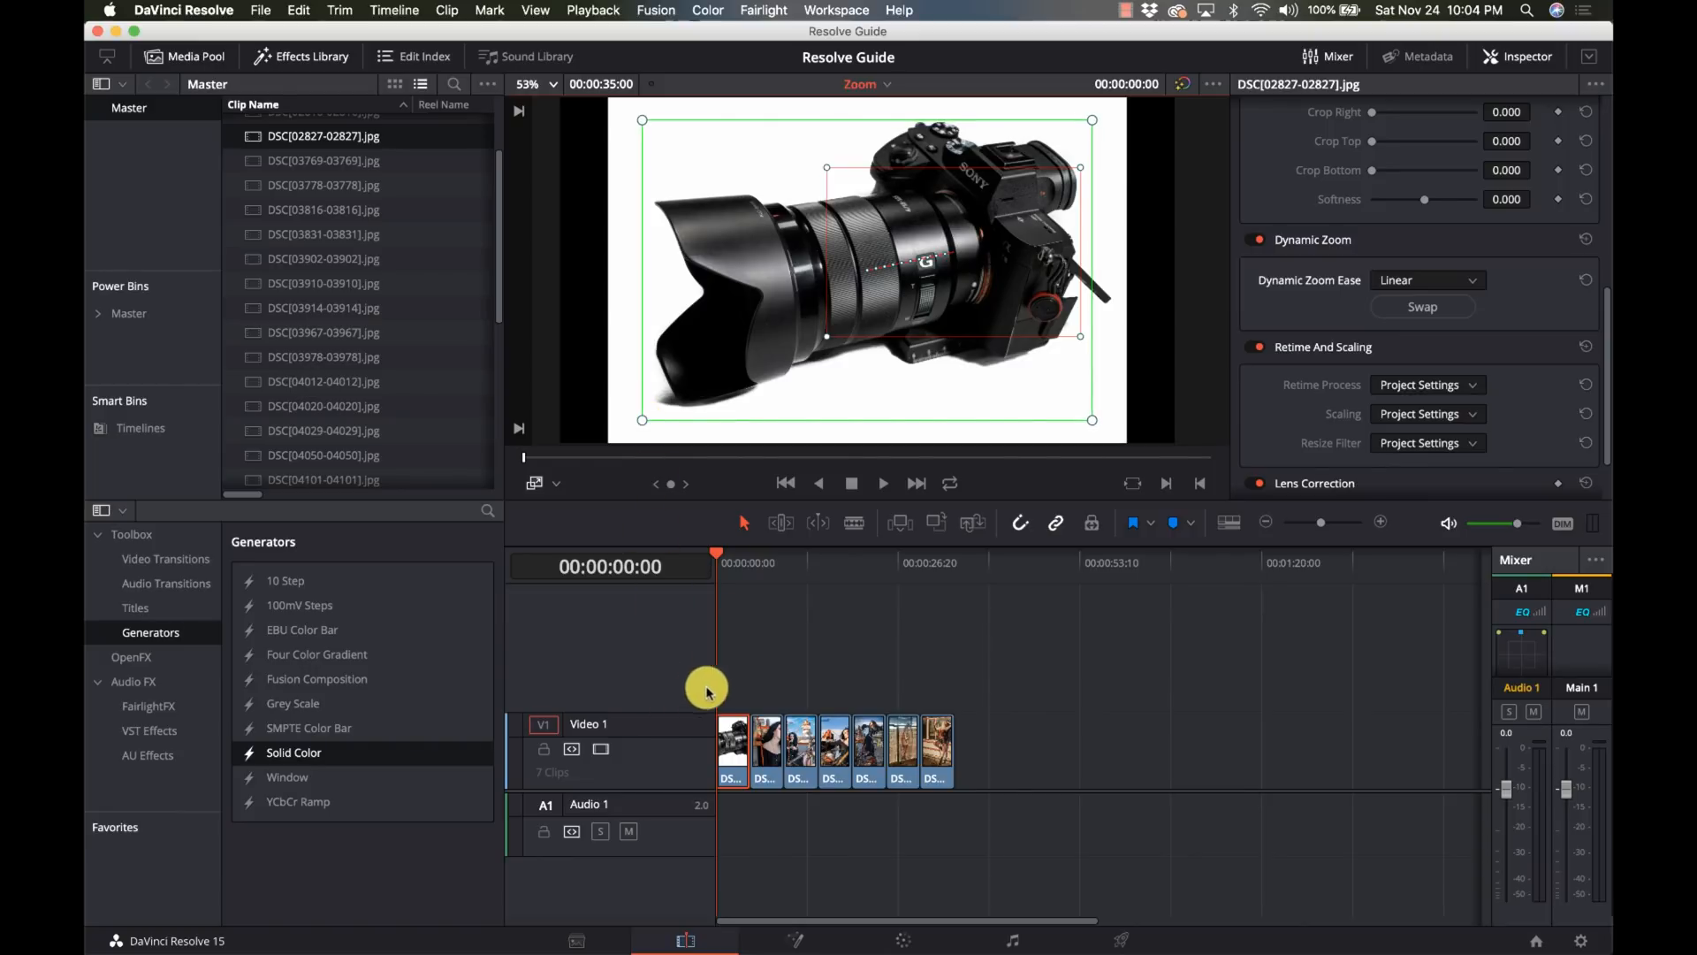
Step: Browse the Edit and Clip menus, then play the timeline to preview the camera photo's zoom
{"action": "left_click", "coordinate": [297, 10]}
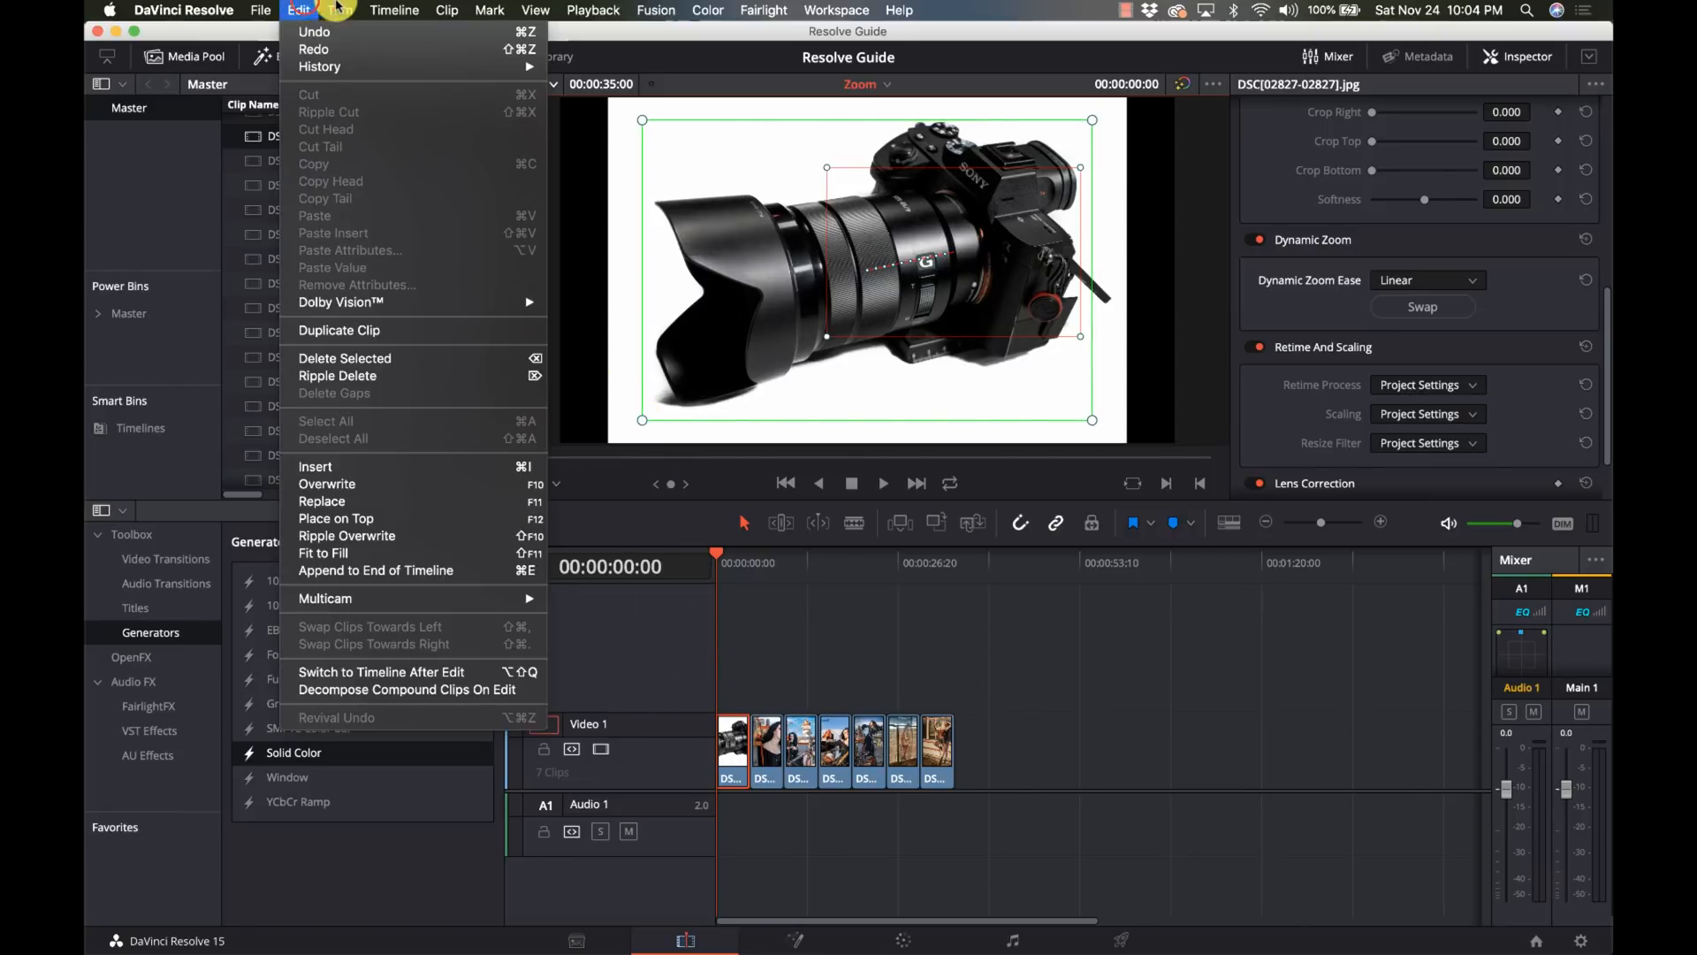
{"action": "left_click", "coordinate": [454, 10]}
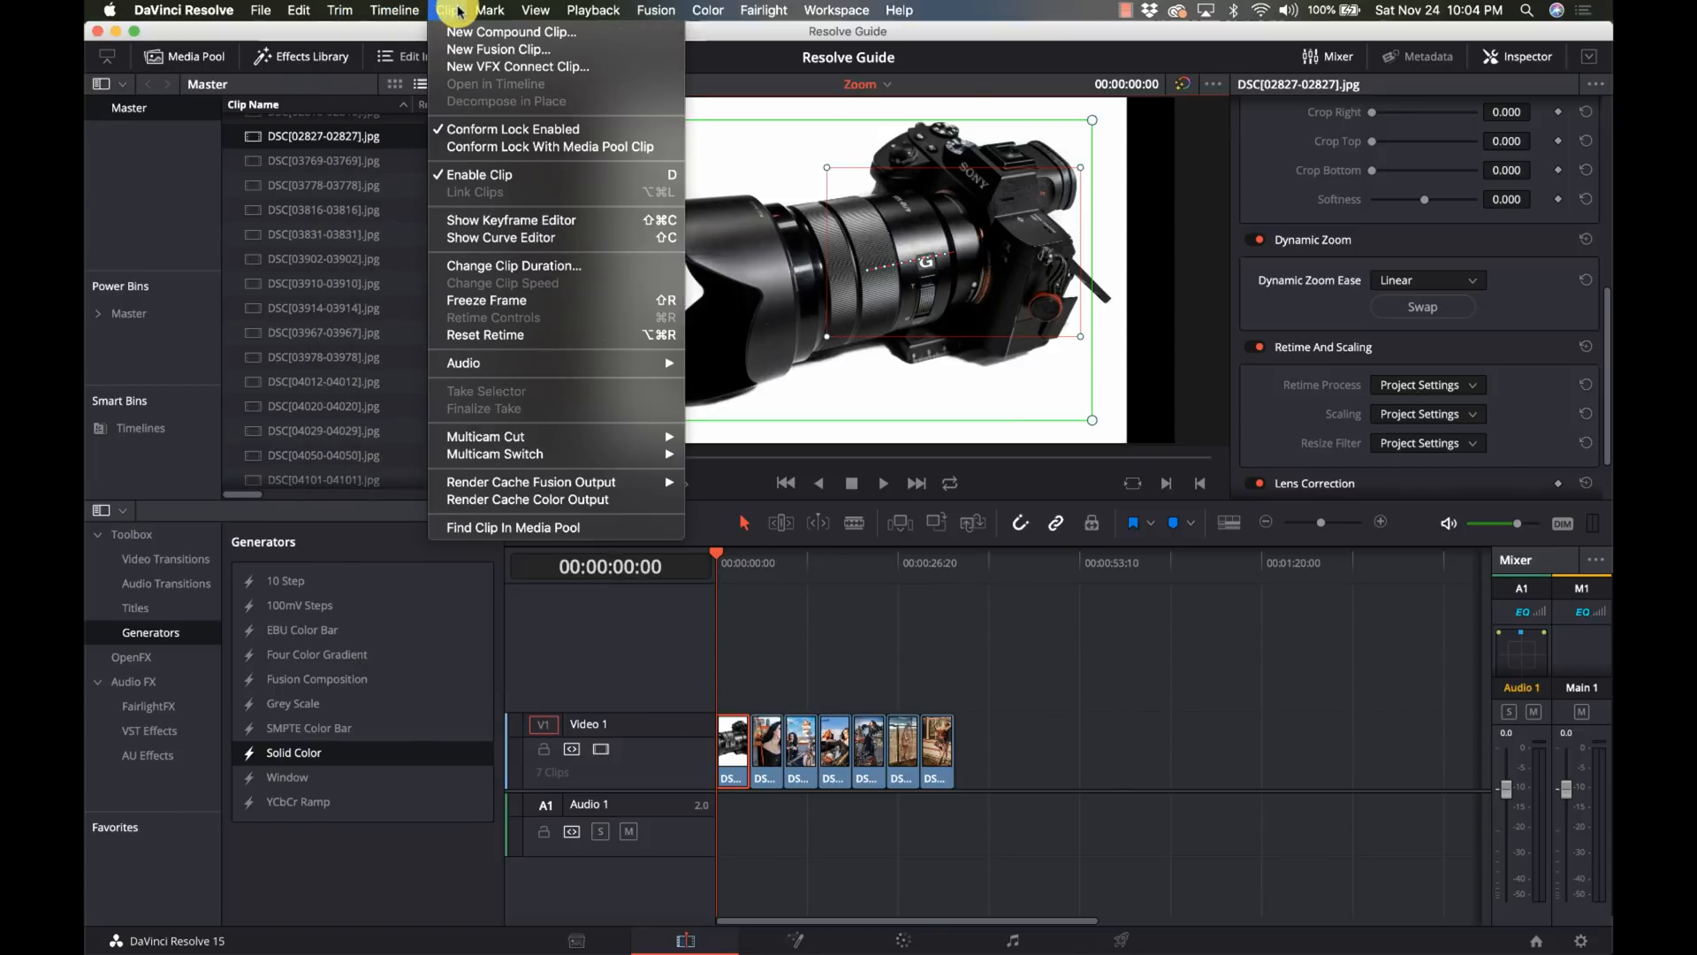
{"action": "mouse_move", "coordinate": [527, 499]}
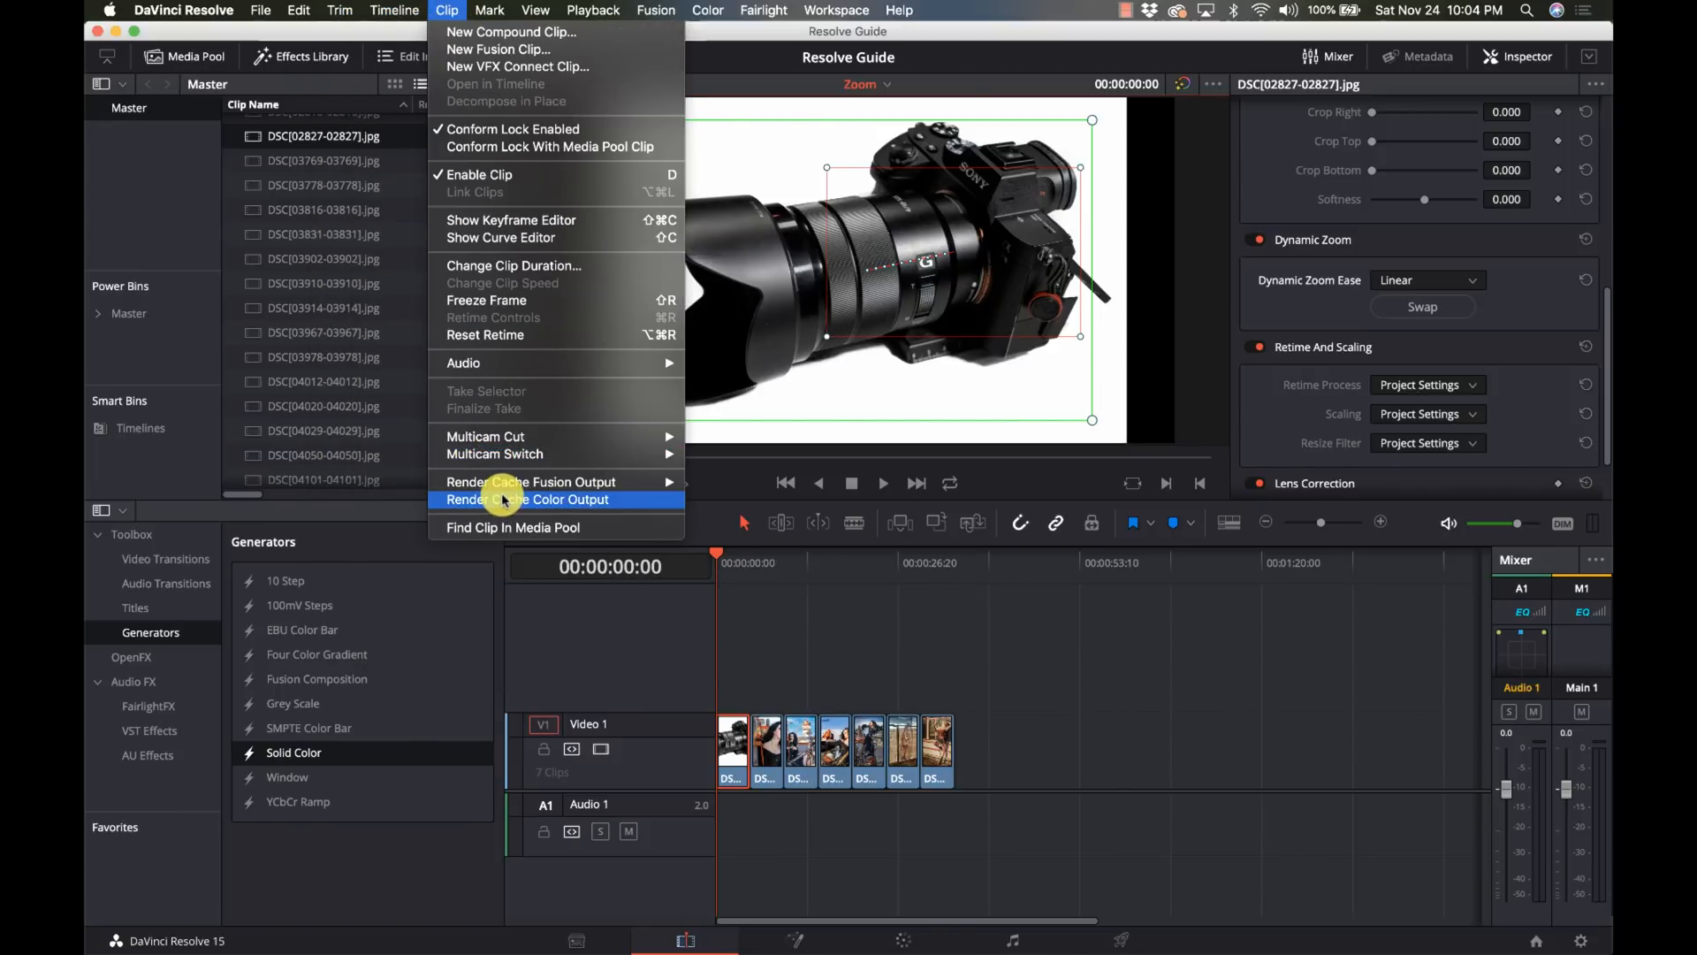
{"action": "left_click", "coordinate": [528, 499]}
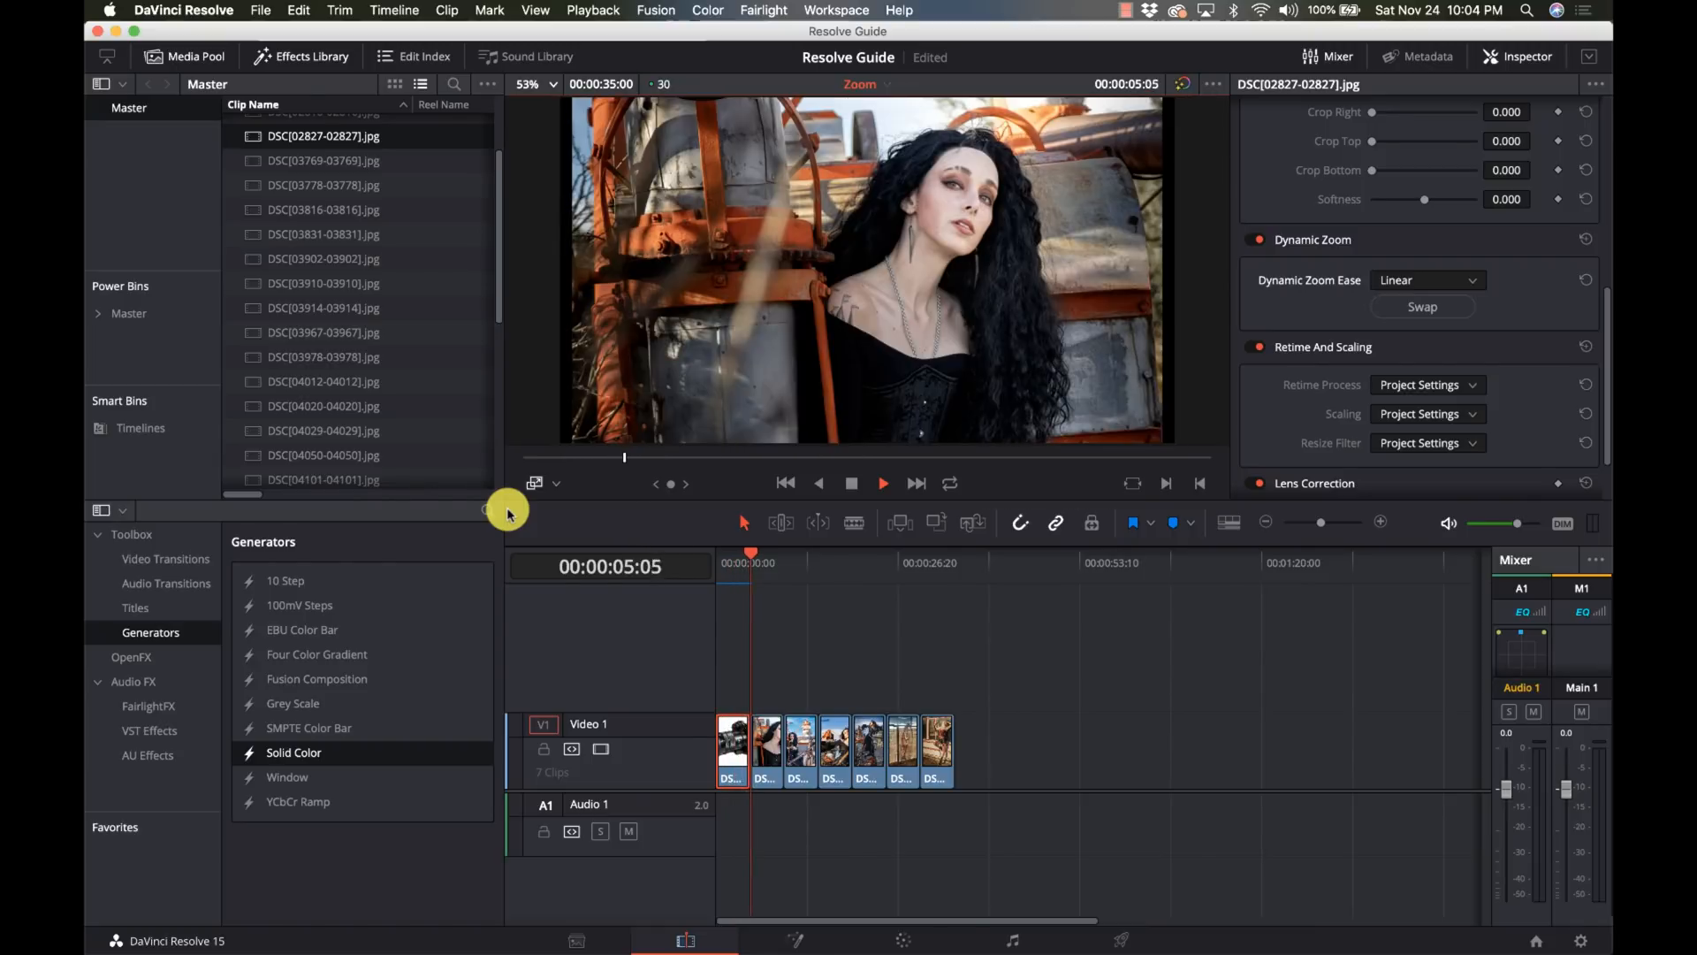
Step: From 00:00:00:00, set the camera photo's Dynamic Zoom Ease to Ease In and Out and preview it looped
{"action": "left_click", "coordinate": [727, 569]}
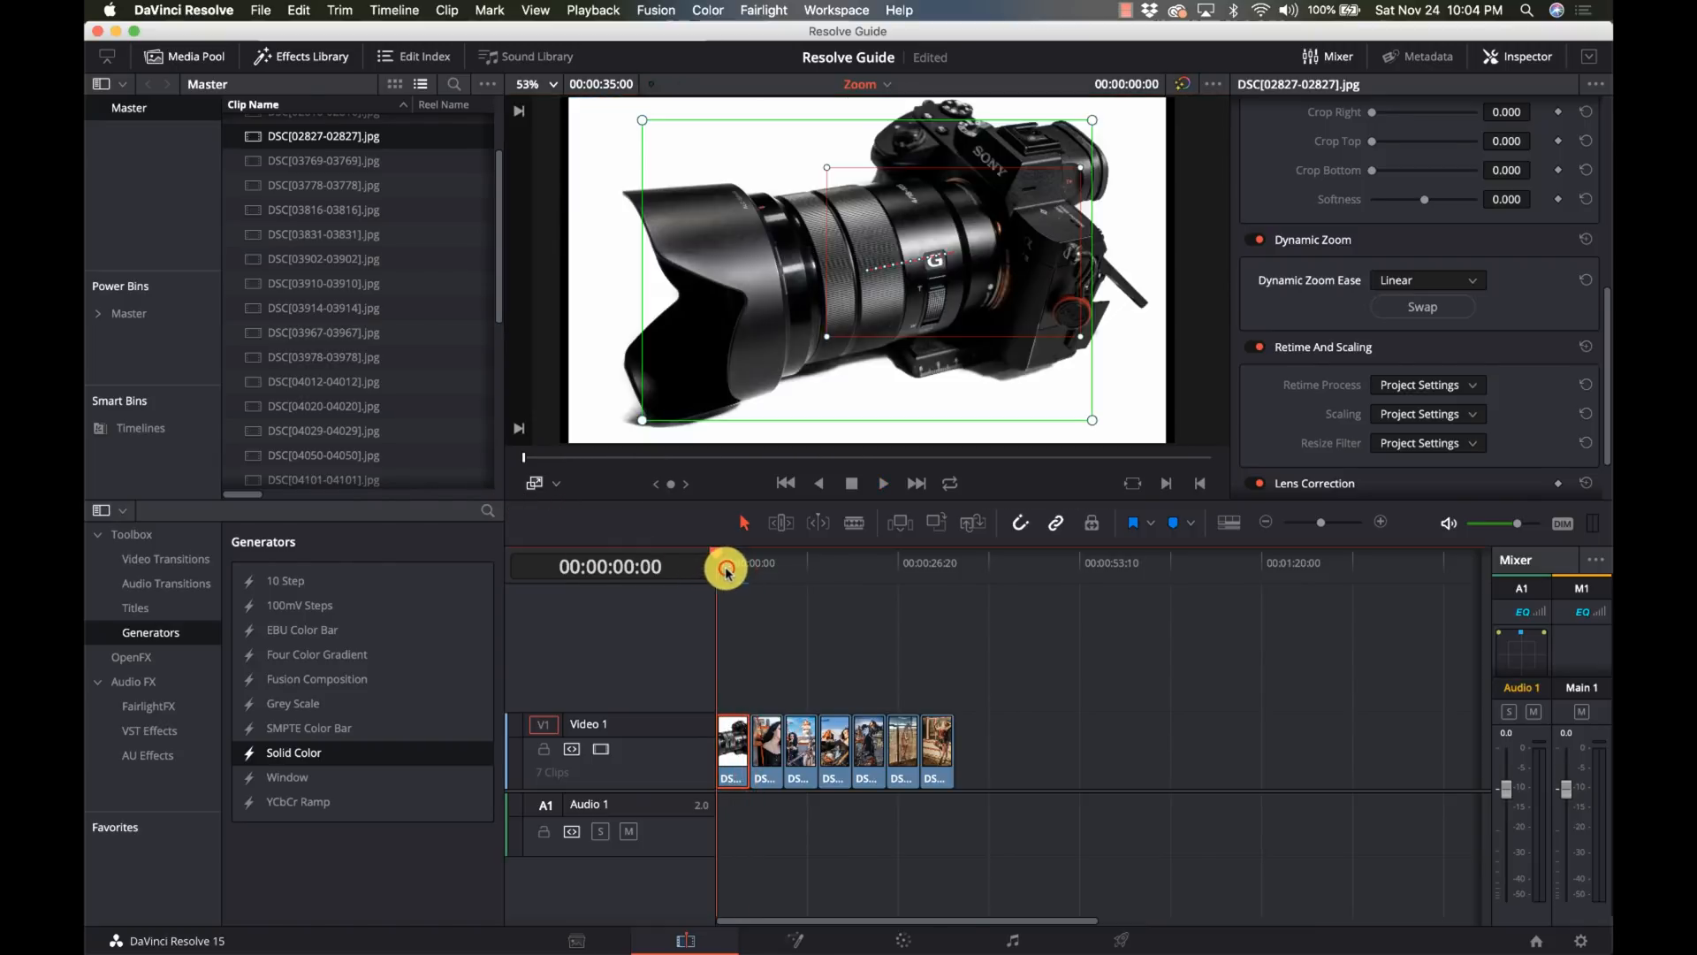
{"action": "left_click", "coordinate": [1425, 281]}
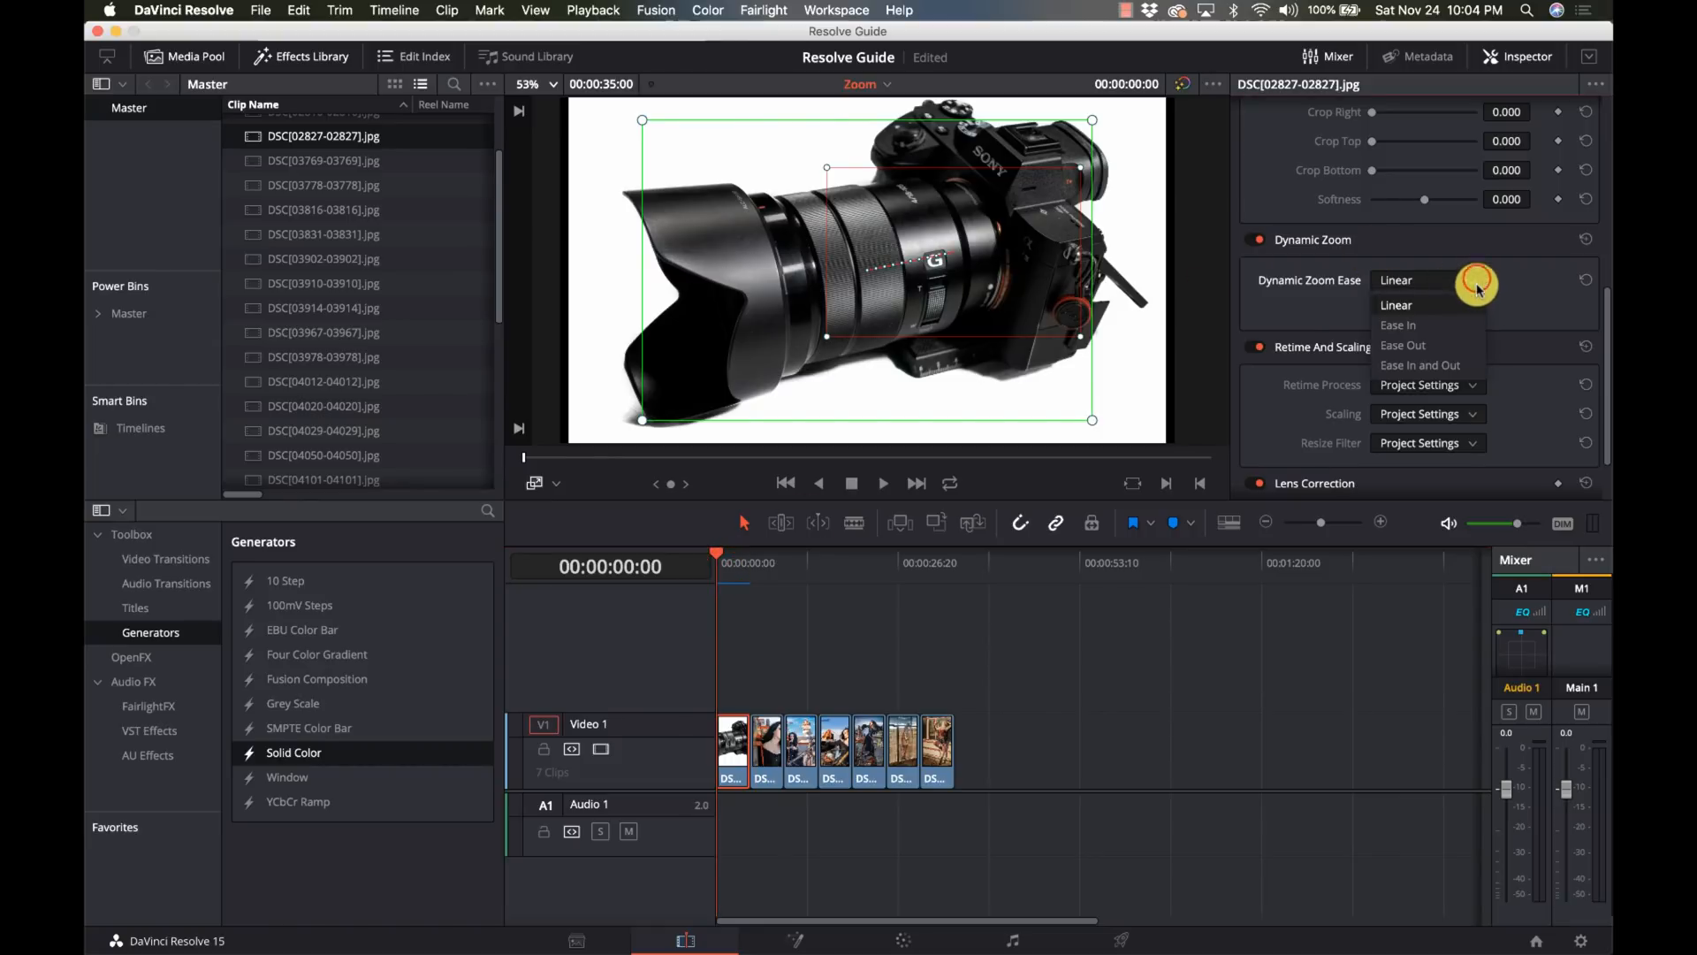
{"action": "left_click", "coordinate": [1419, 364]}
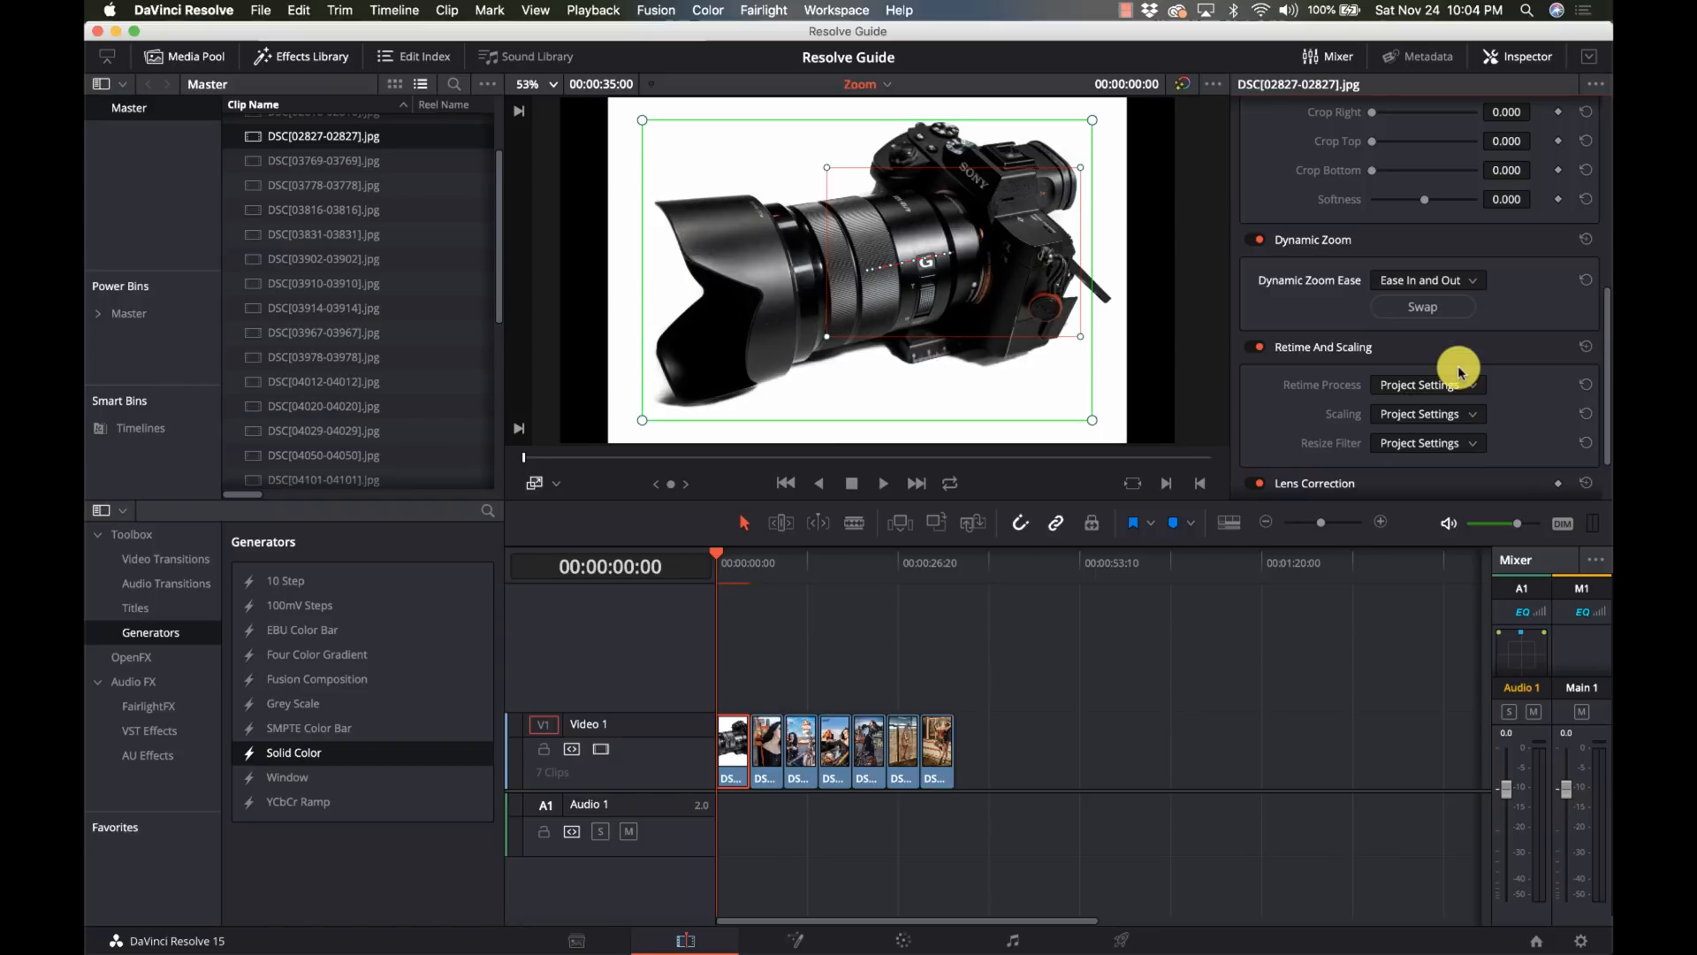
{"action": "mouse_move", "coordinate": [1102, 382]}
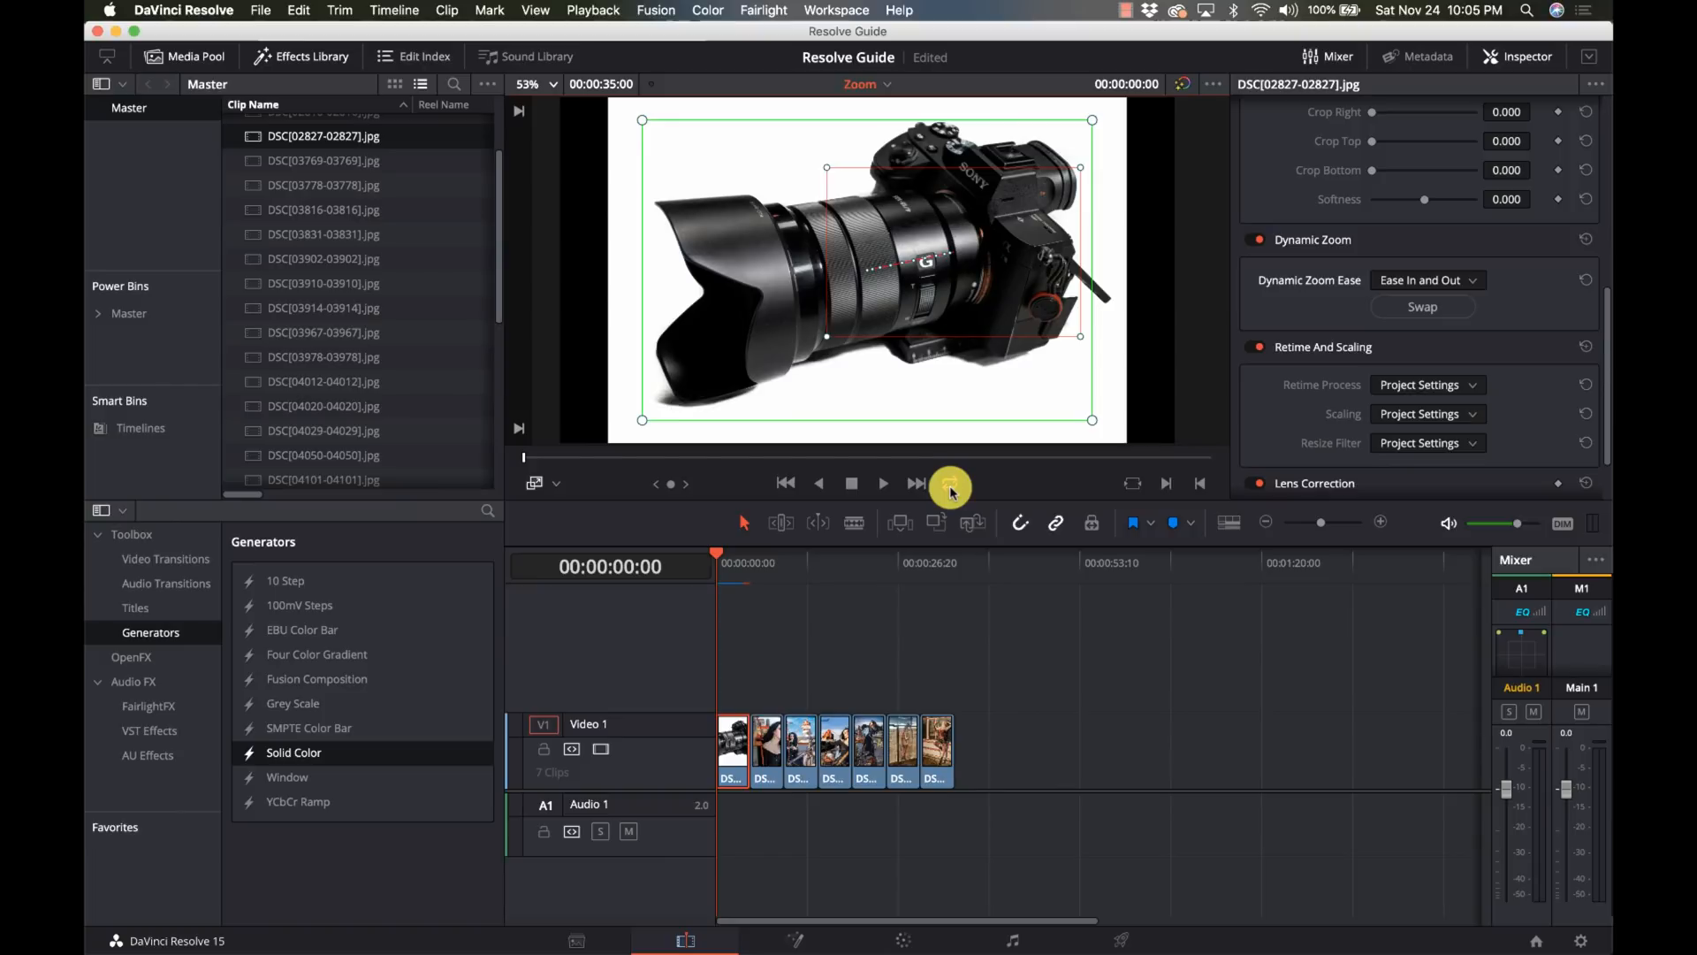
{"action": "left_click", "coordinate": [882, 484]}
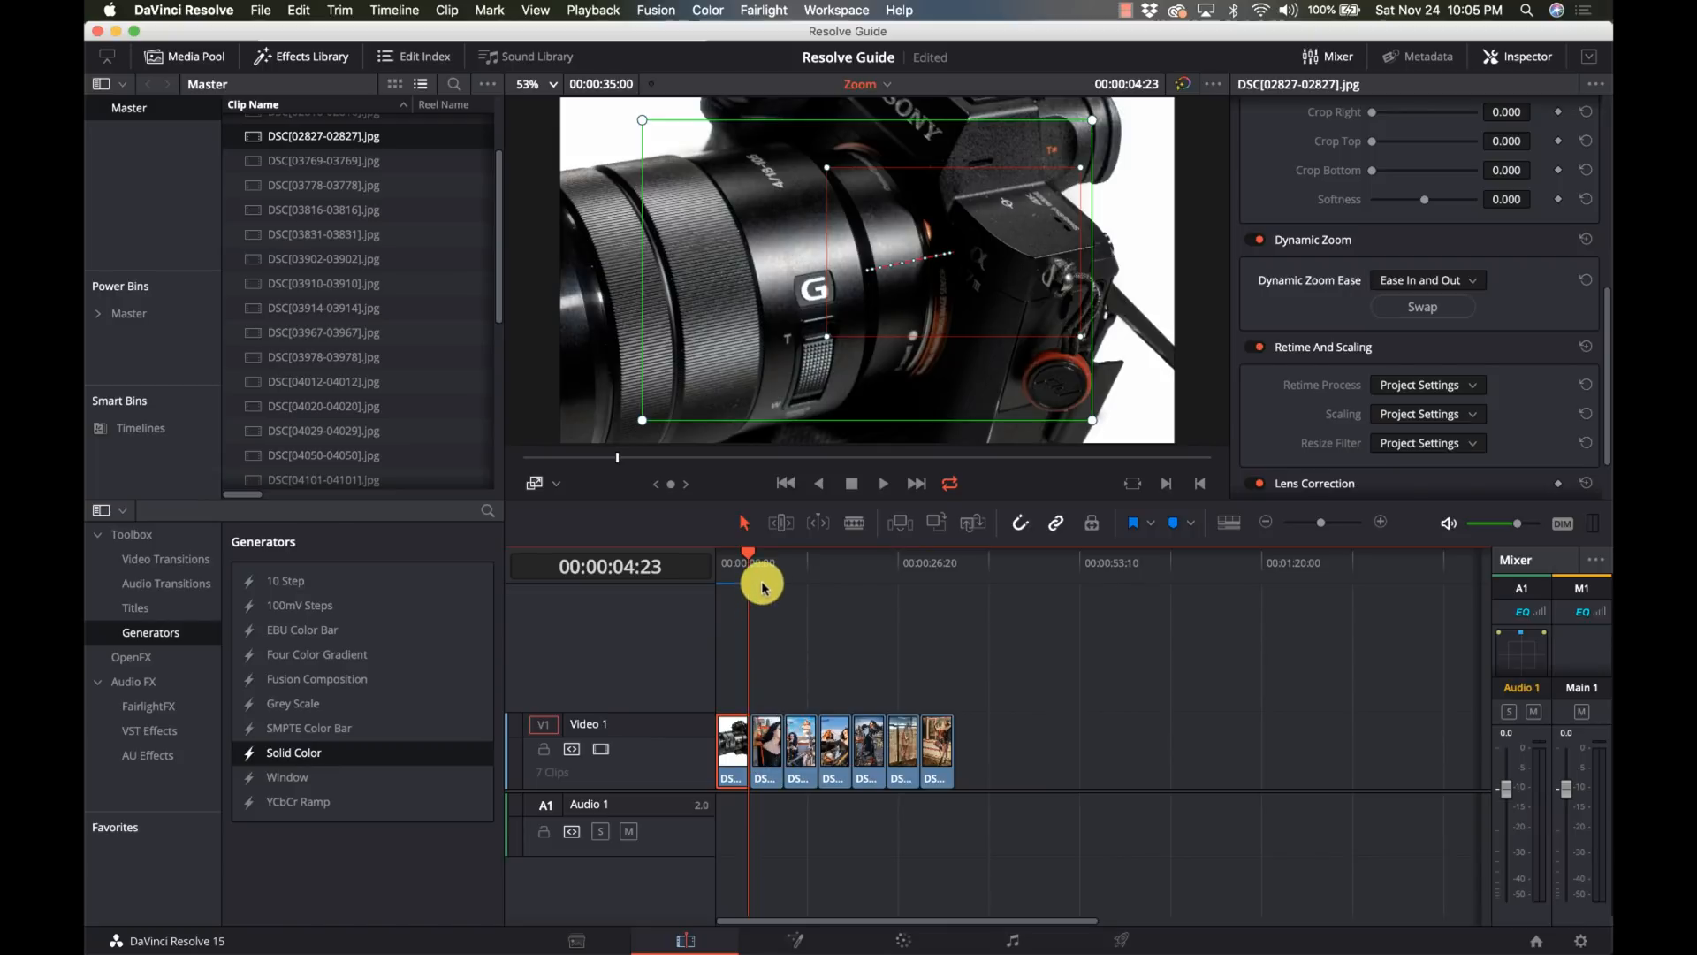
Step: Enable Dynamic Zoom on the second photo and swap its start and end framing
{"action": "left_click", "coordinate": [766, 740]}
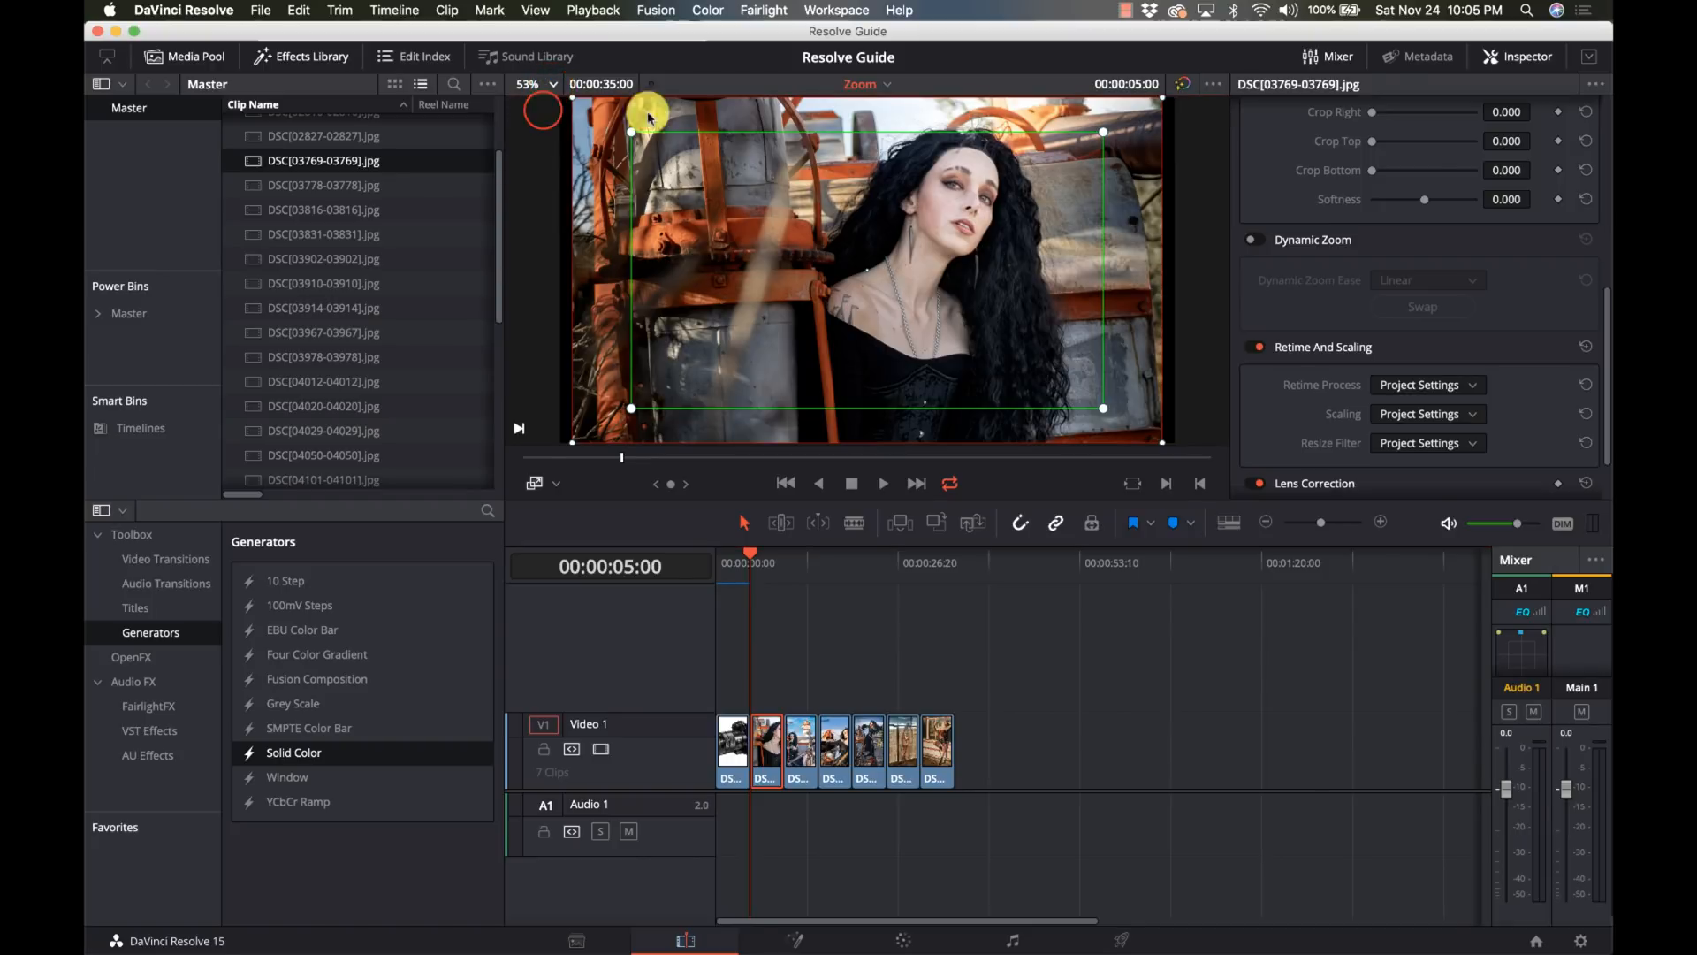
{"action": "mouse_move", "coordinate": [1188, 417]}
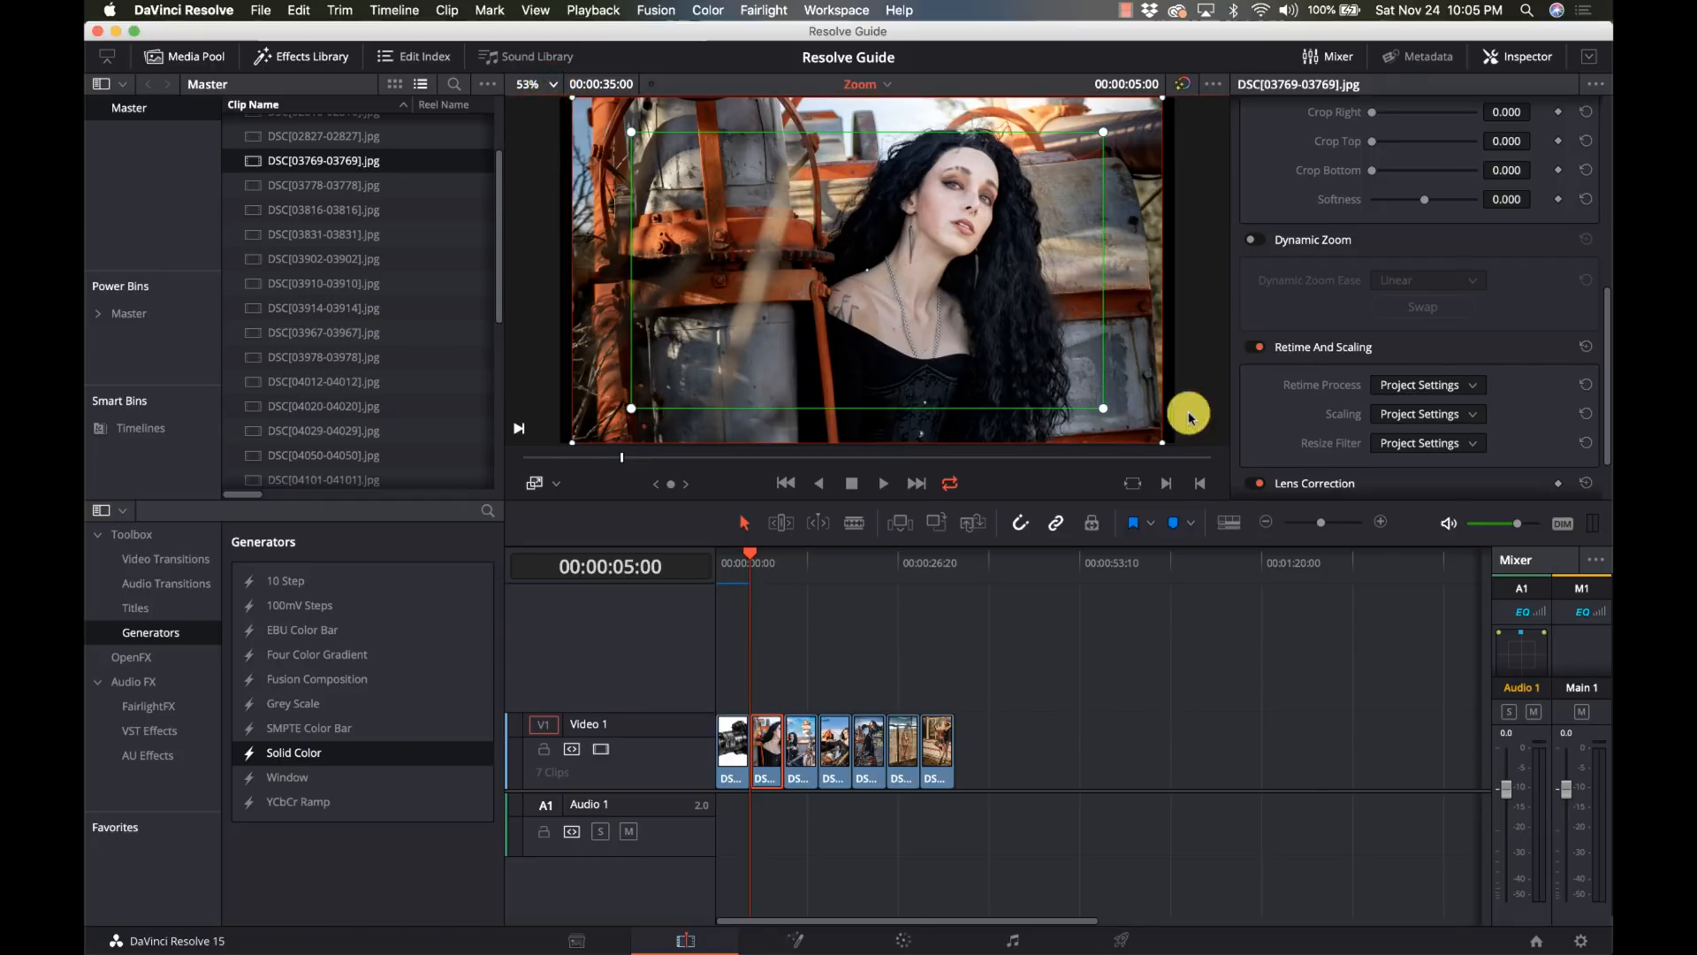
{"action": "mouse_move", "coordinate": [1198, 277]}
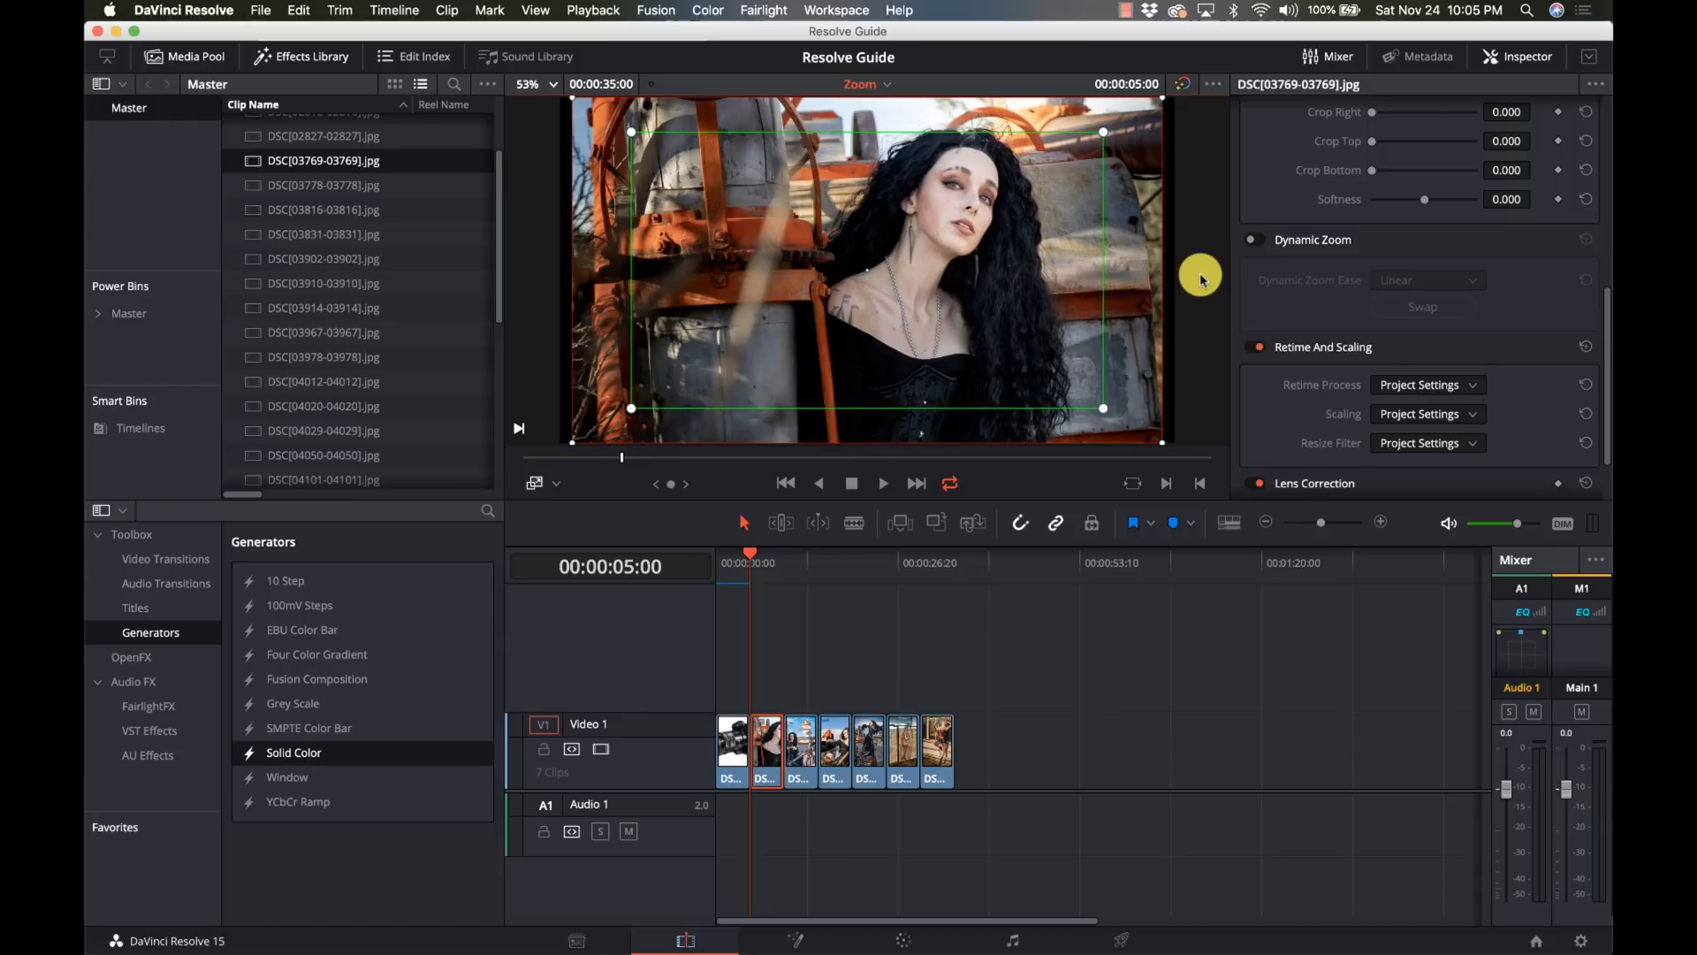
{"action": "left_click", "coordinate": [1255, 239]}
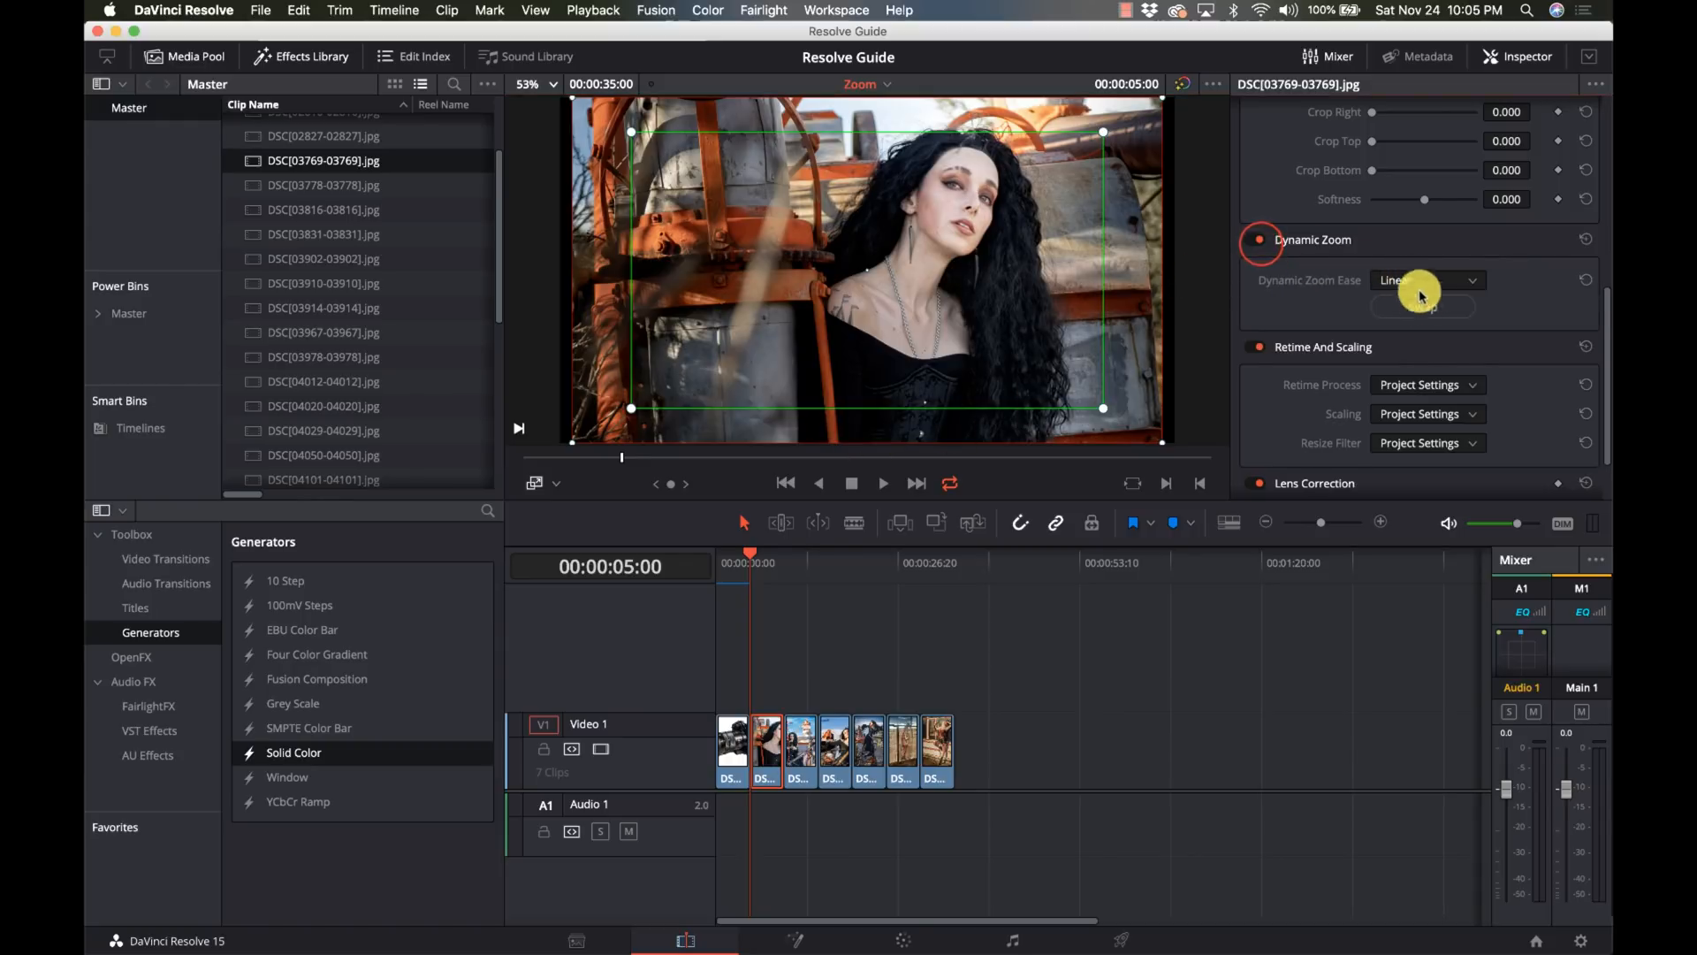
{"action": "left_click", "coordinate": [1422, 312]}
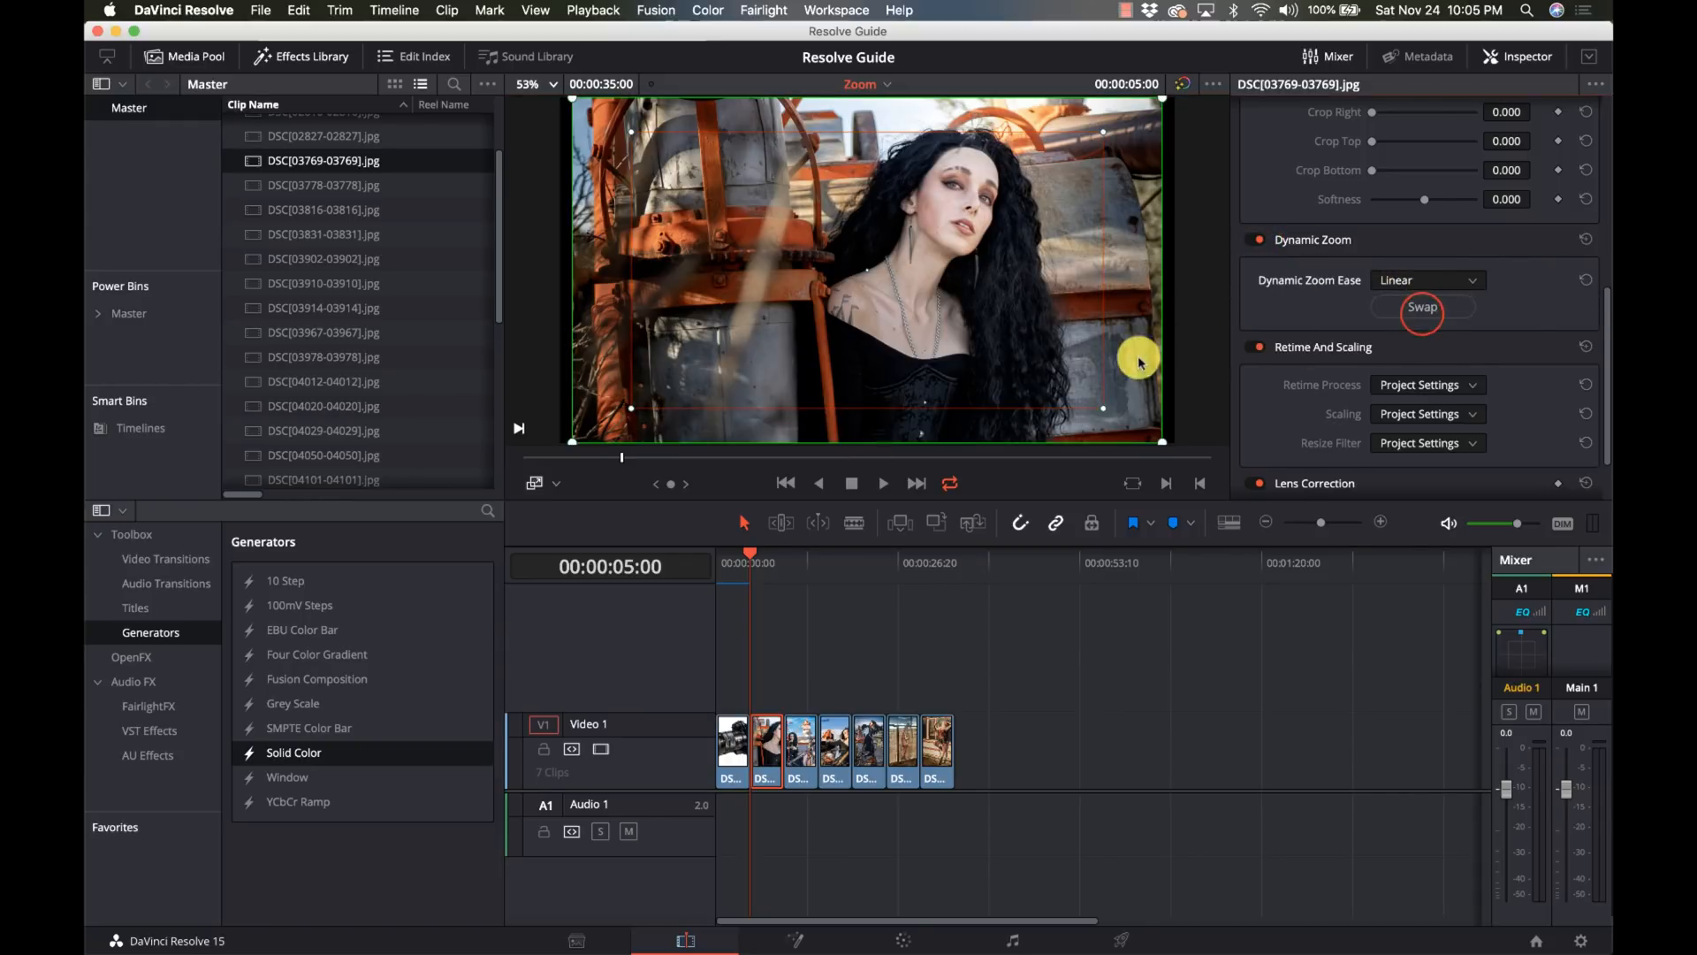
{"action": "left_click", "coordinate": [1422, 313]}
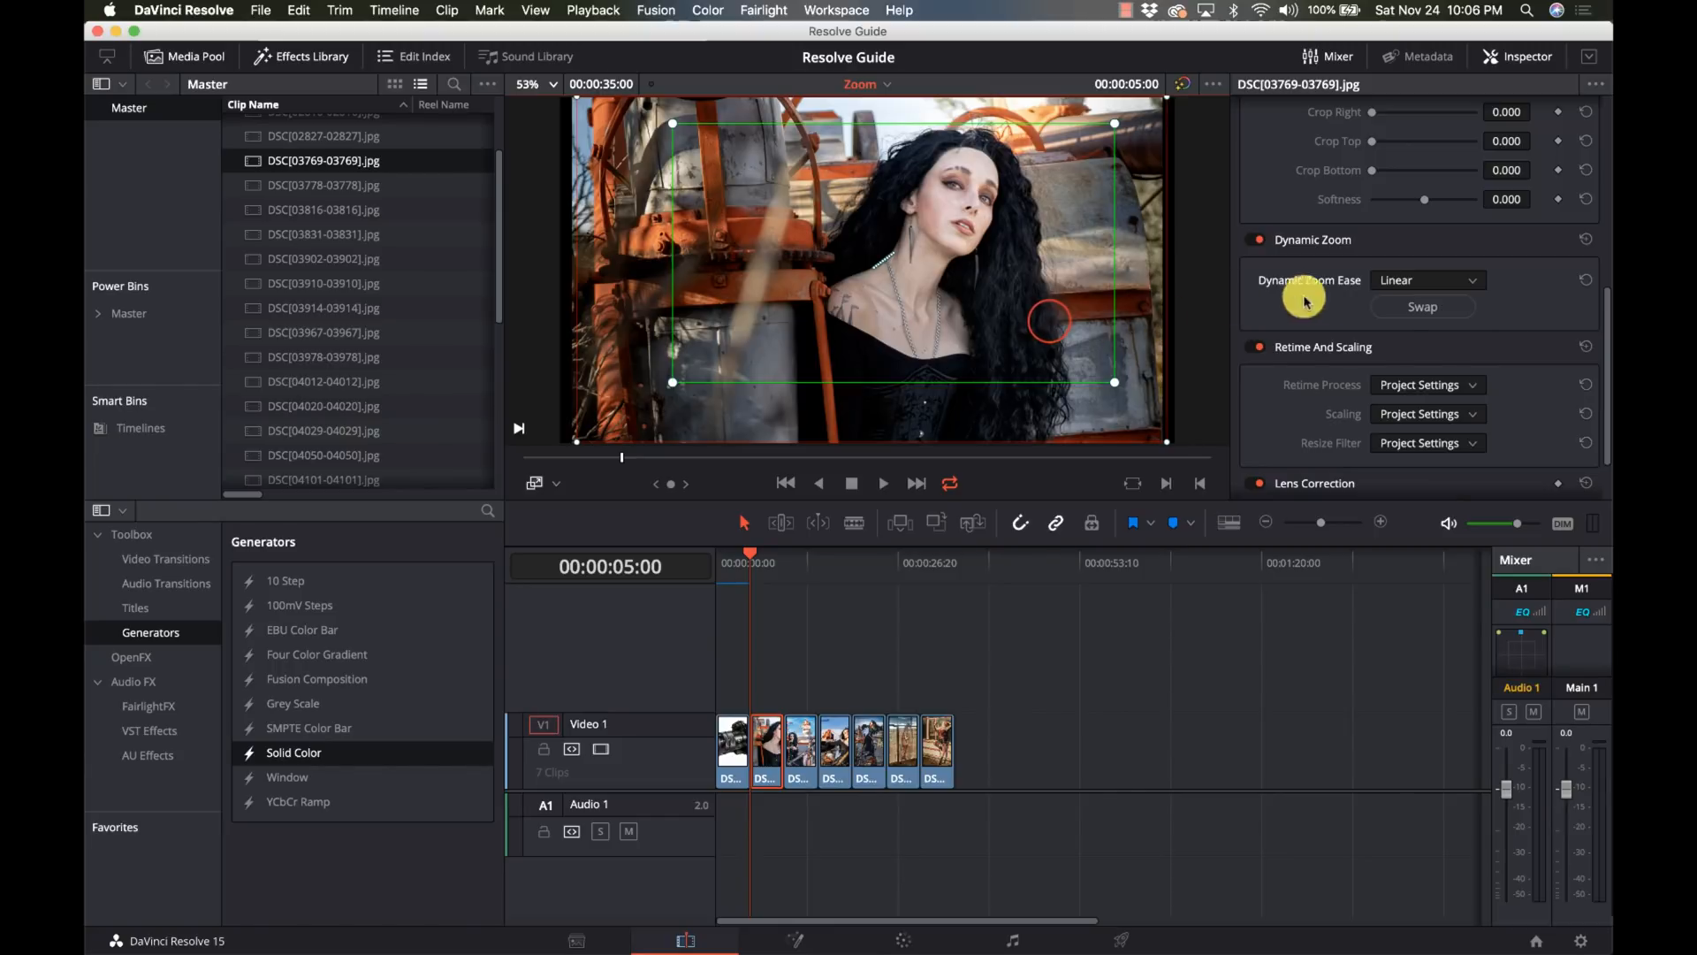
{"action": "left_click", "coordinate": [1422, 306]}
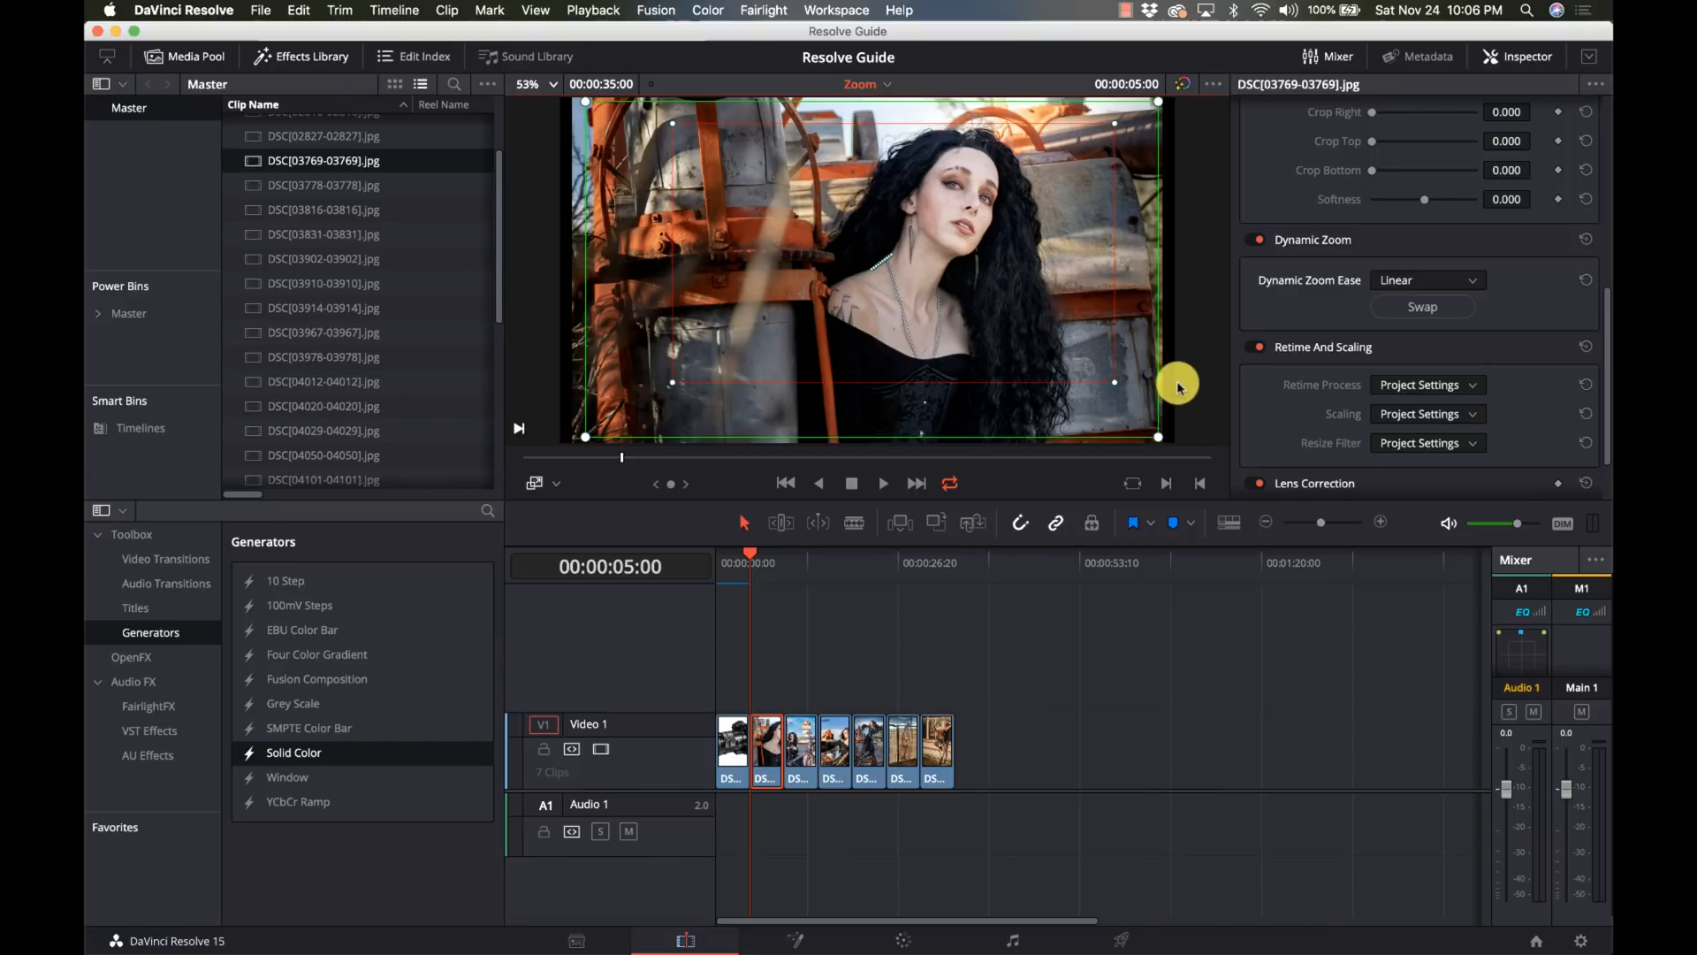
Step: Set the second photo's Dynamic Zoom Ease to Ease In and begin selecting the remaining clips
{"action": "left_click", "coordinate": [1425, 279]}
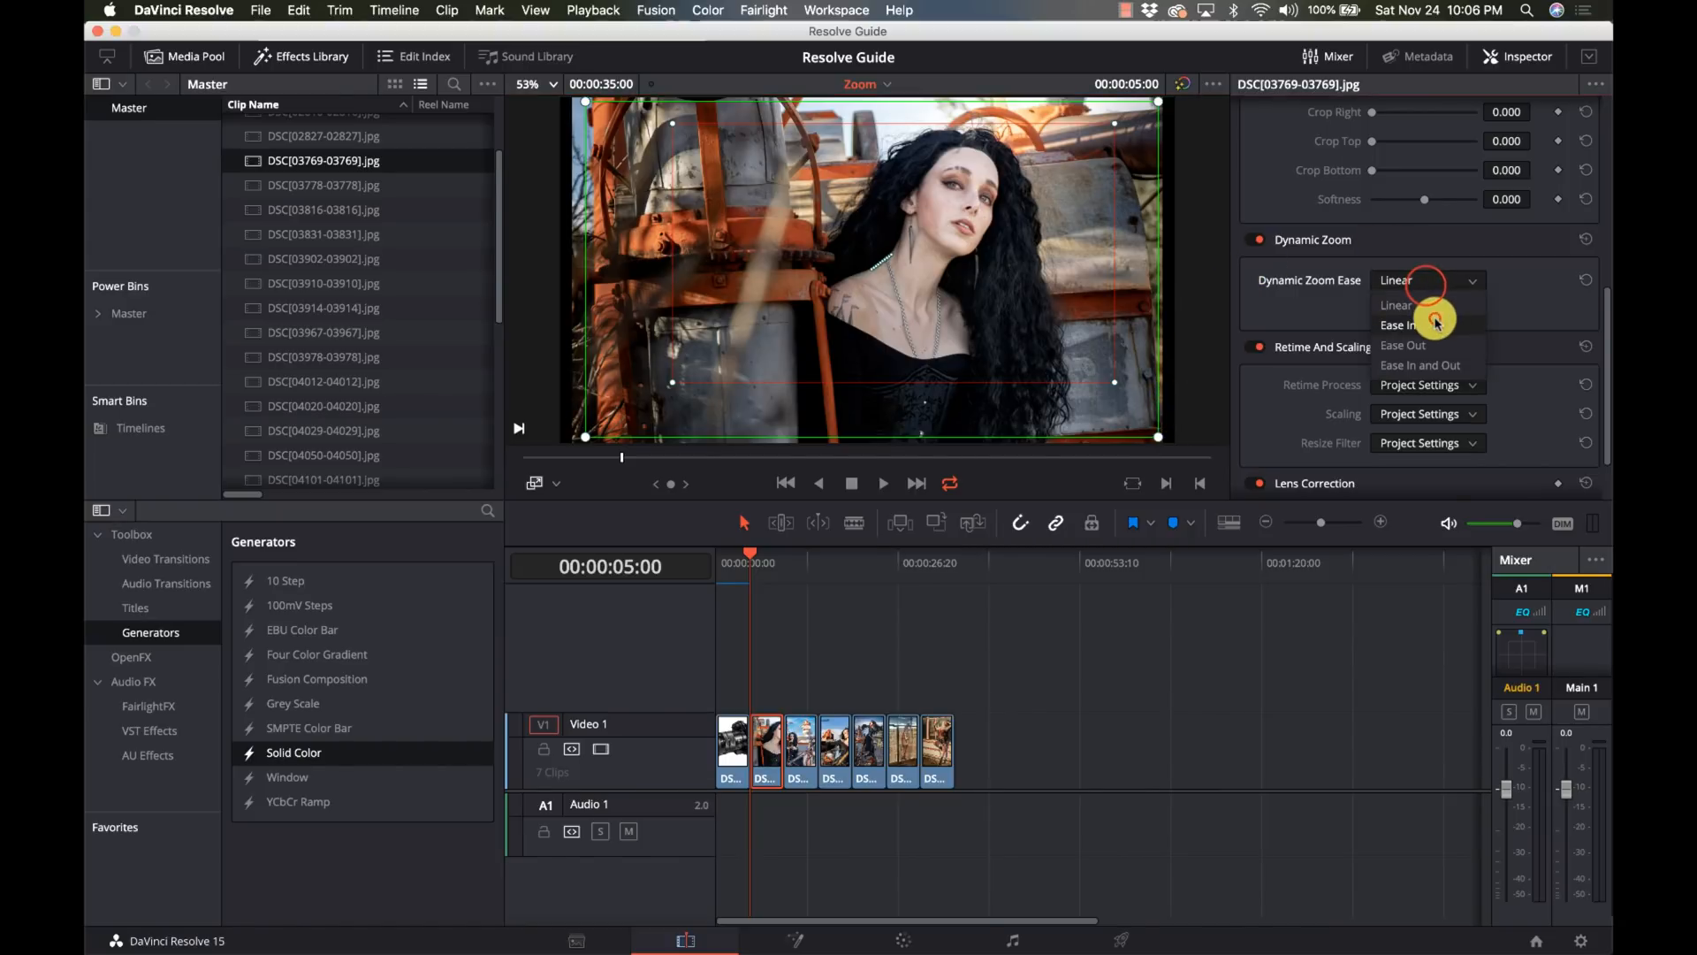
{"action": "left_click", "coordinate": [1402, 325]}
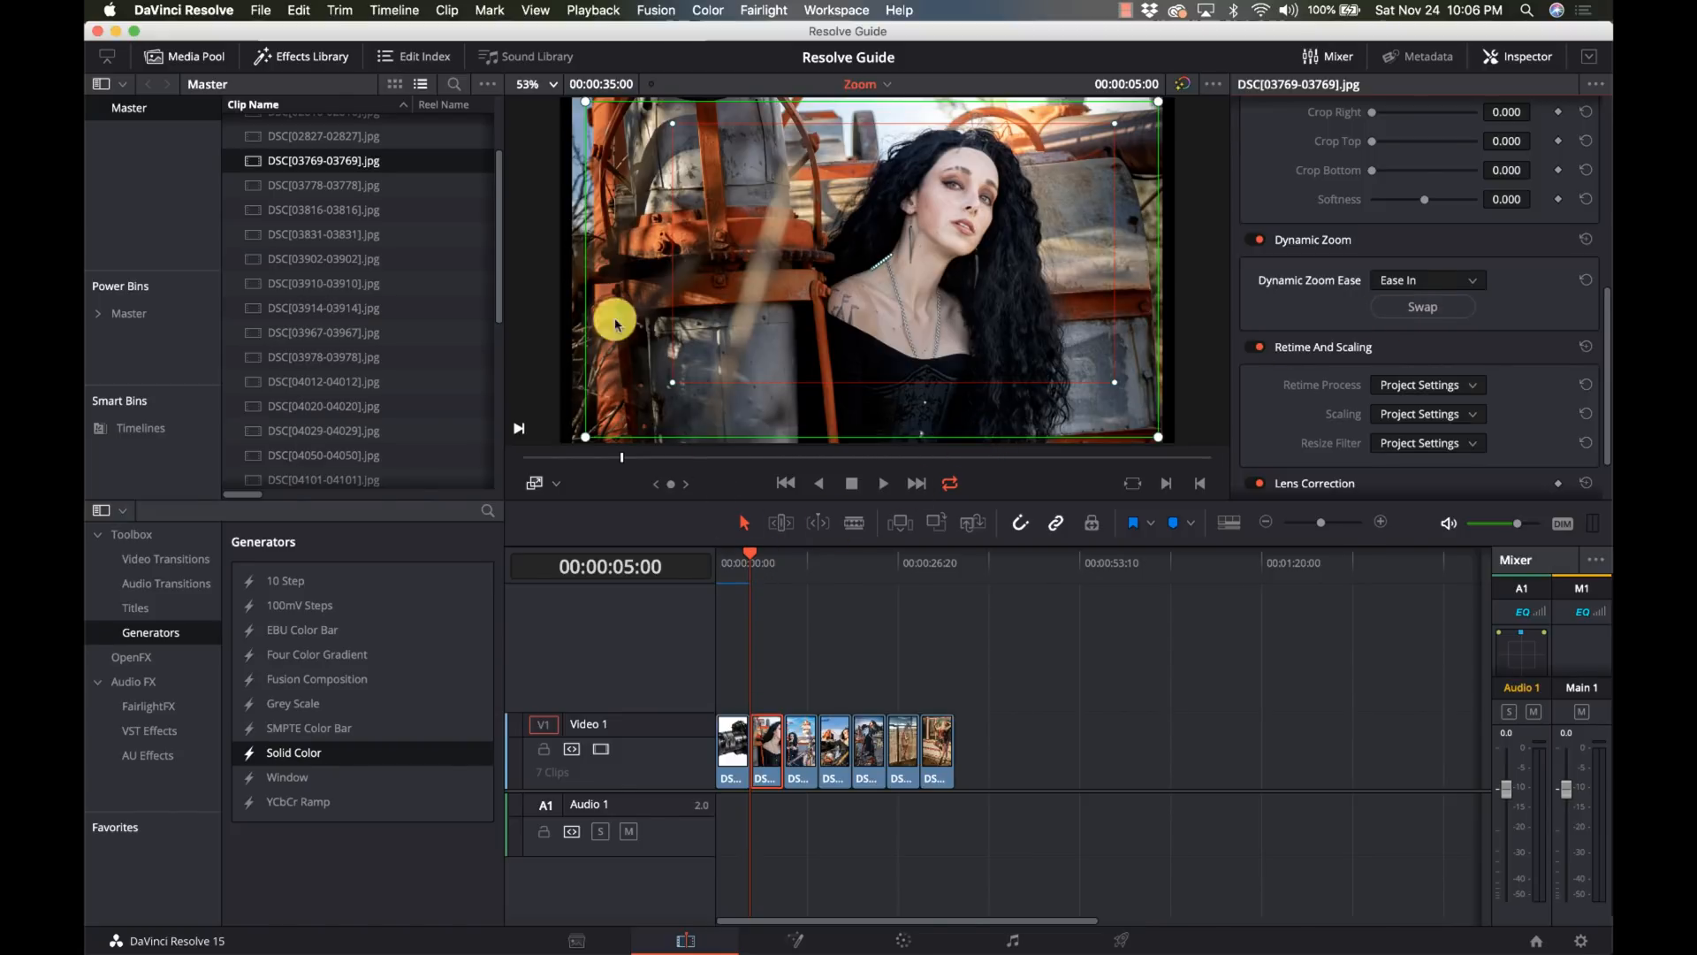
{"action": "left_click", "coordinate": [446, 11]}
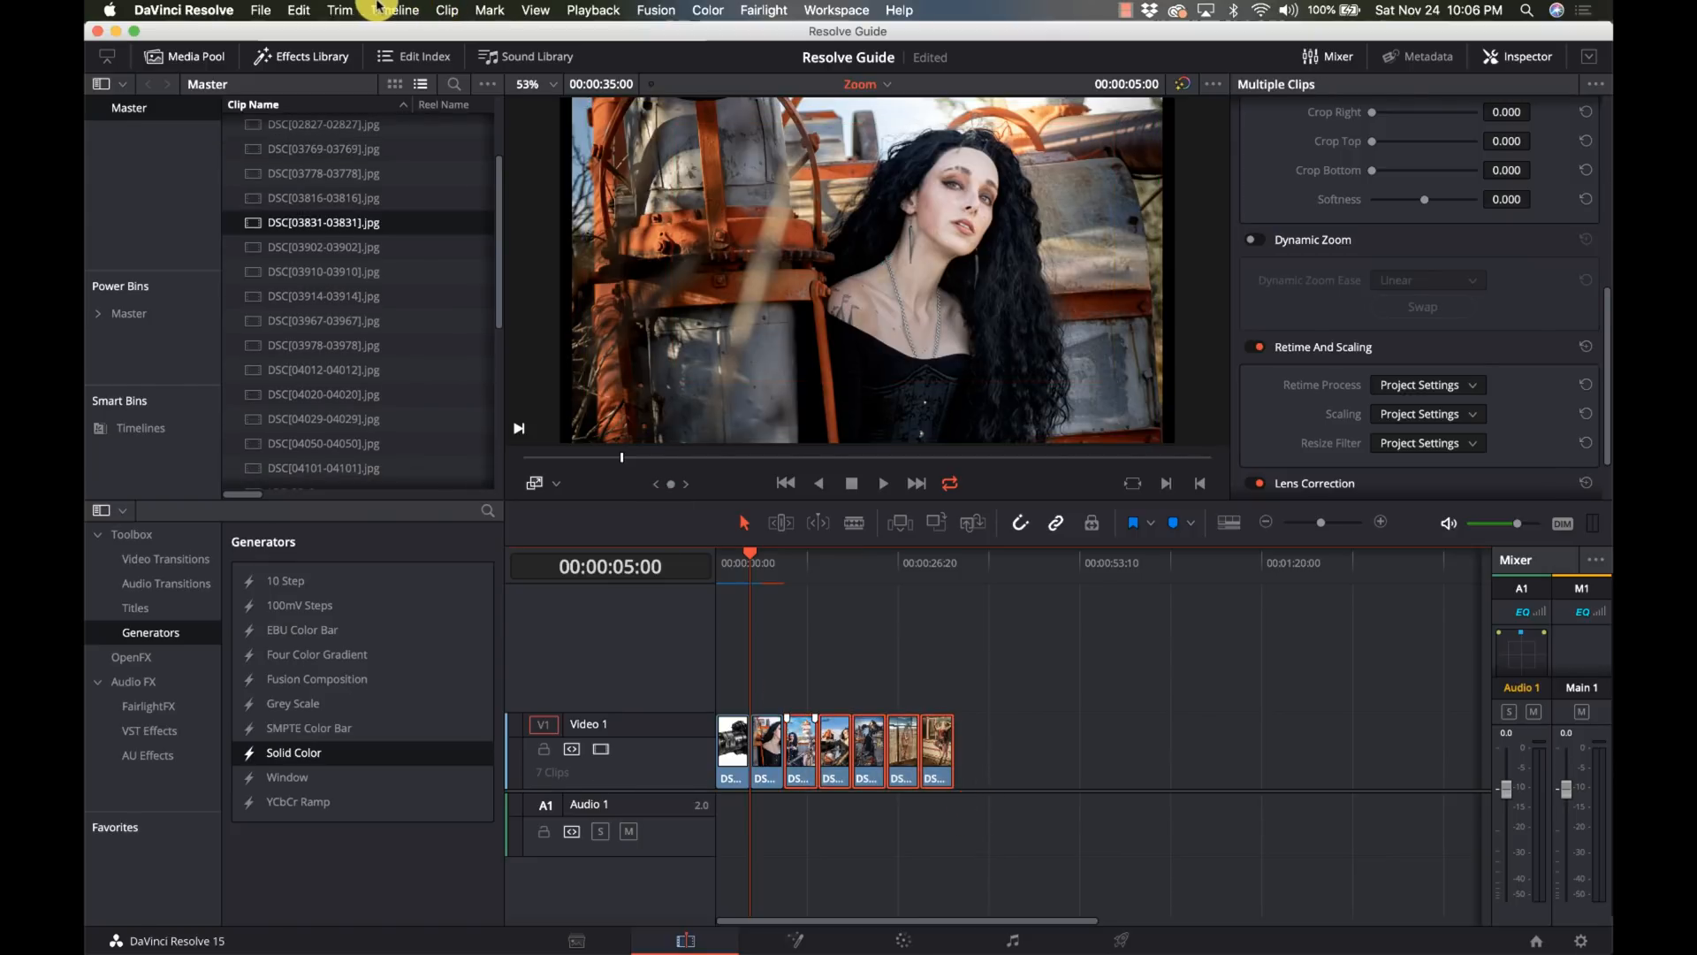
Step: With all seven clips selected, enable Dynamic Zoom and show its framing overlay in the viewer
{"action": "left_click", "coordinate": [446, 10]}
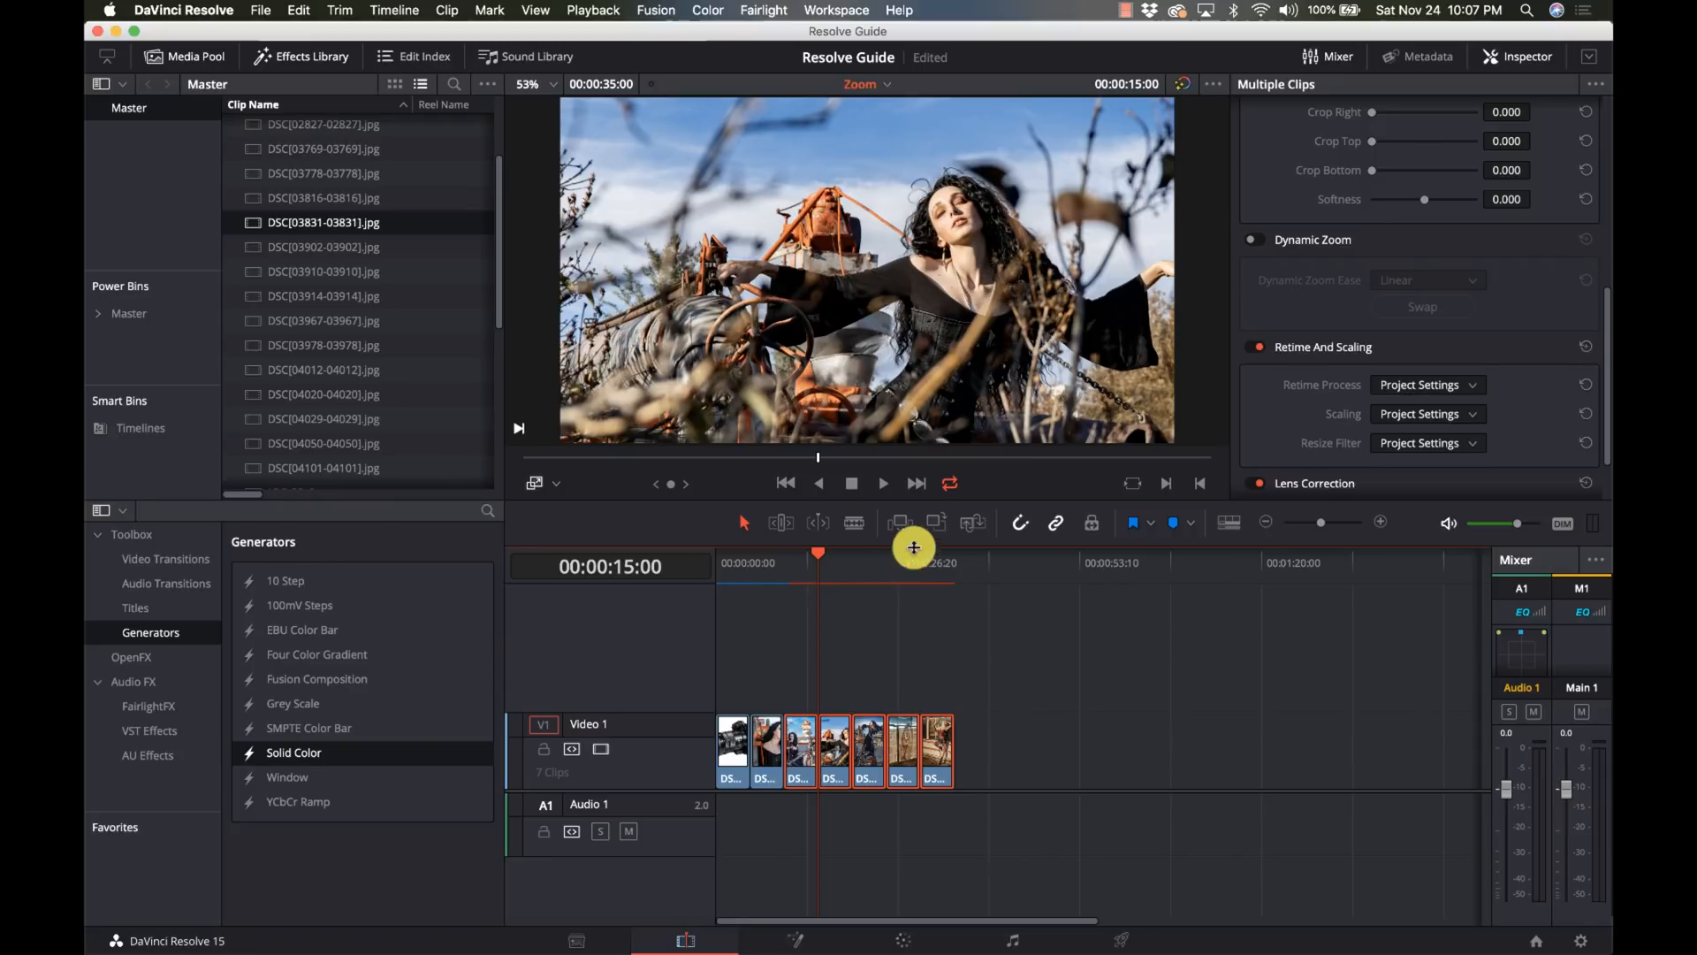
{"action": "mouse_move", "coordinate": [944, 371]}
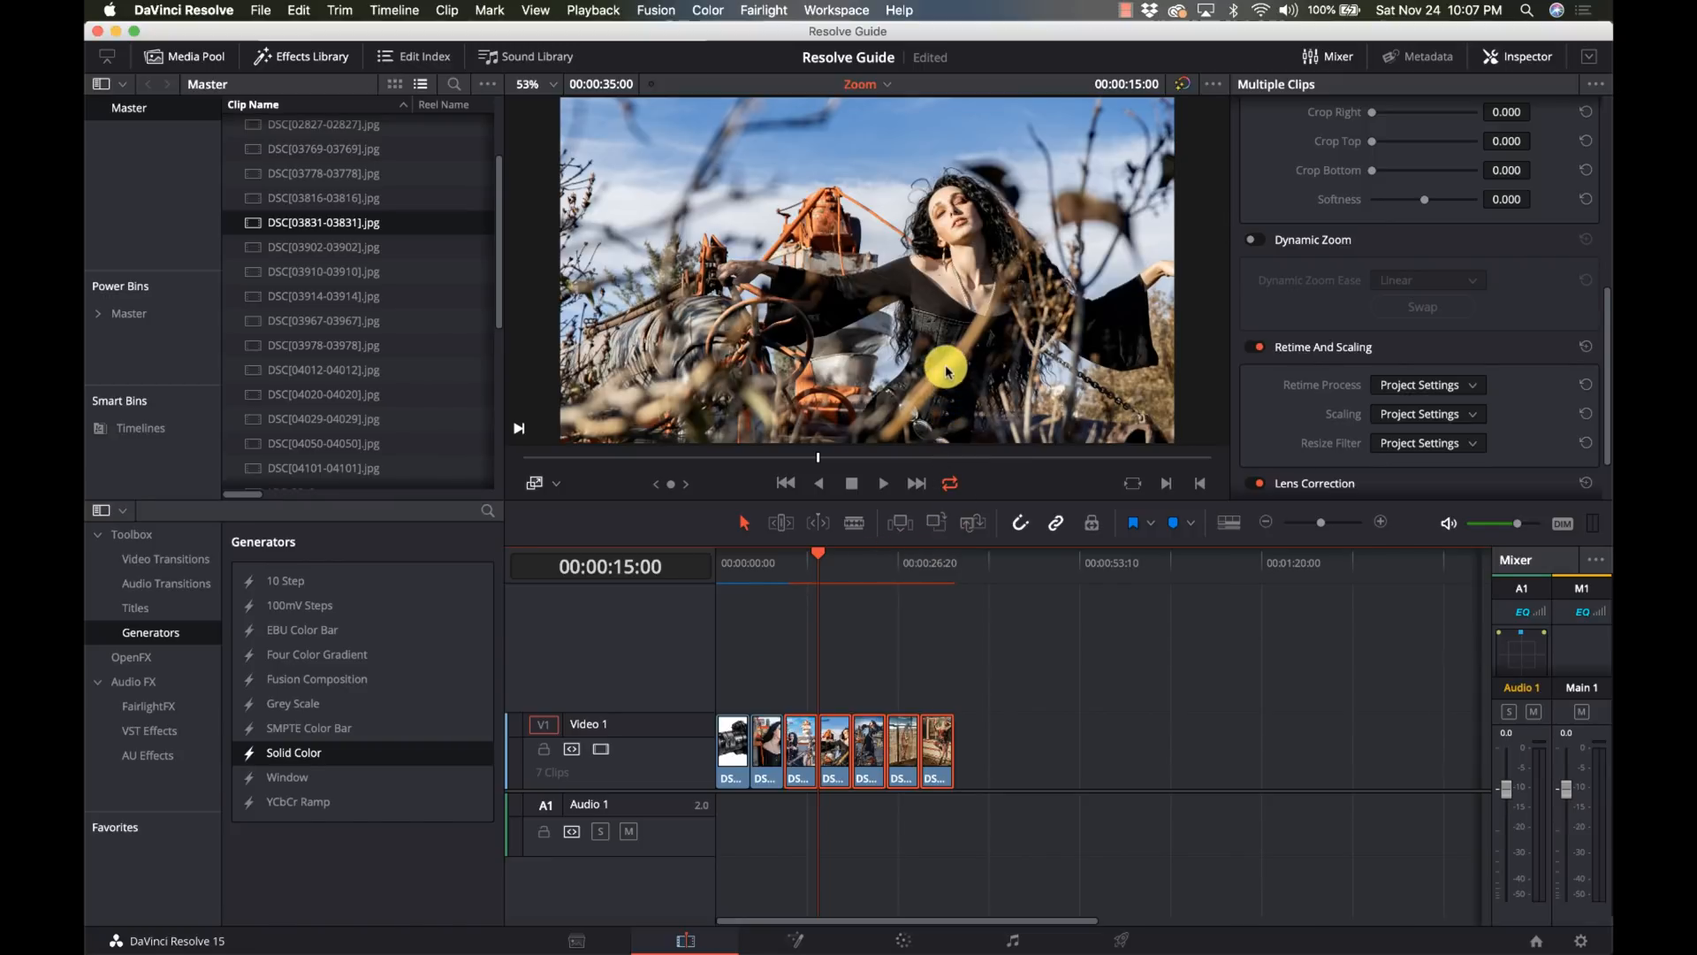
{"action": "mouse_move", "coordinate": [1229, 240]}
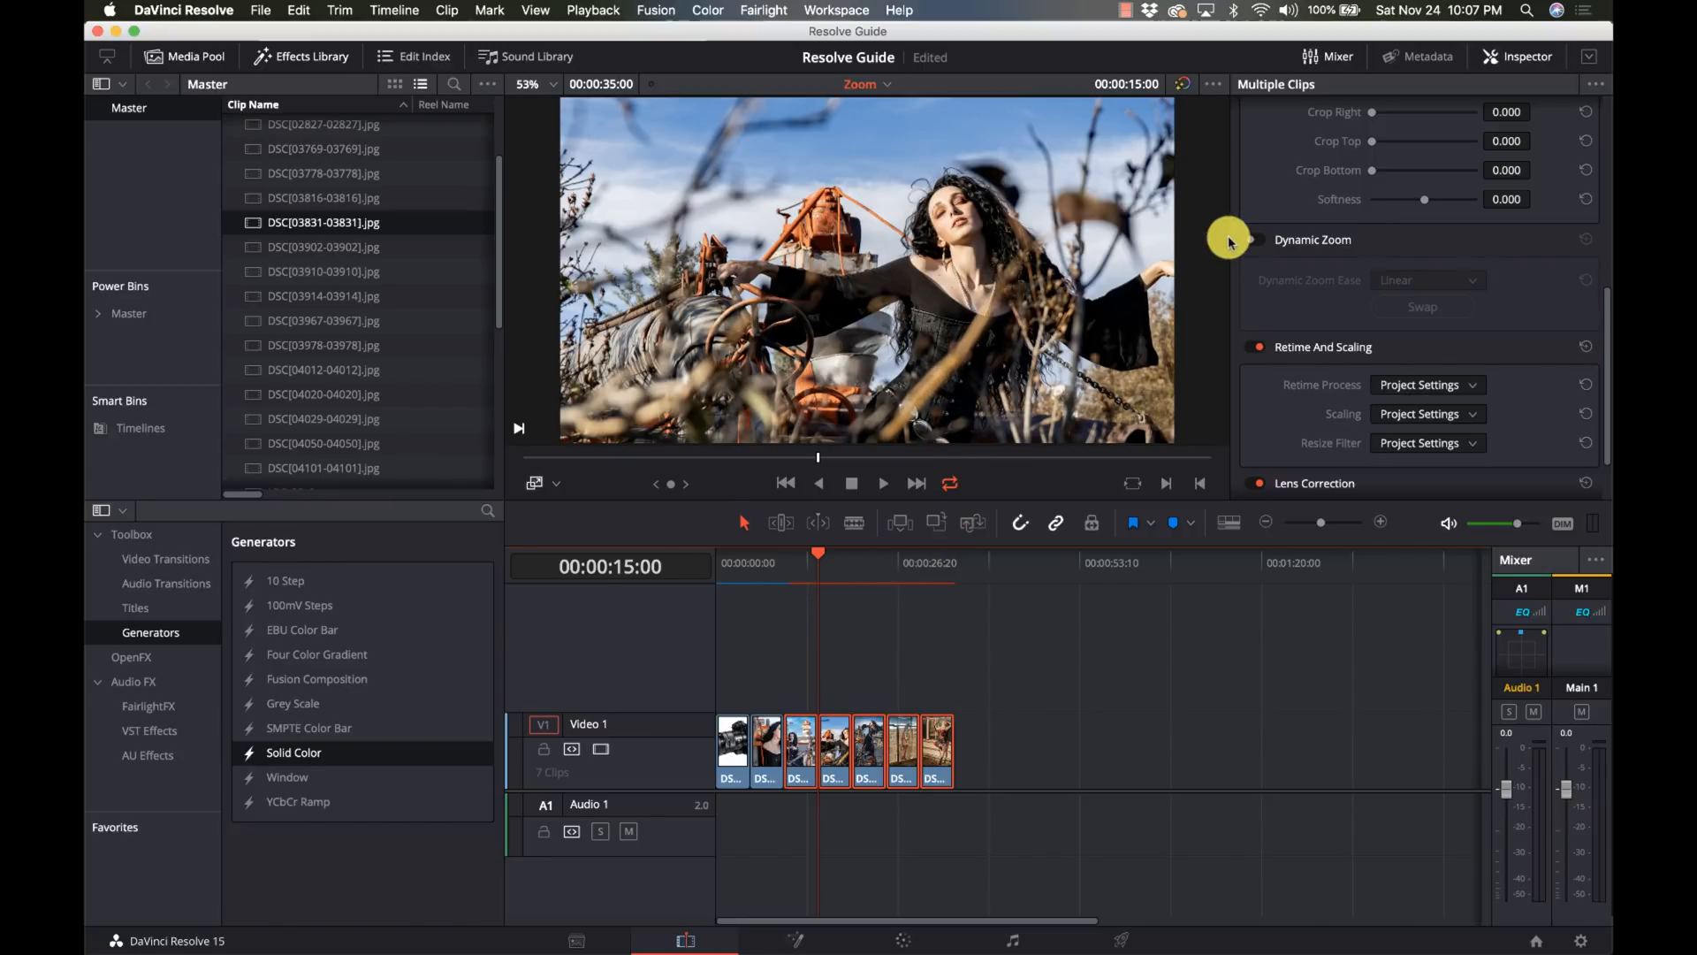
{"action": "mouse_move", "coordinate": [1090, 354]}
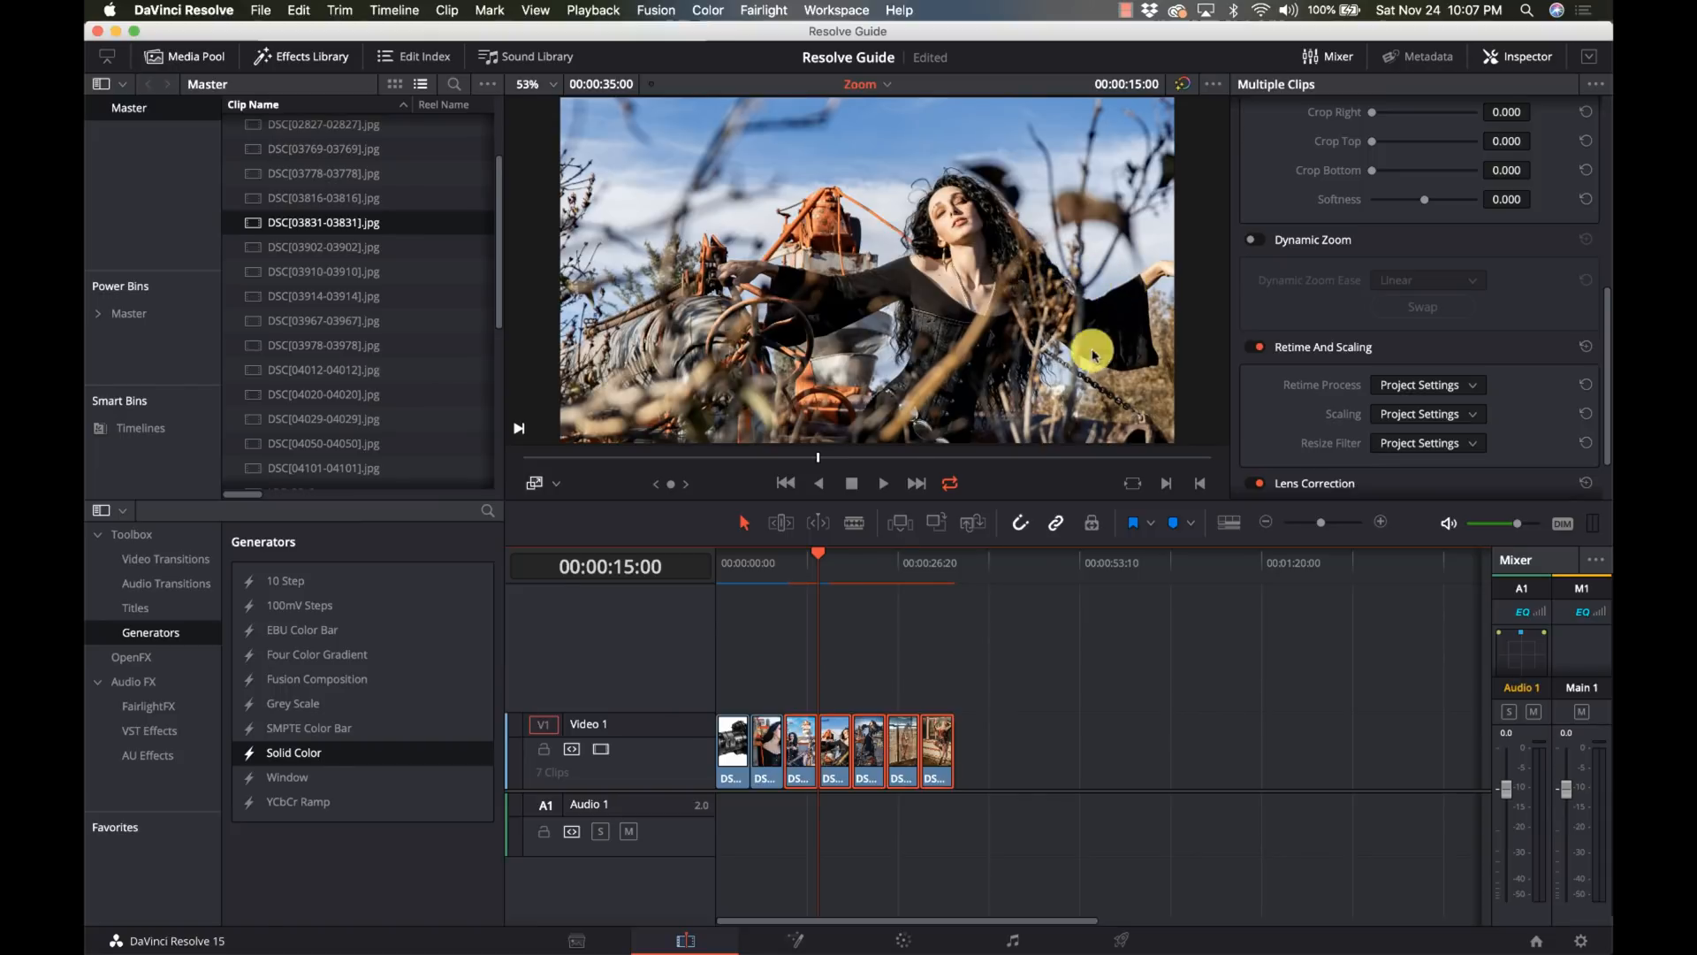
{"action": "mouse_move", "coordinate": [1146, 360]}
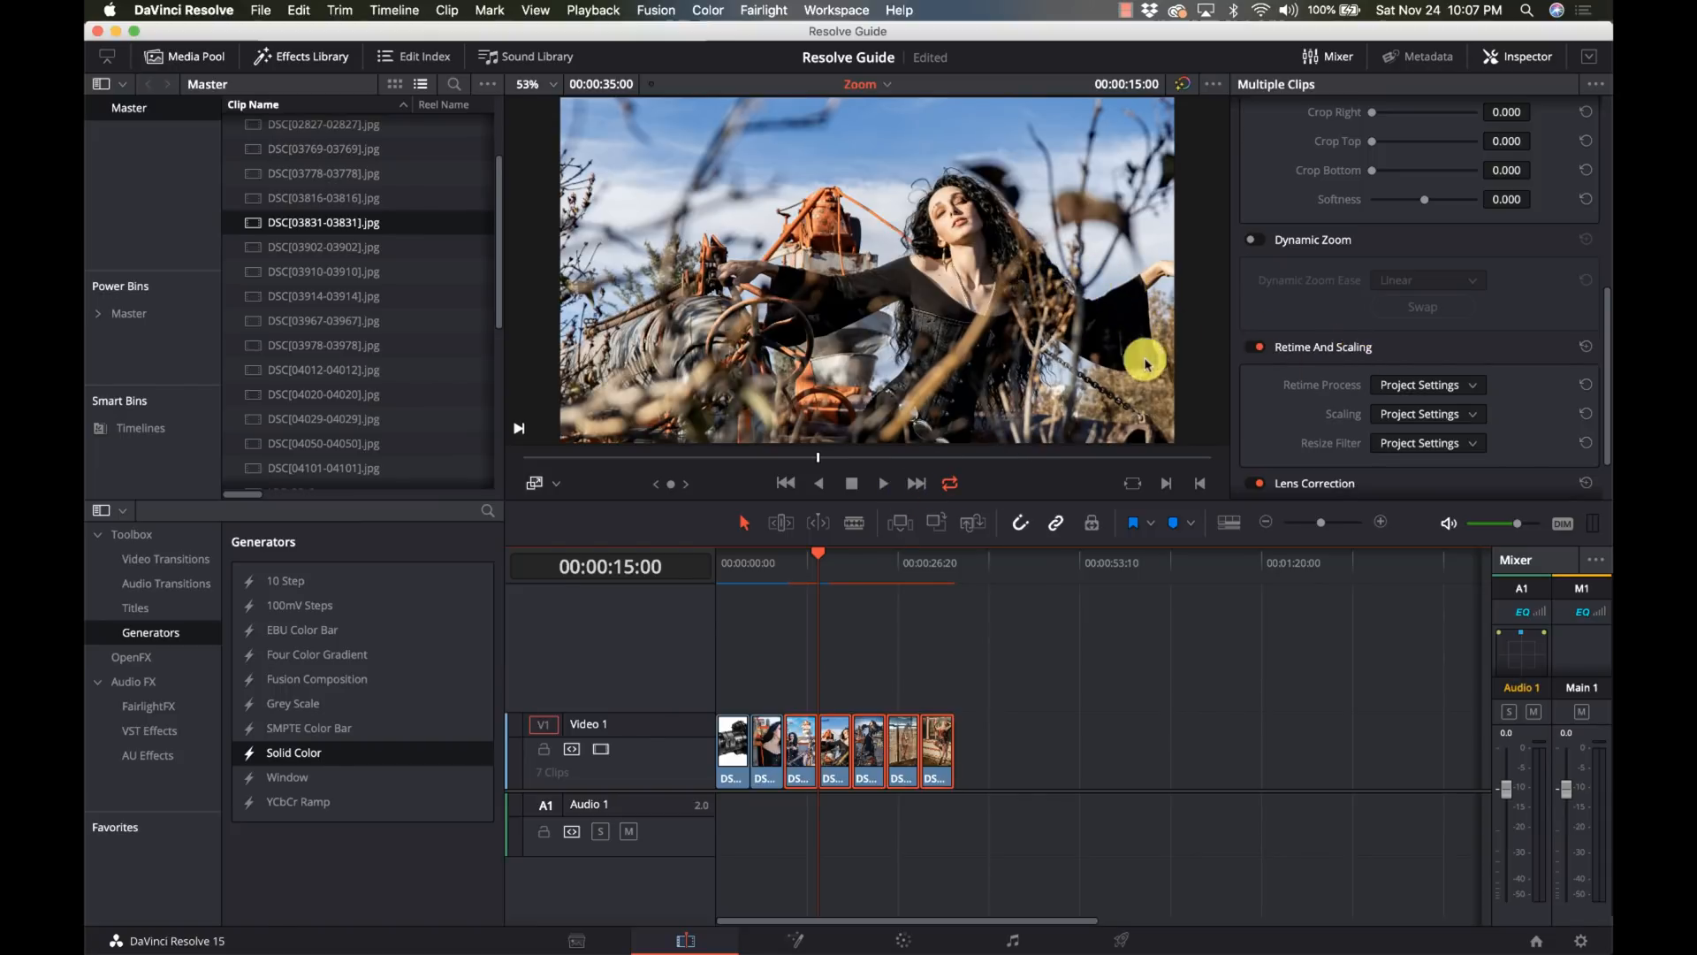
{"action": "mouse_move", "coordinate": [1262, 244]}
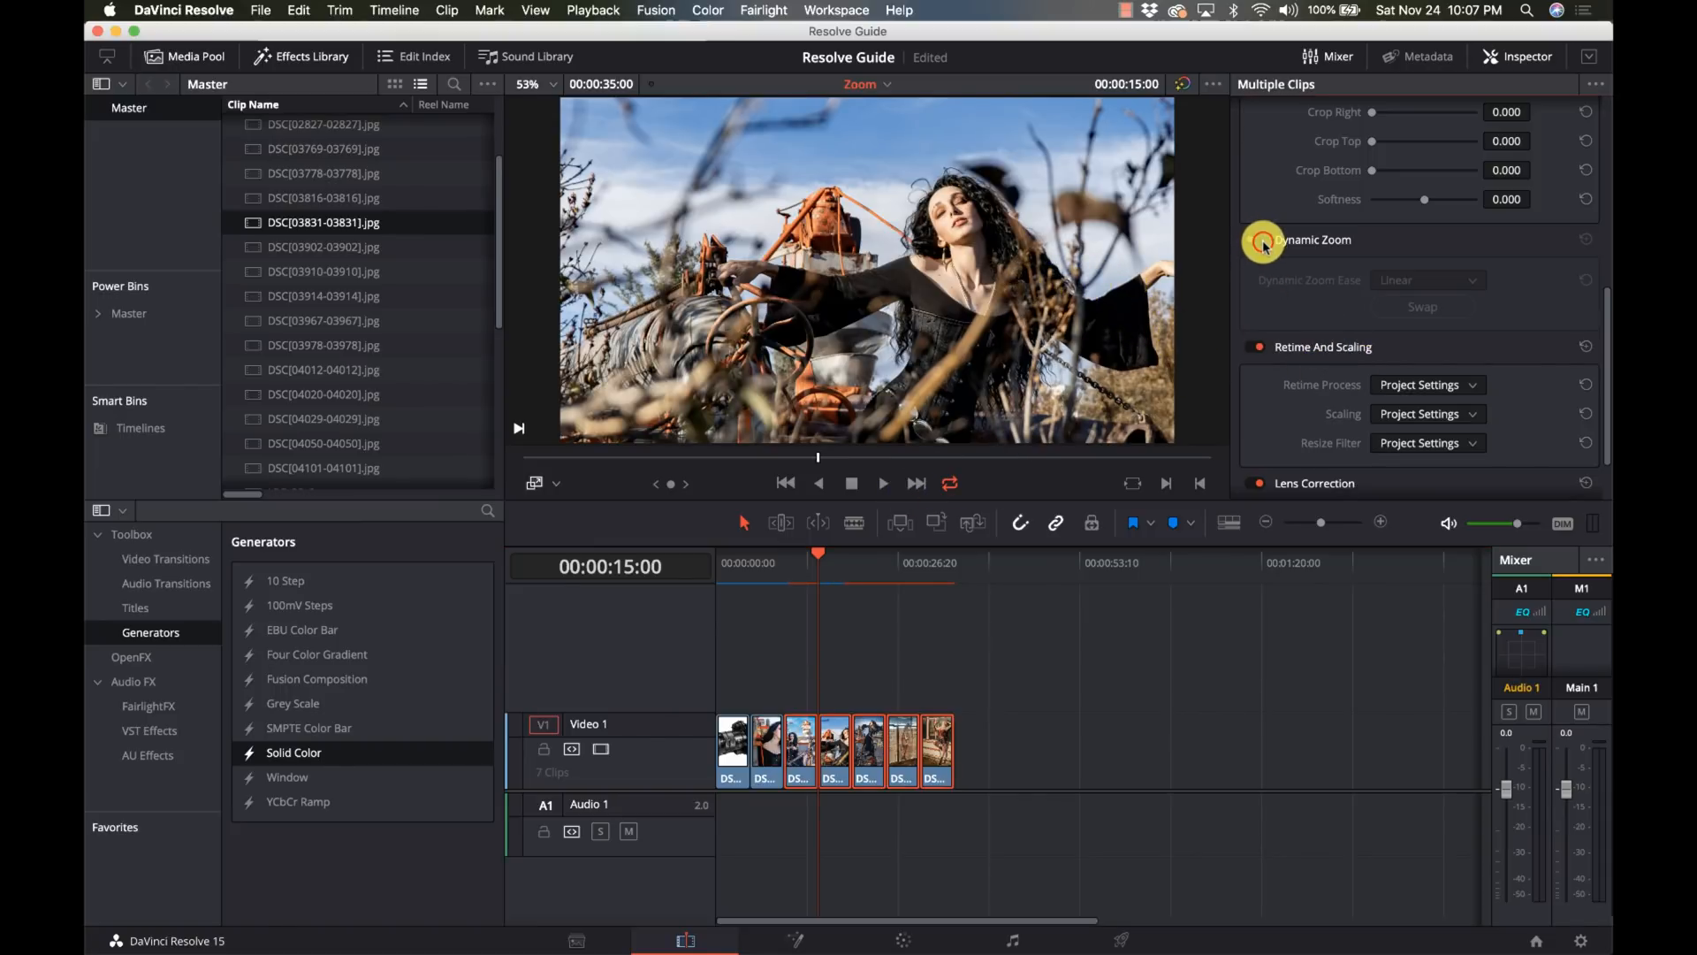
{"action": "left_click", "coordinate": [1259, 239]}
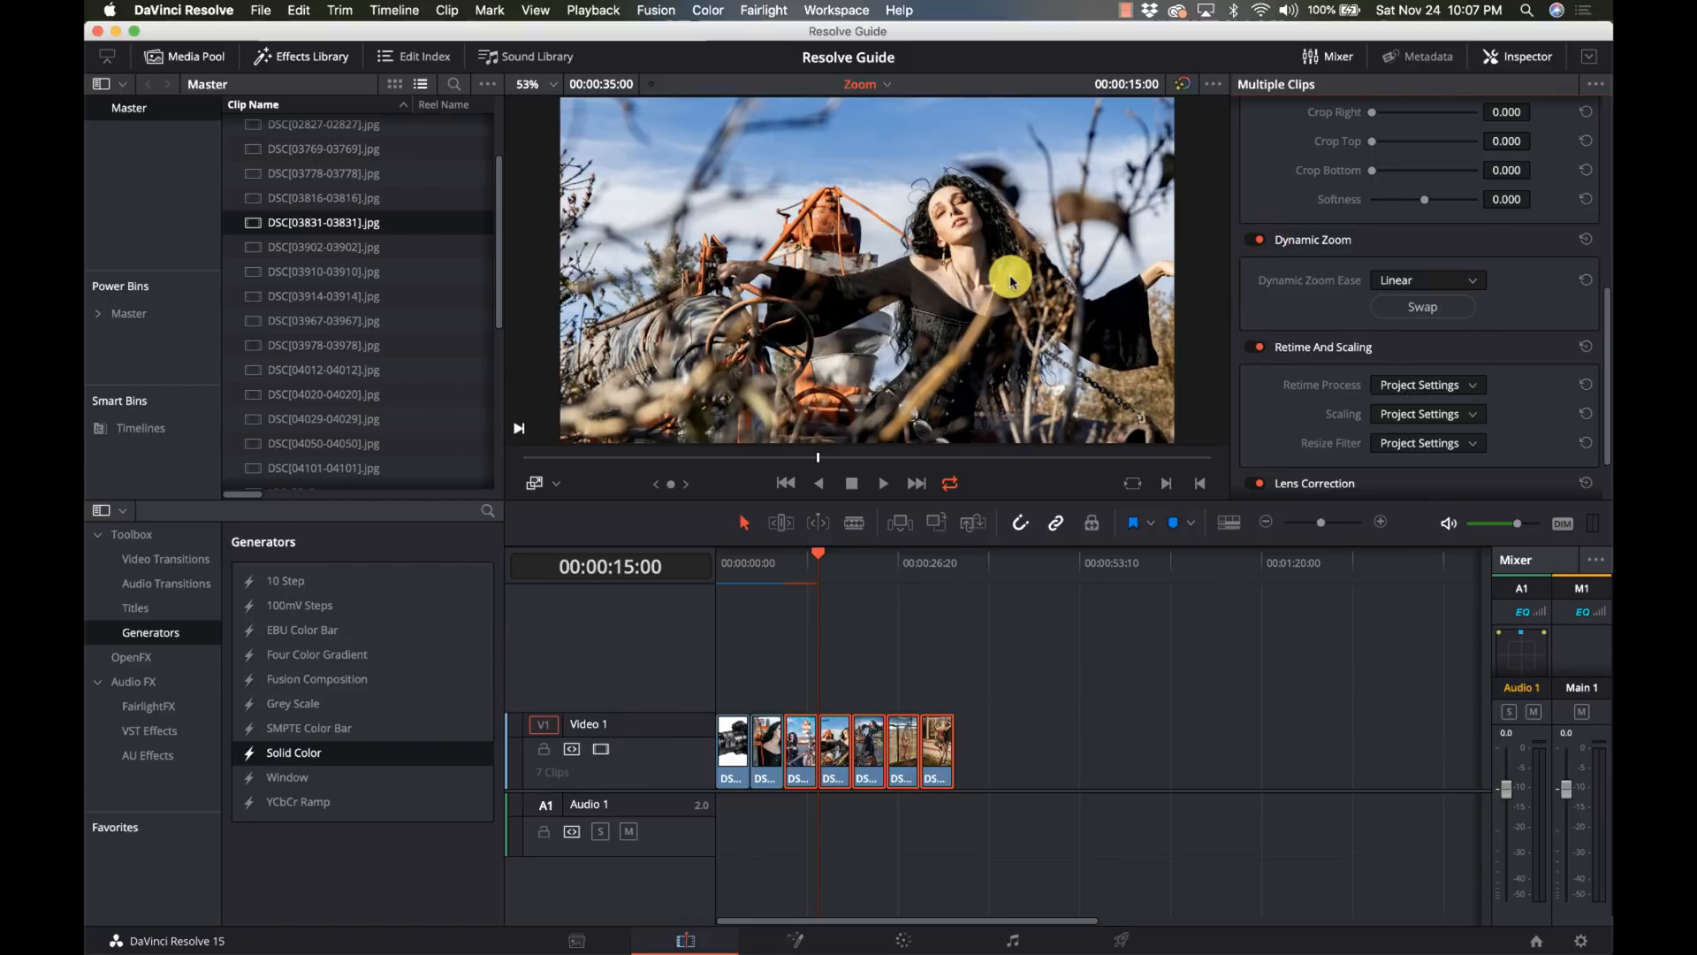
{"action": "mouse_move", "coordinate": [712, 499]}
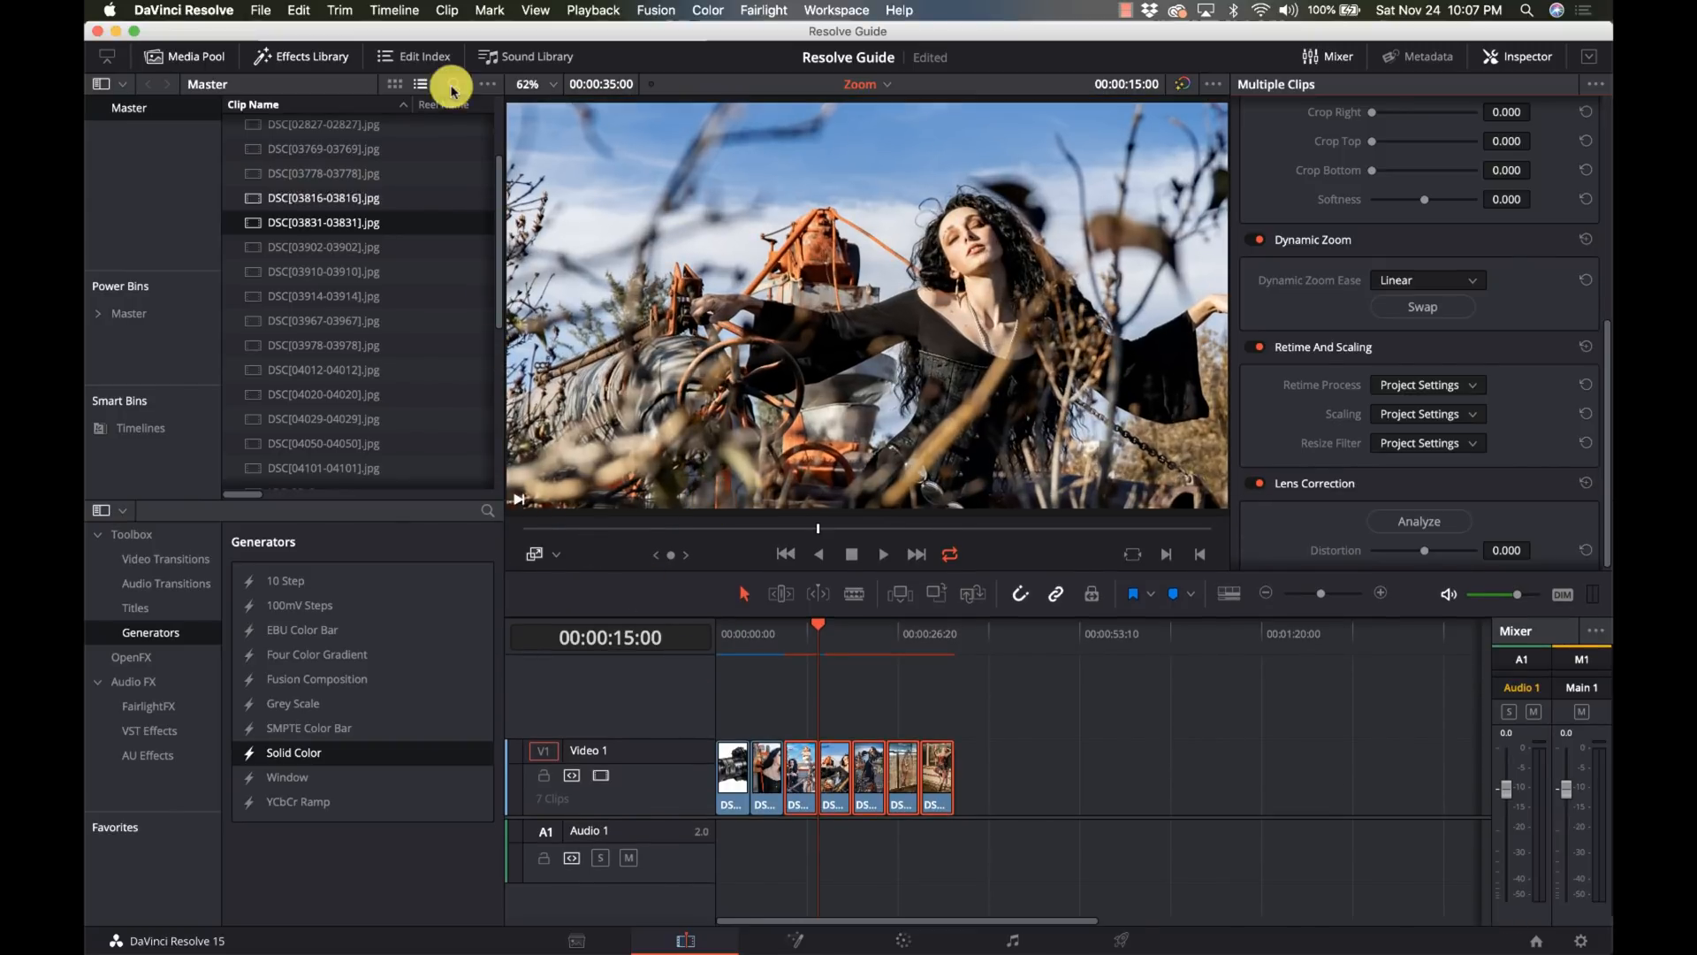
{"action": "left_click", "coordinate": [552, 85]}
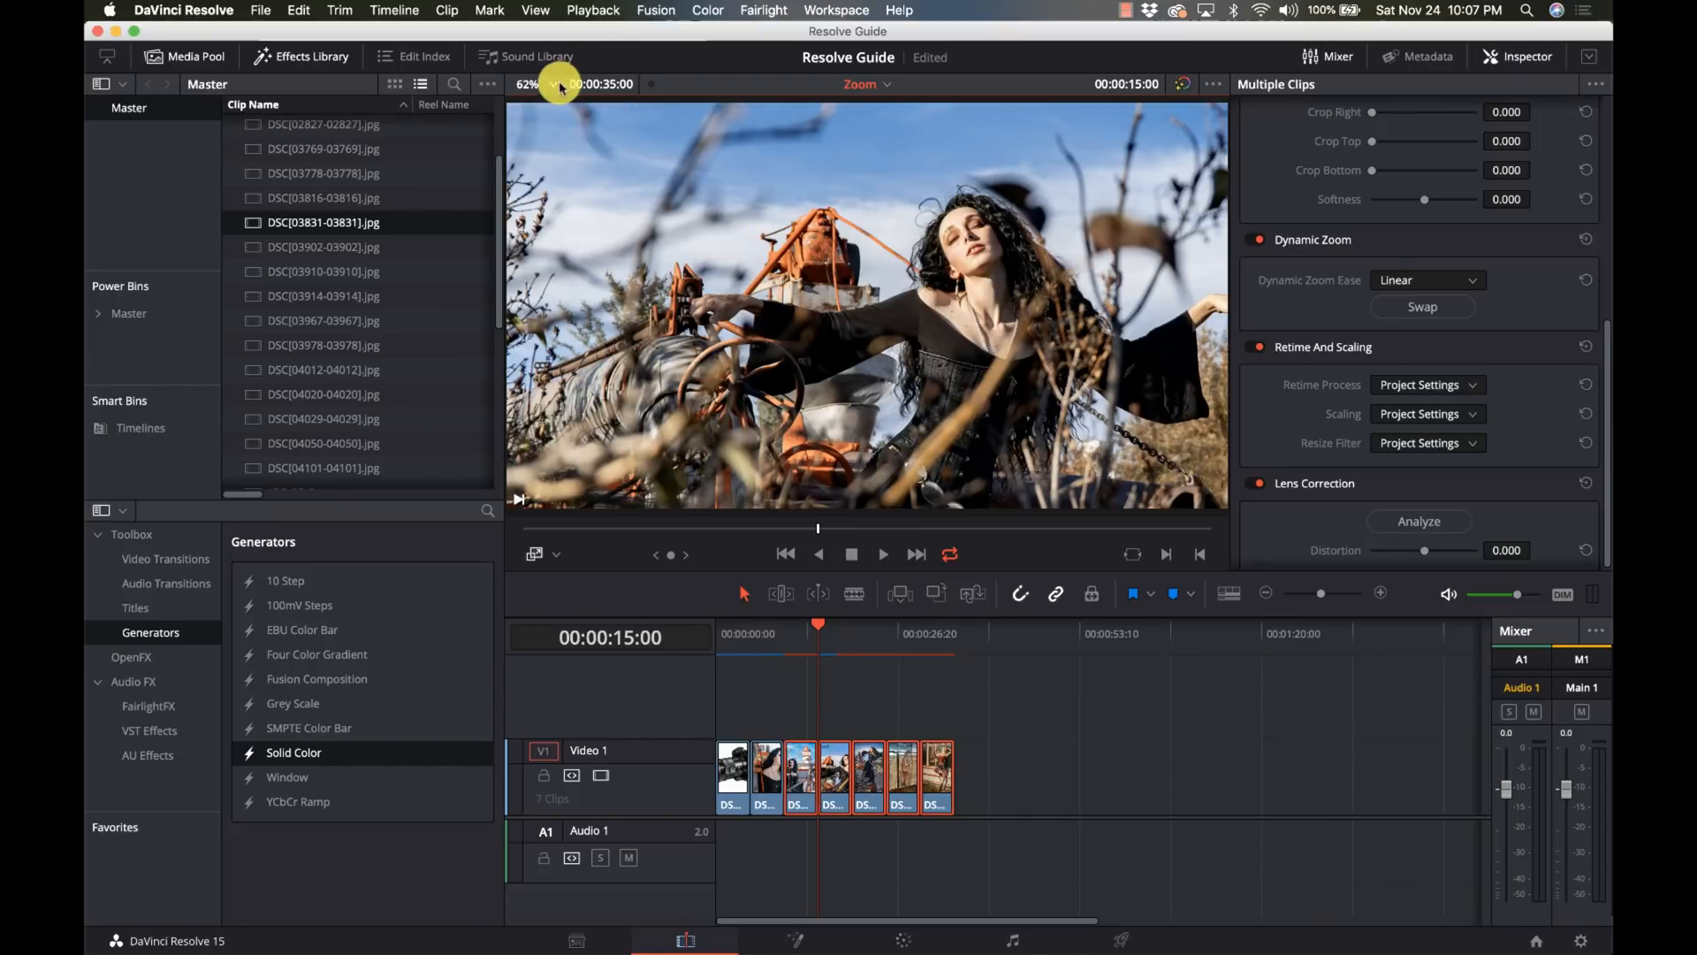
{"action": "left_click", "coordinate": [528, 85]}
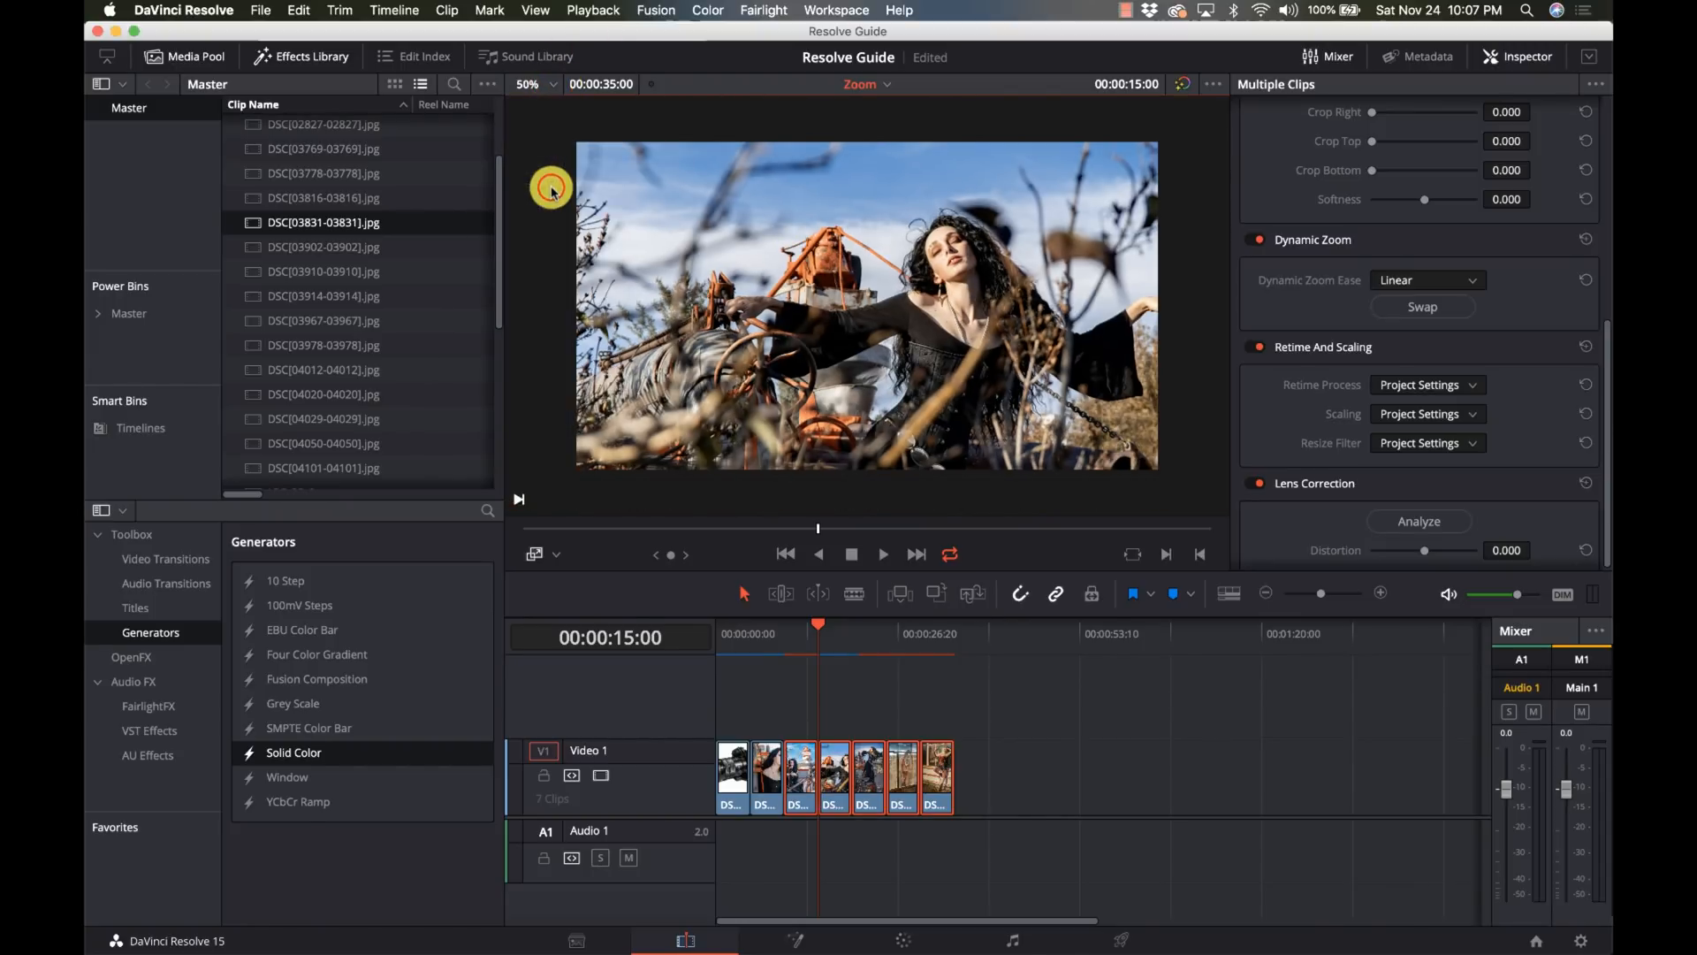
{"action": "mouse_move", "coordinate": [1037, 387]}
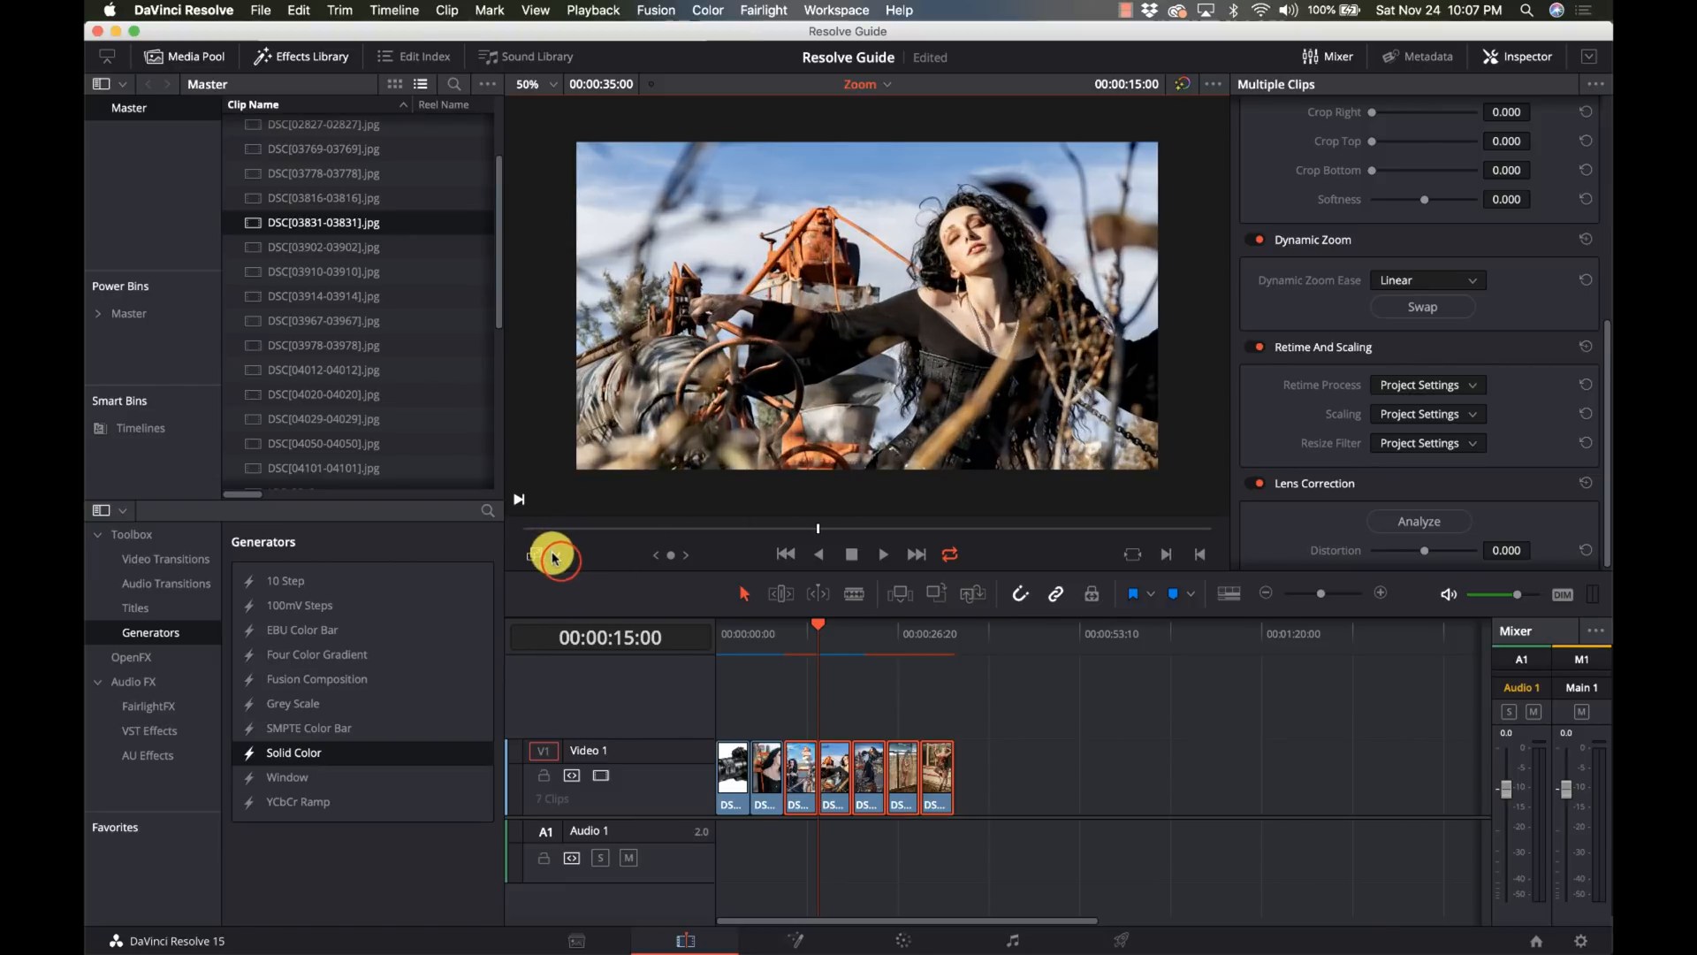
{"action": "left_click", "coordinate": [541, 555]}
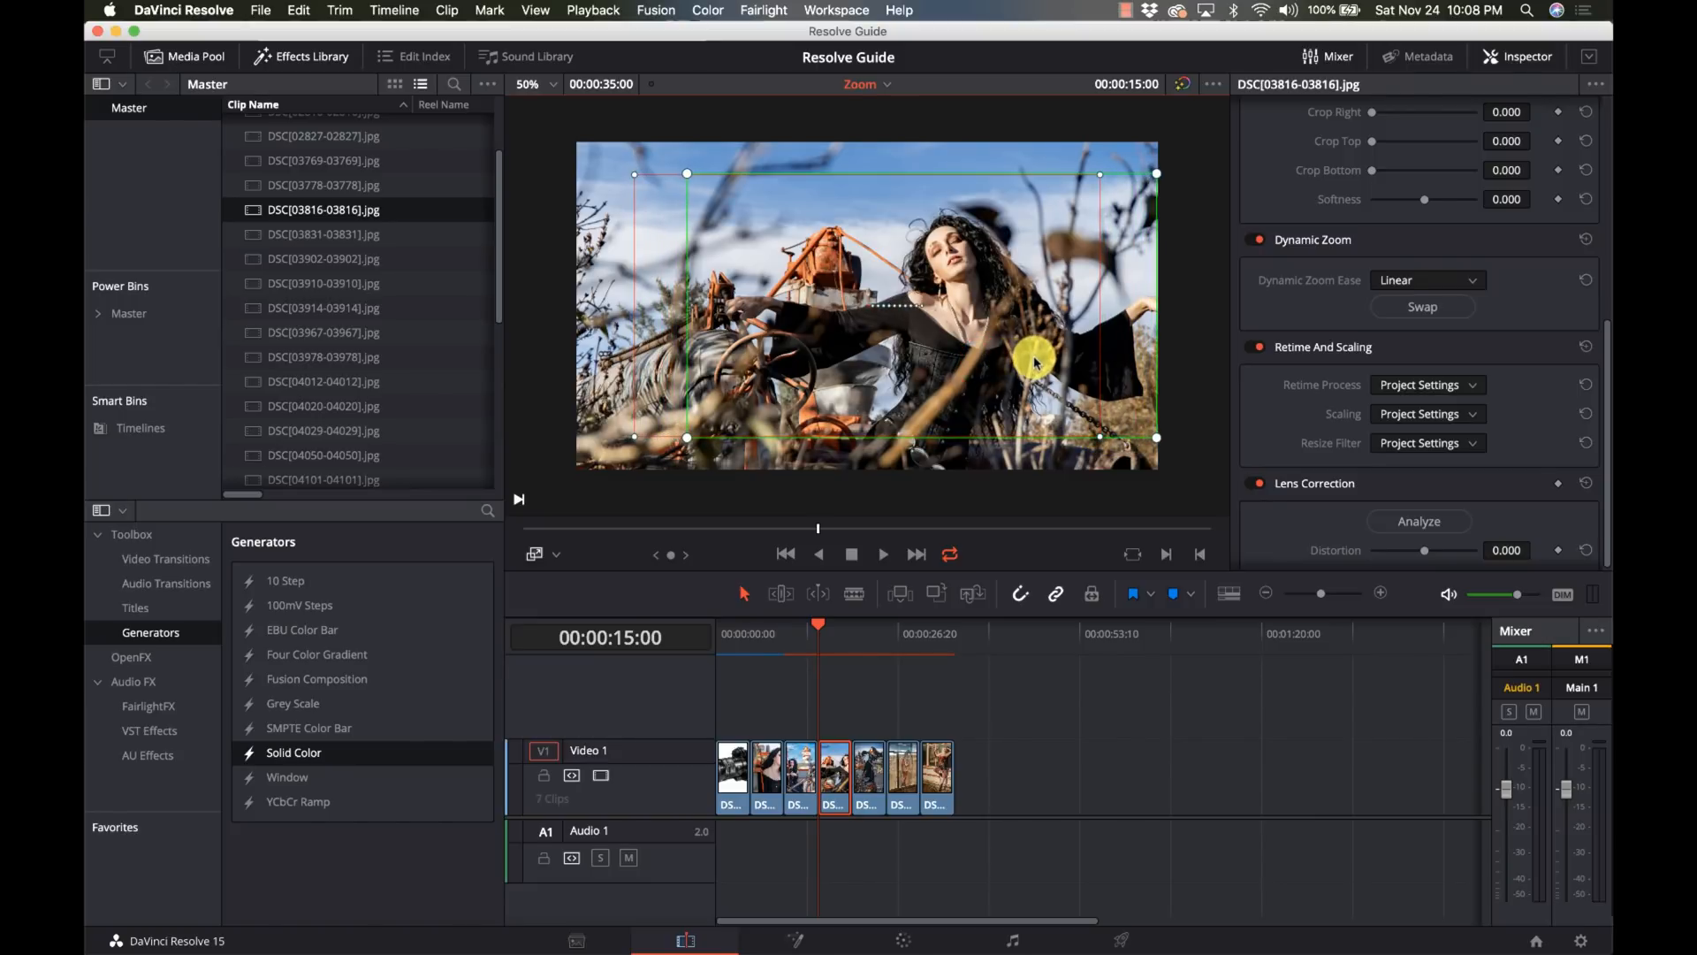
{"action": "mouse_move", "coordinate": [1185, 347]}
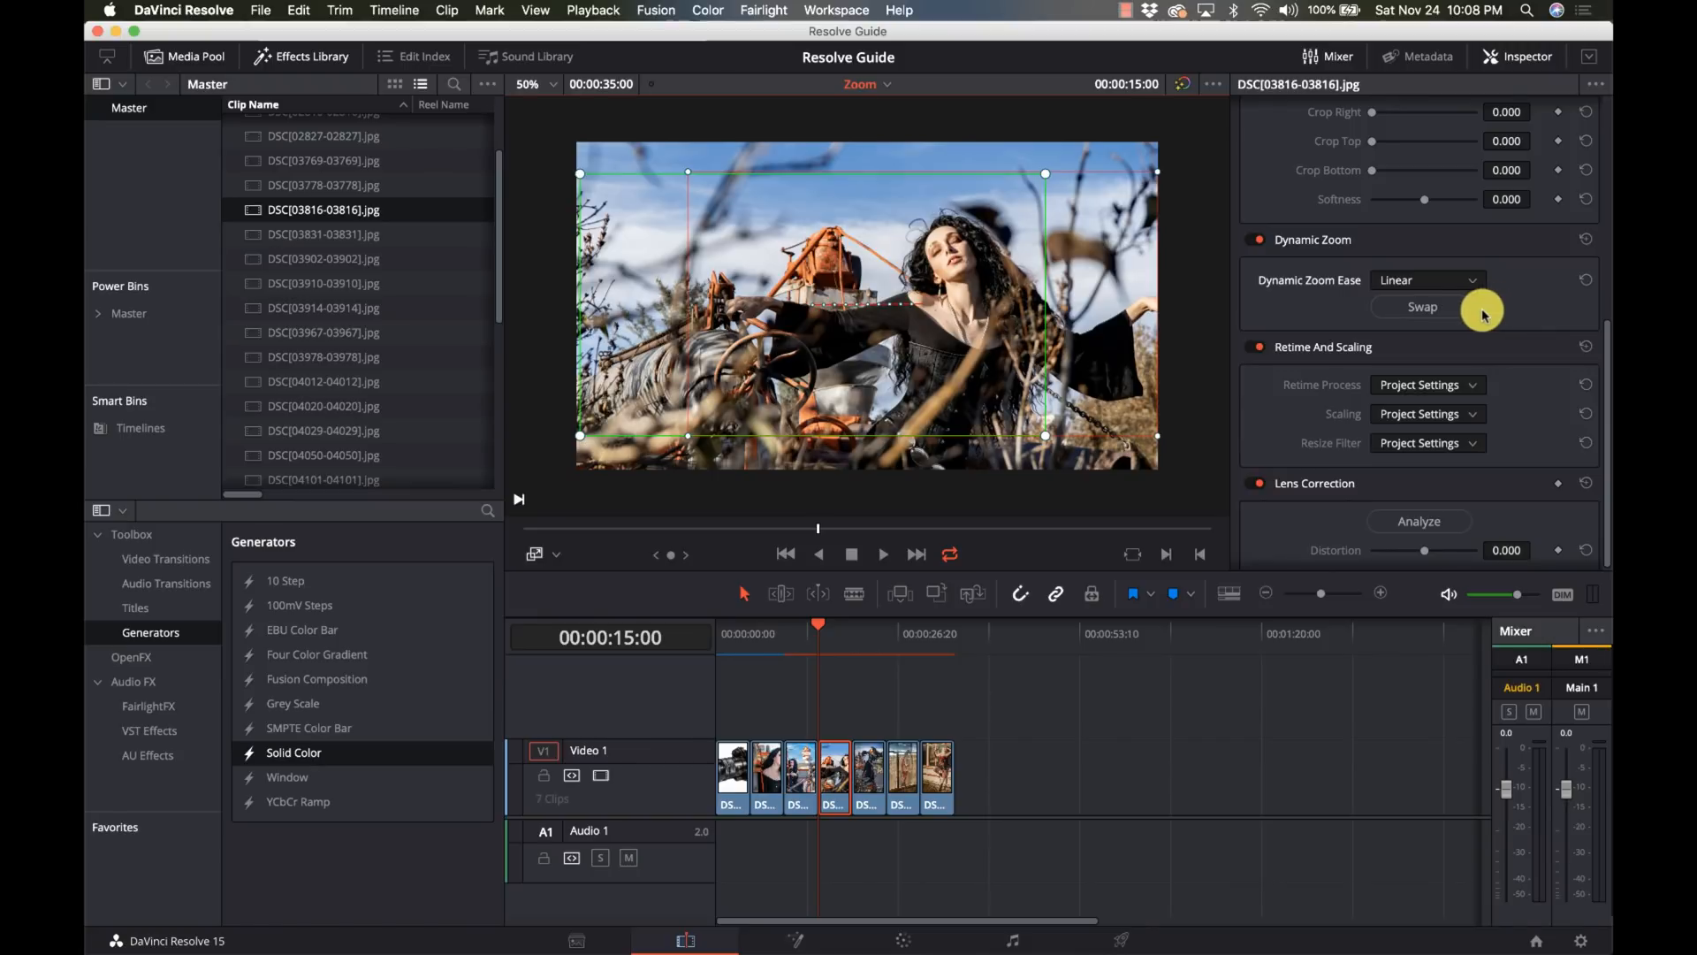
{"action": "mouse_move", "coordinate": [845, 706]}
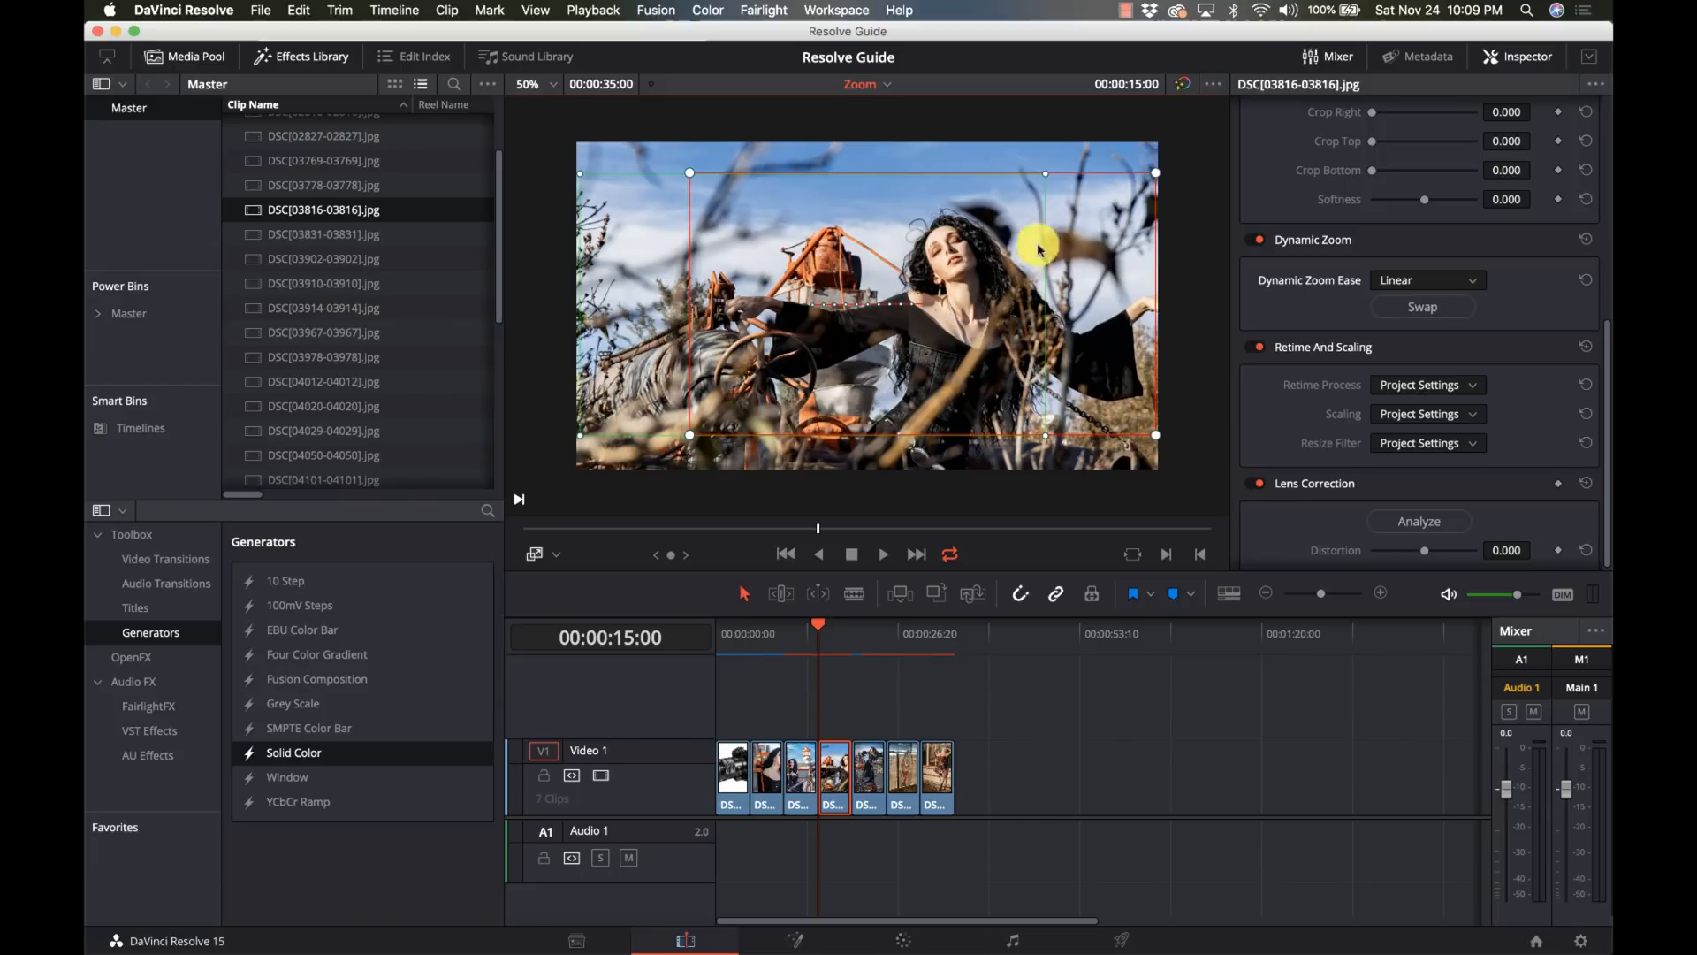
{"action": "mouse_move", "coordinate": [1004, 272]}
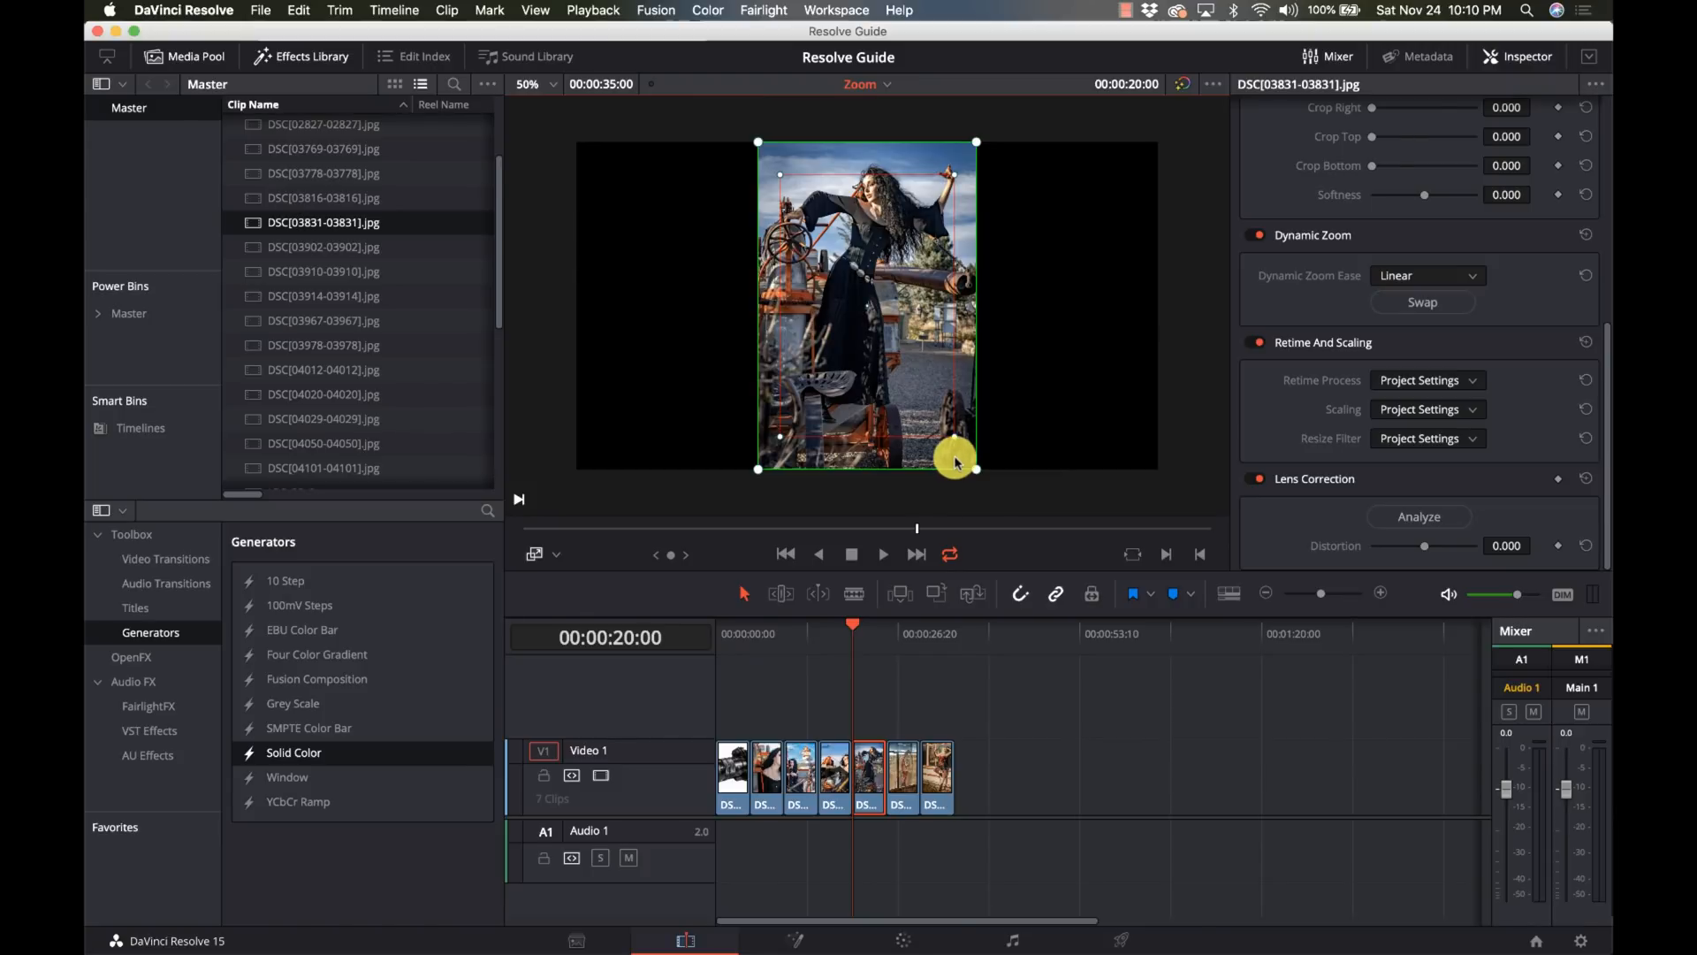
{"action": "mouse_move", "coordinate": [996, 460]}
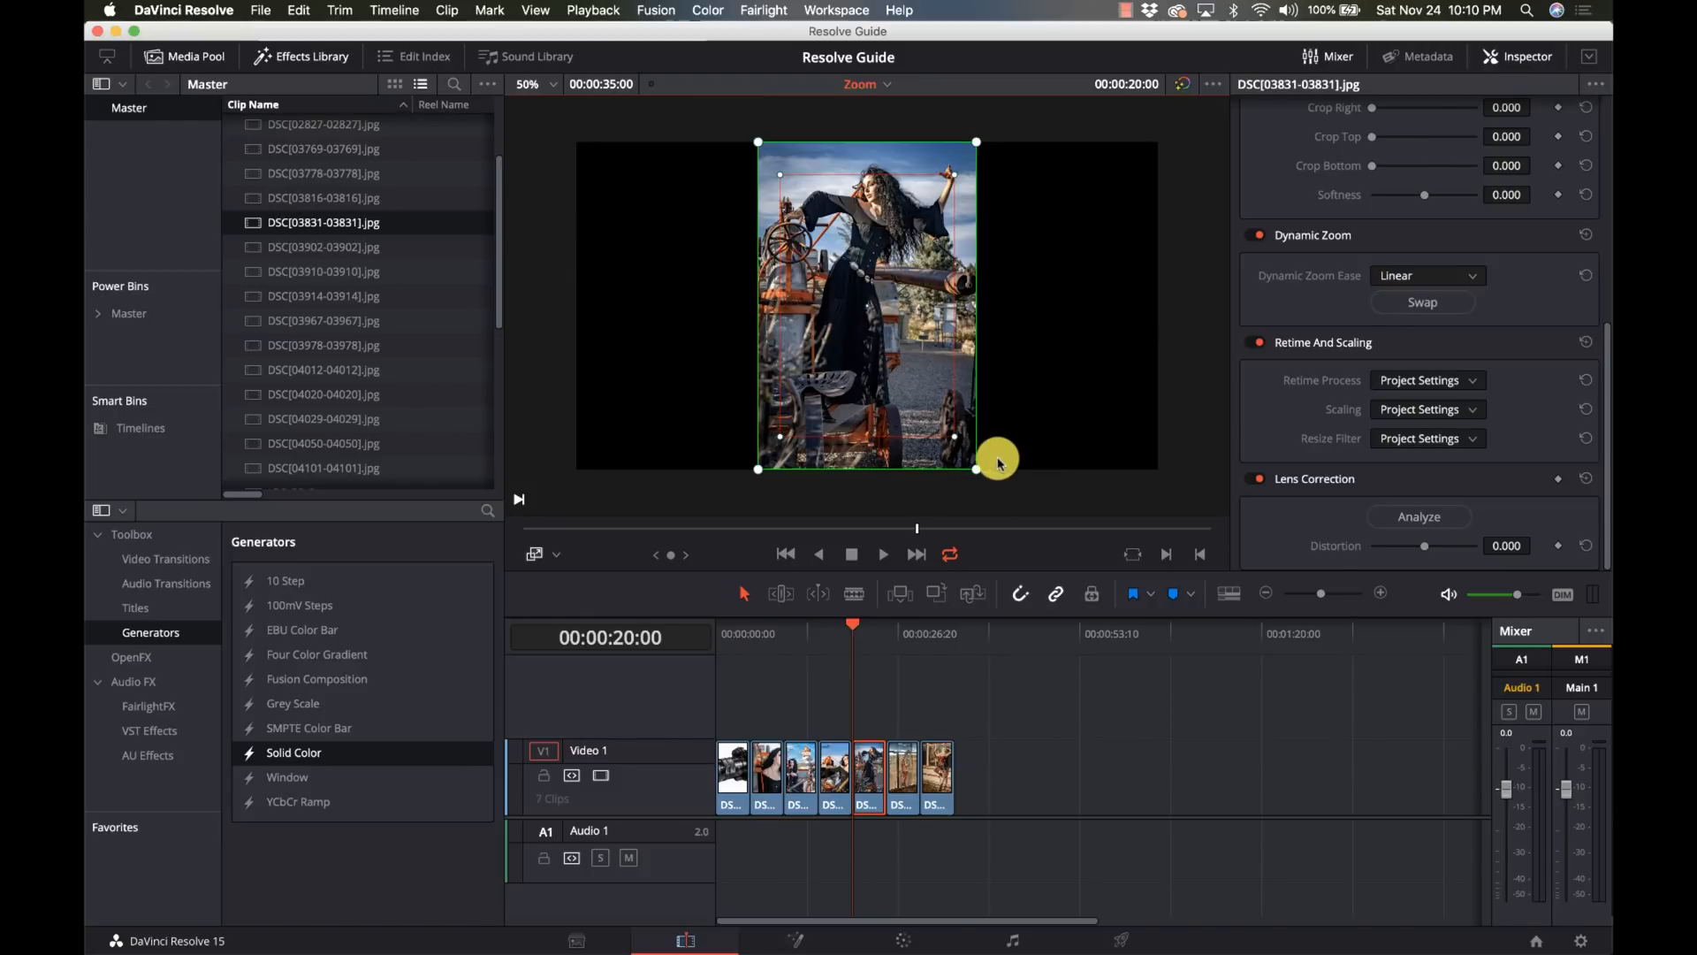
{"action": "mouse_move", "coordinate": [979, 474]}
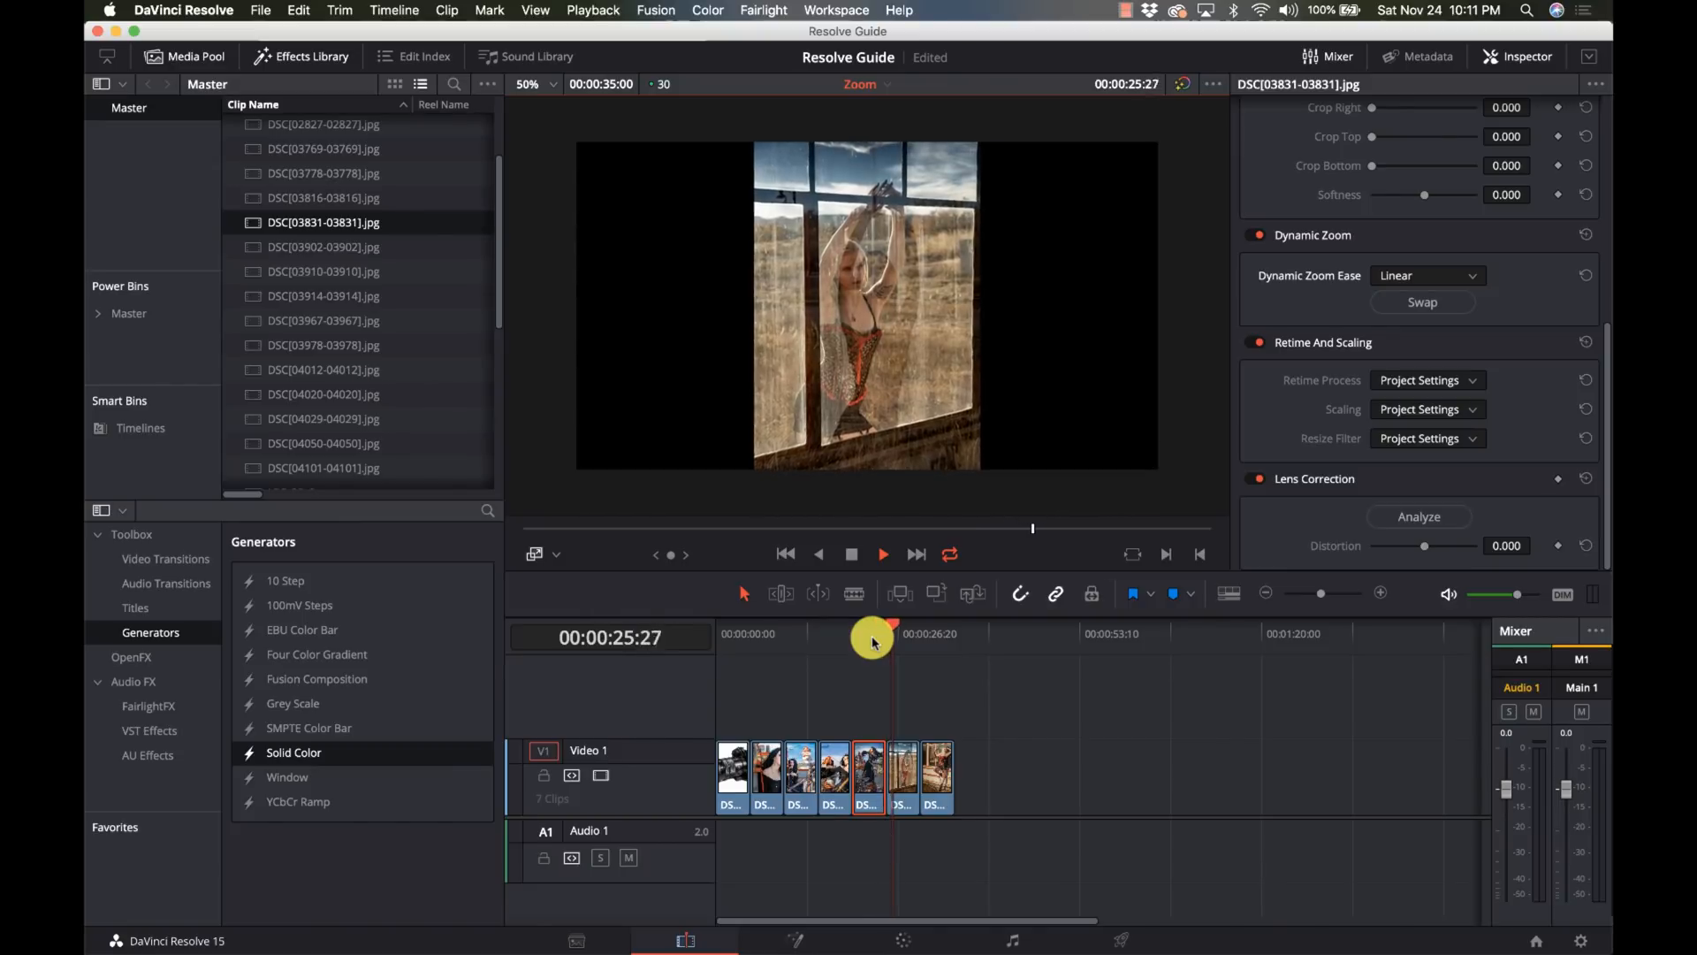
Step: Park the playhead on the sixth photo, the woman at the window
{"action": "left_click", "coordinate": [913, 633]}
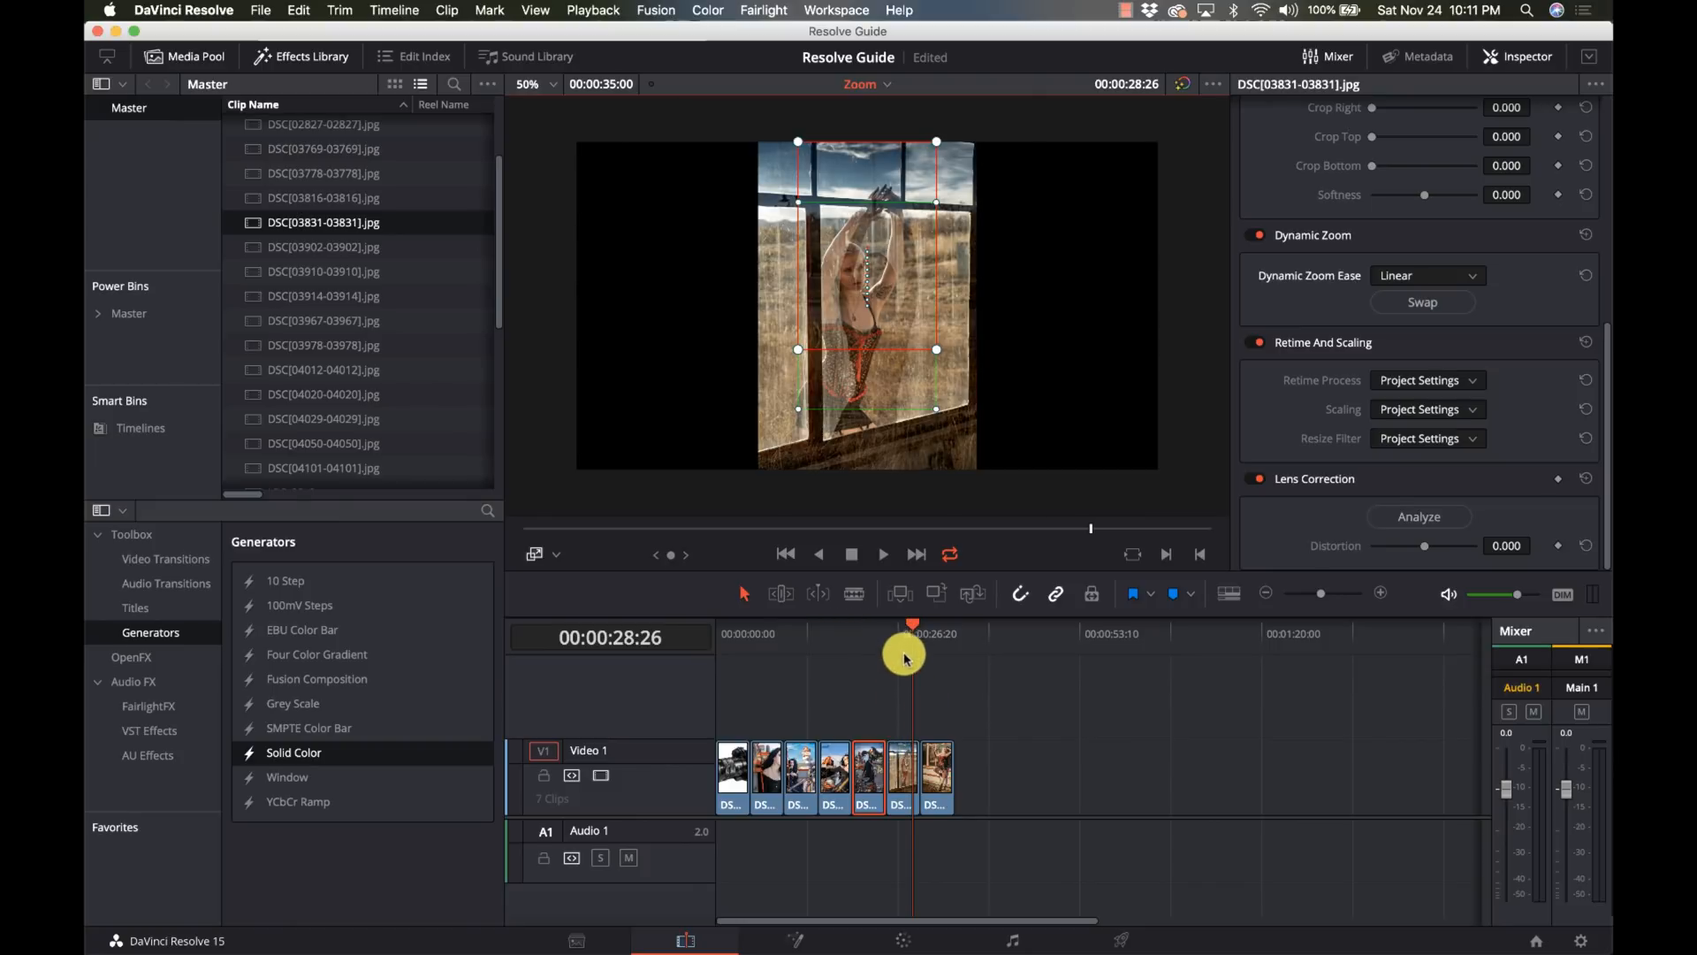
{"action": "left_click", "coordinate": [899, 763]}
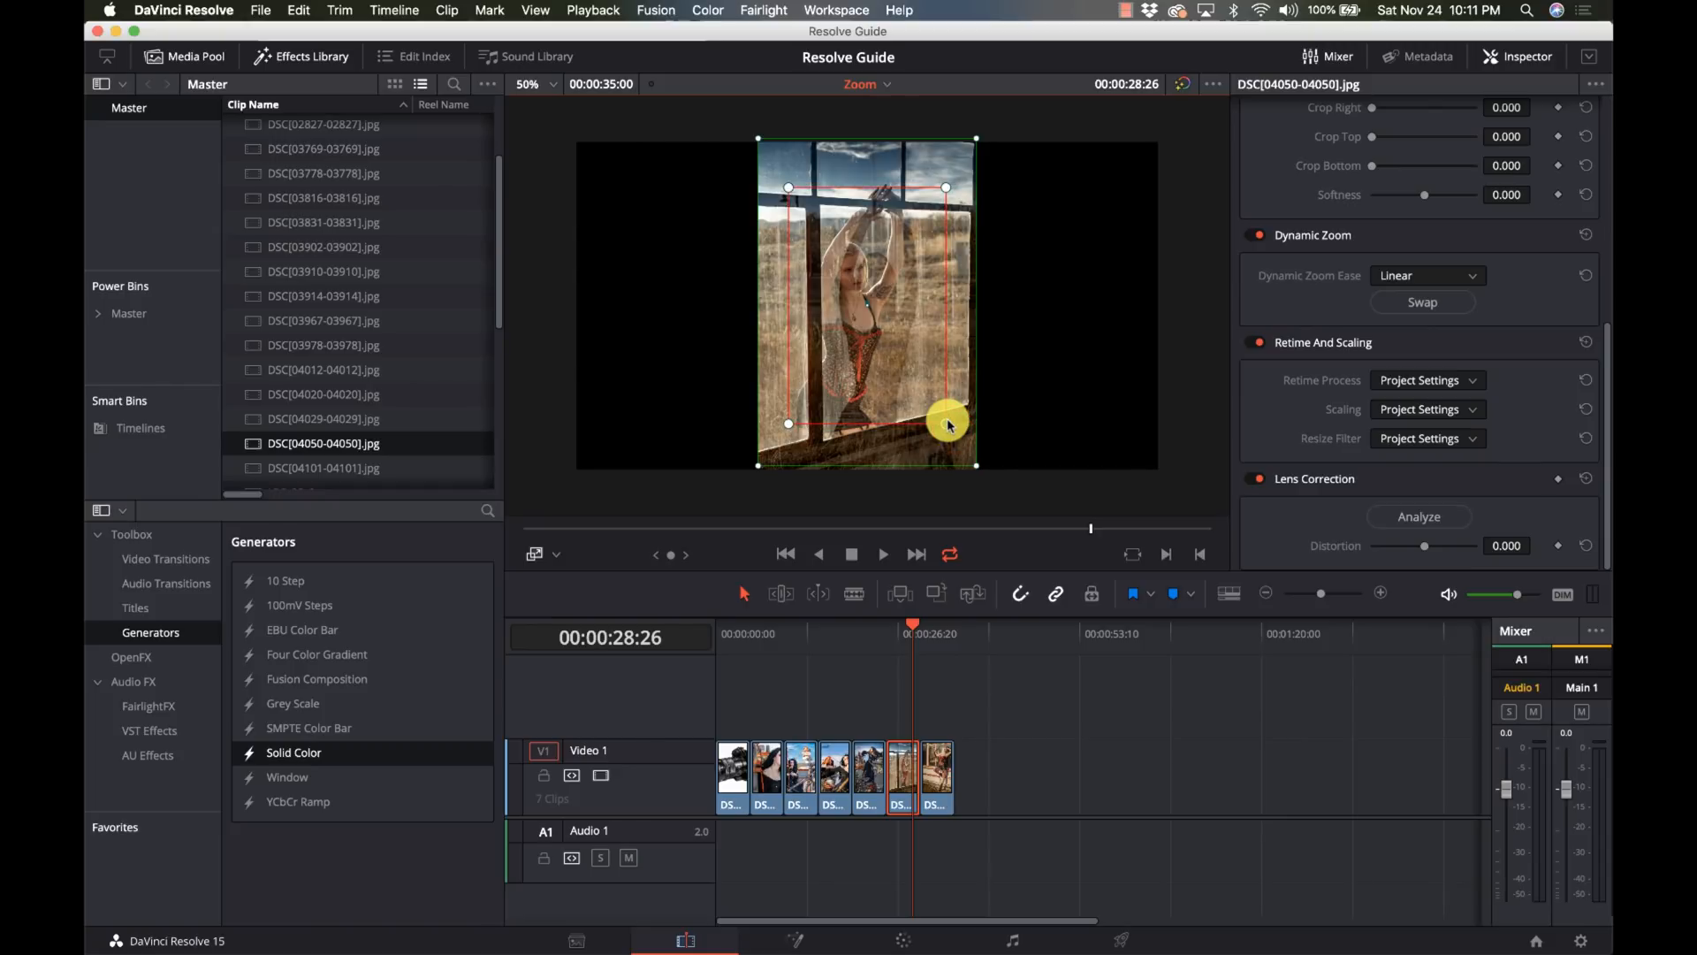
Step: Pick an easing for the window photo's zoom, then swap the corset photo's start and end framing
{"action": "left_click", "coordinate": [1424, 276]}
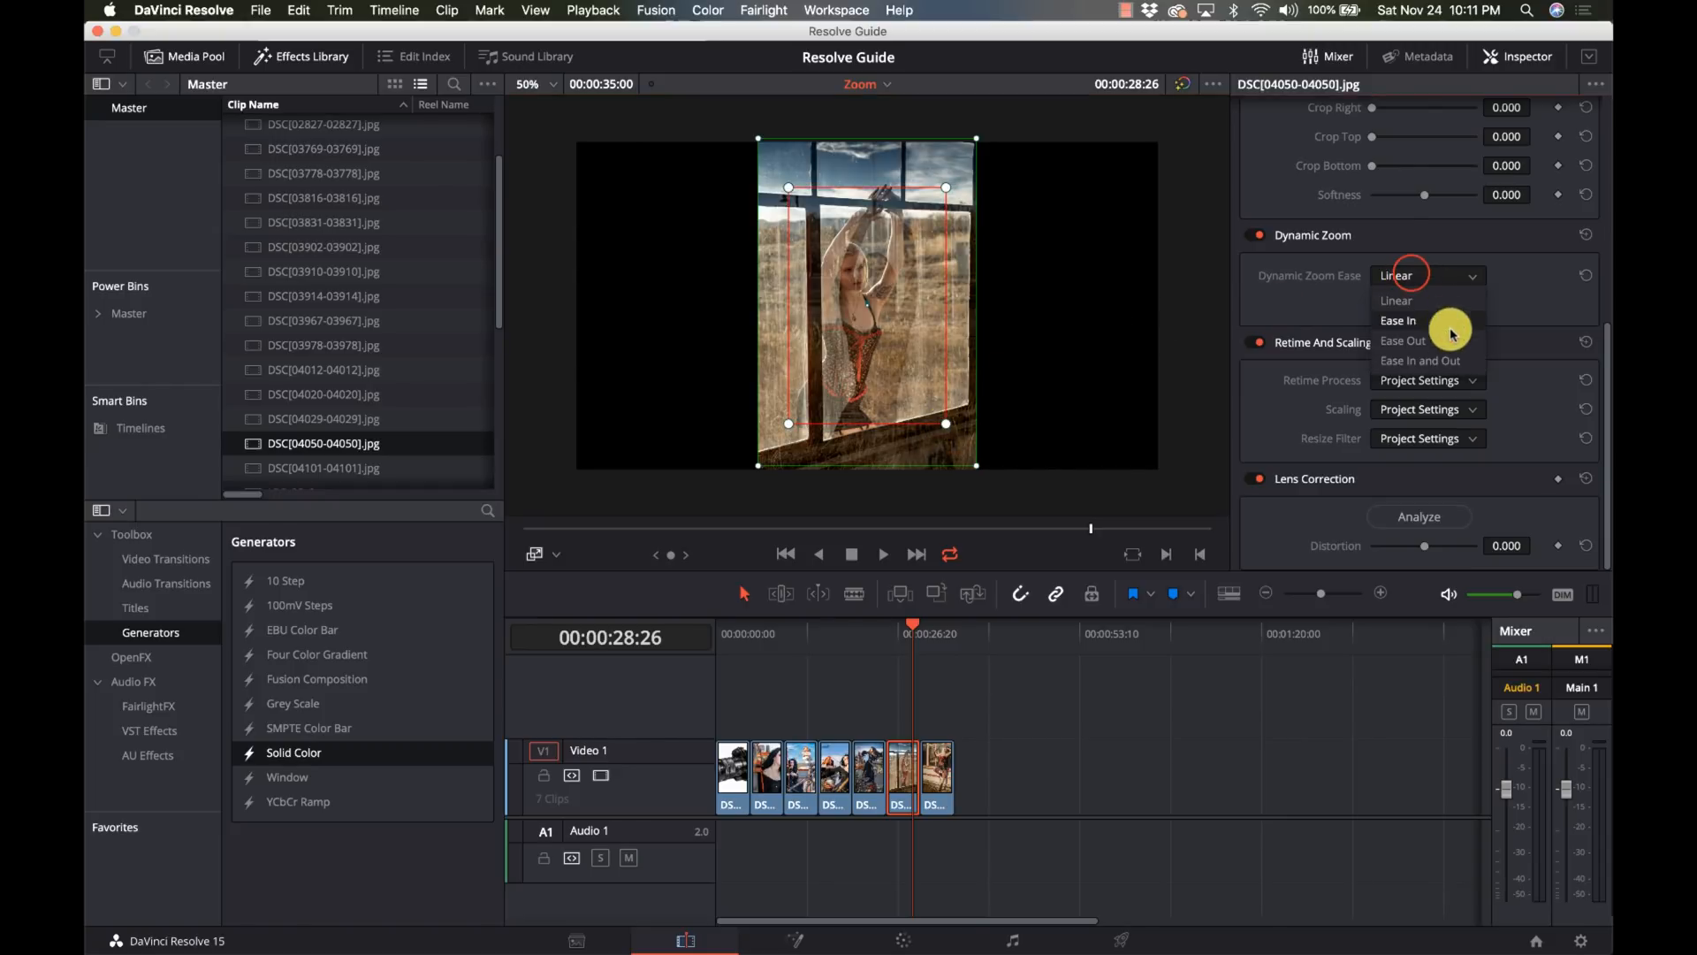
{"action": "left_click", "coordinate": [1419, 361]}
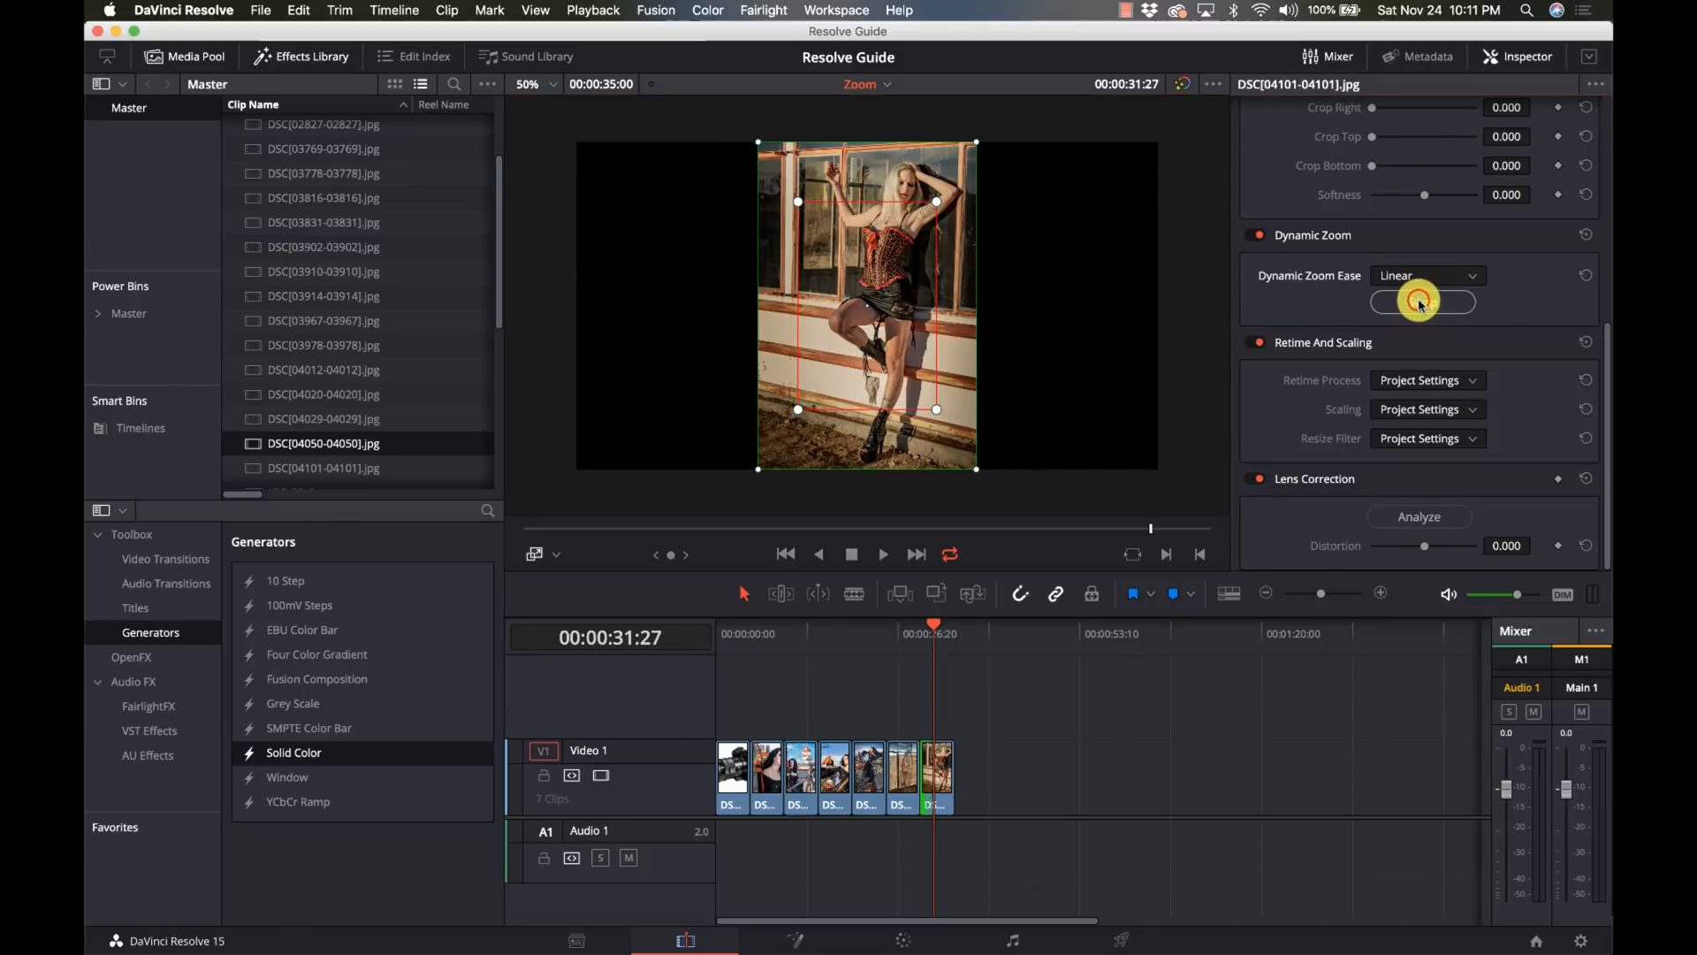
{"action": "left_click", "coordinate": [1421, 300]}
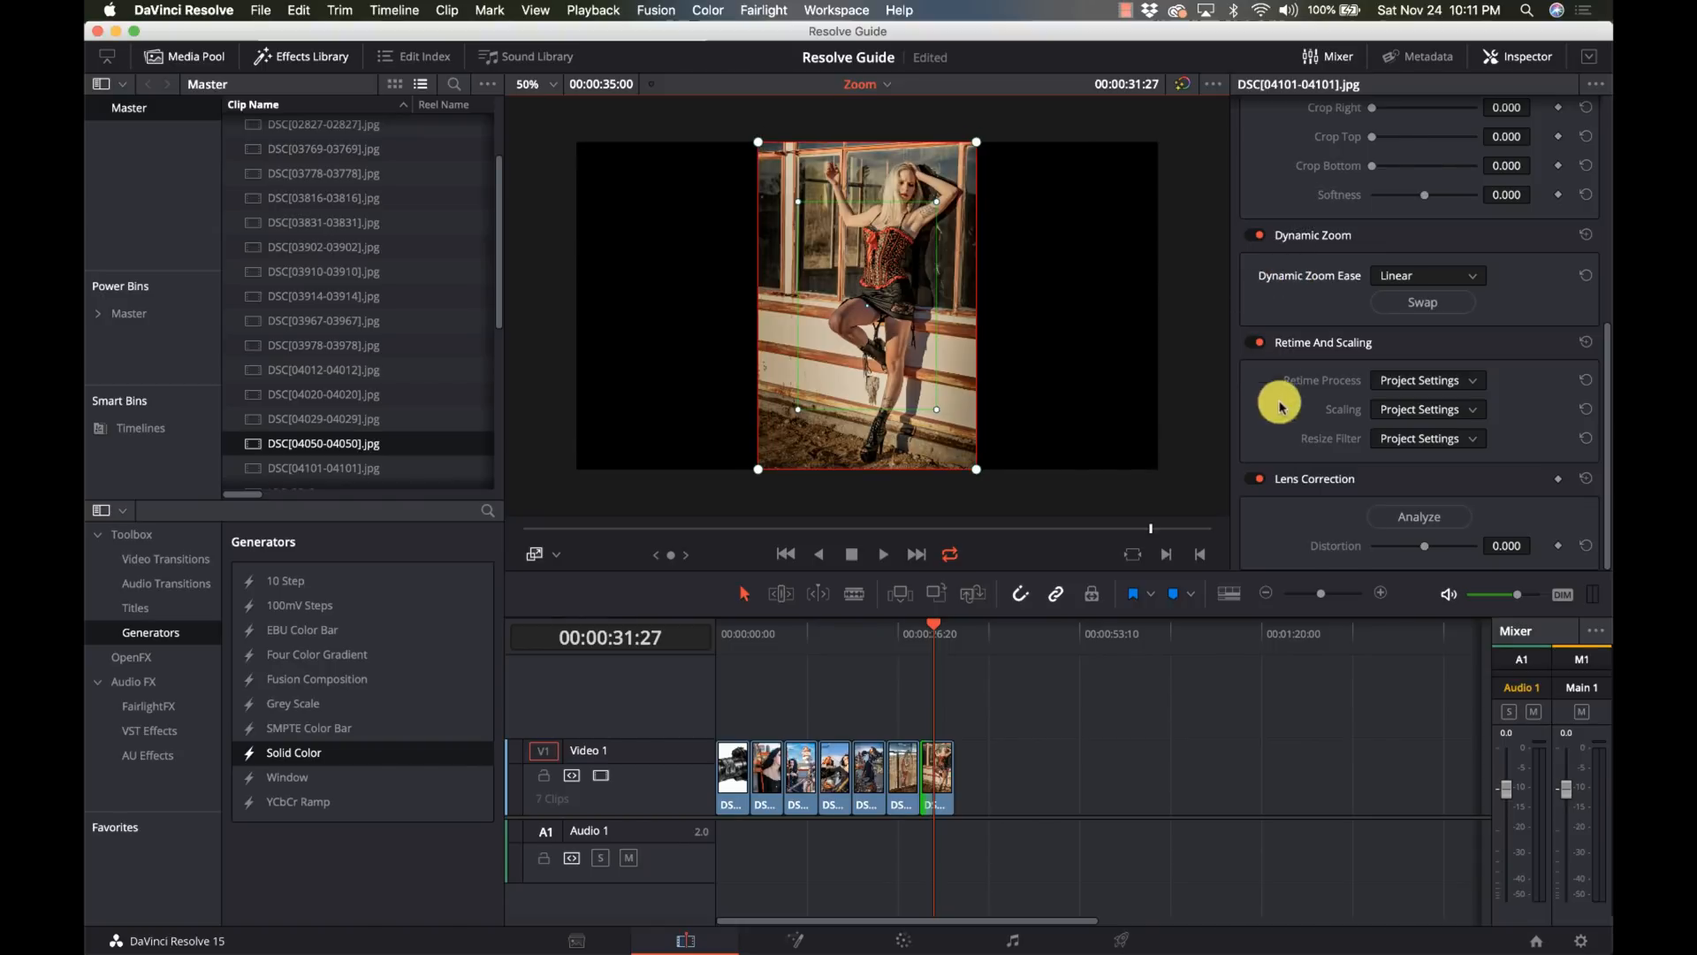
{"action": "mouse_move", "coordinate": [914, 417]}
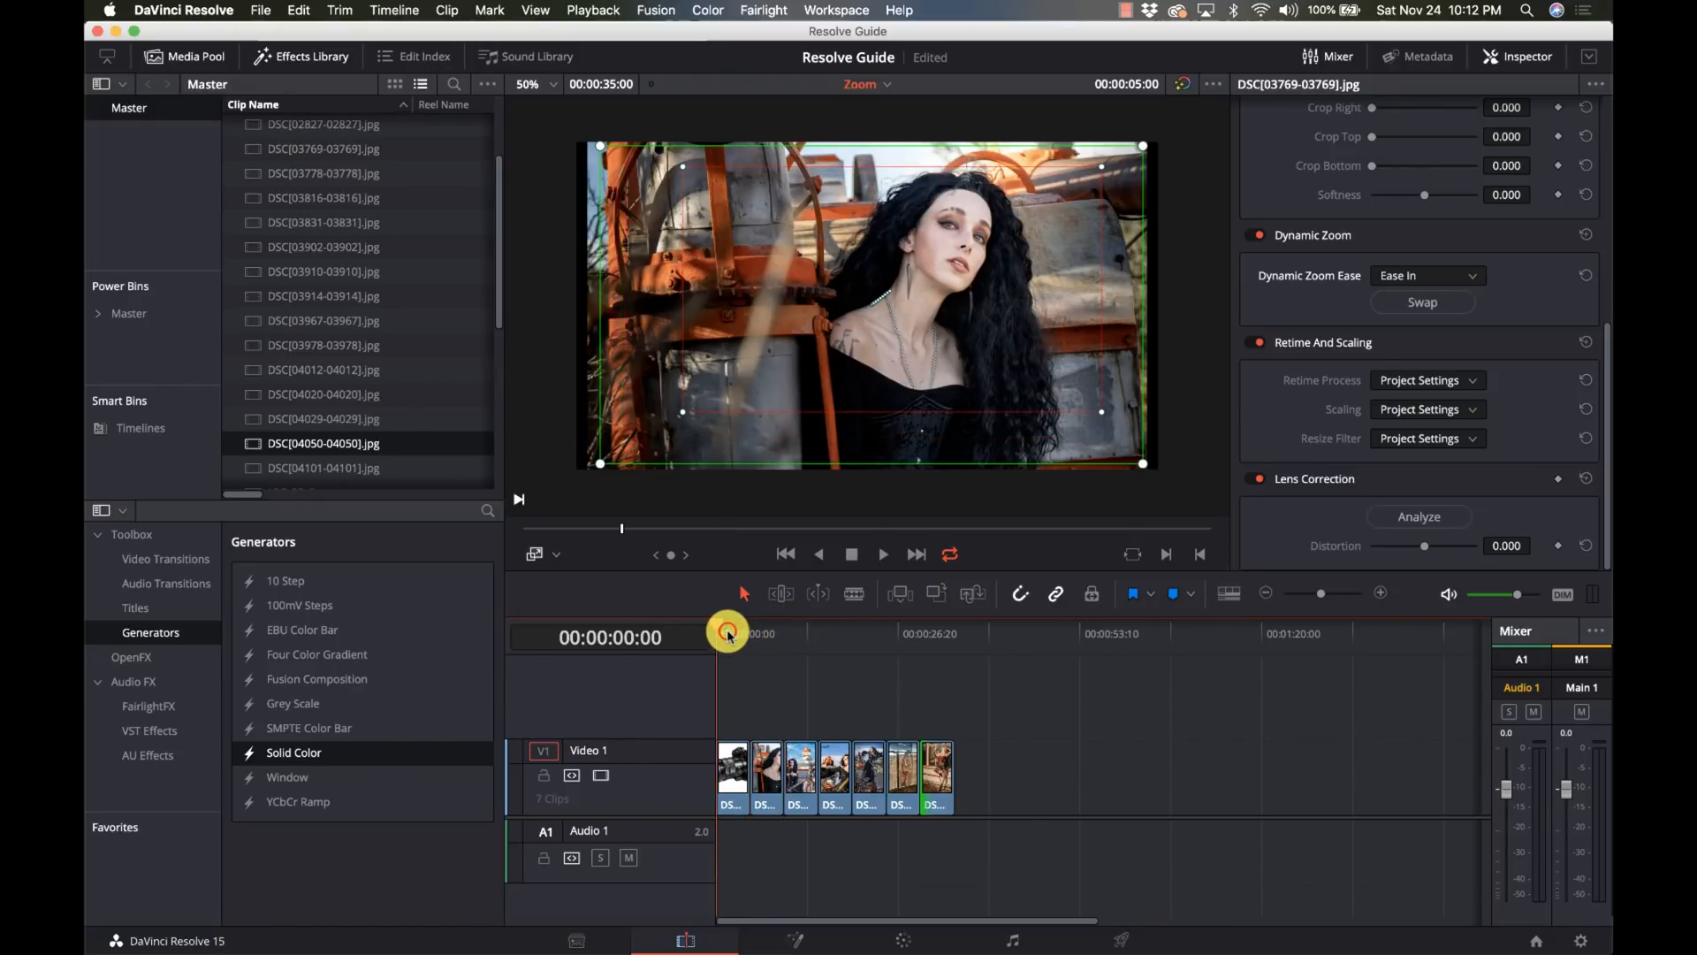
Step: On the Deliver page, name the output file DynamicZoom
{"action": "left_click", "coordinate": [714, 633]}
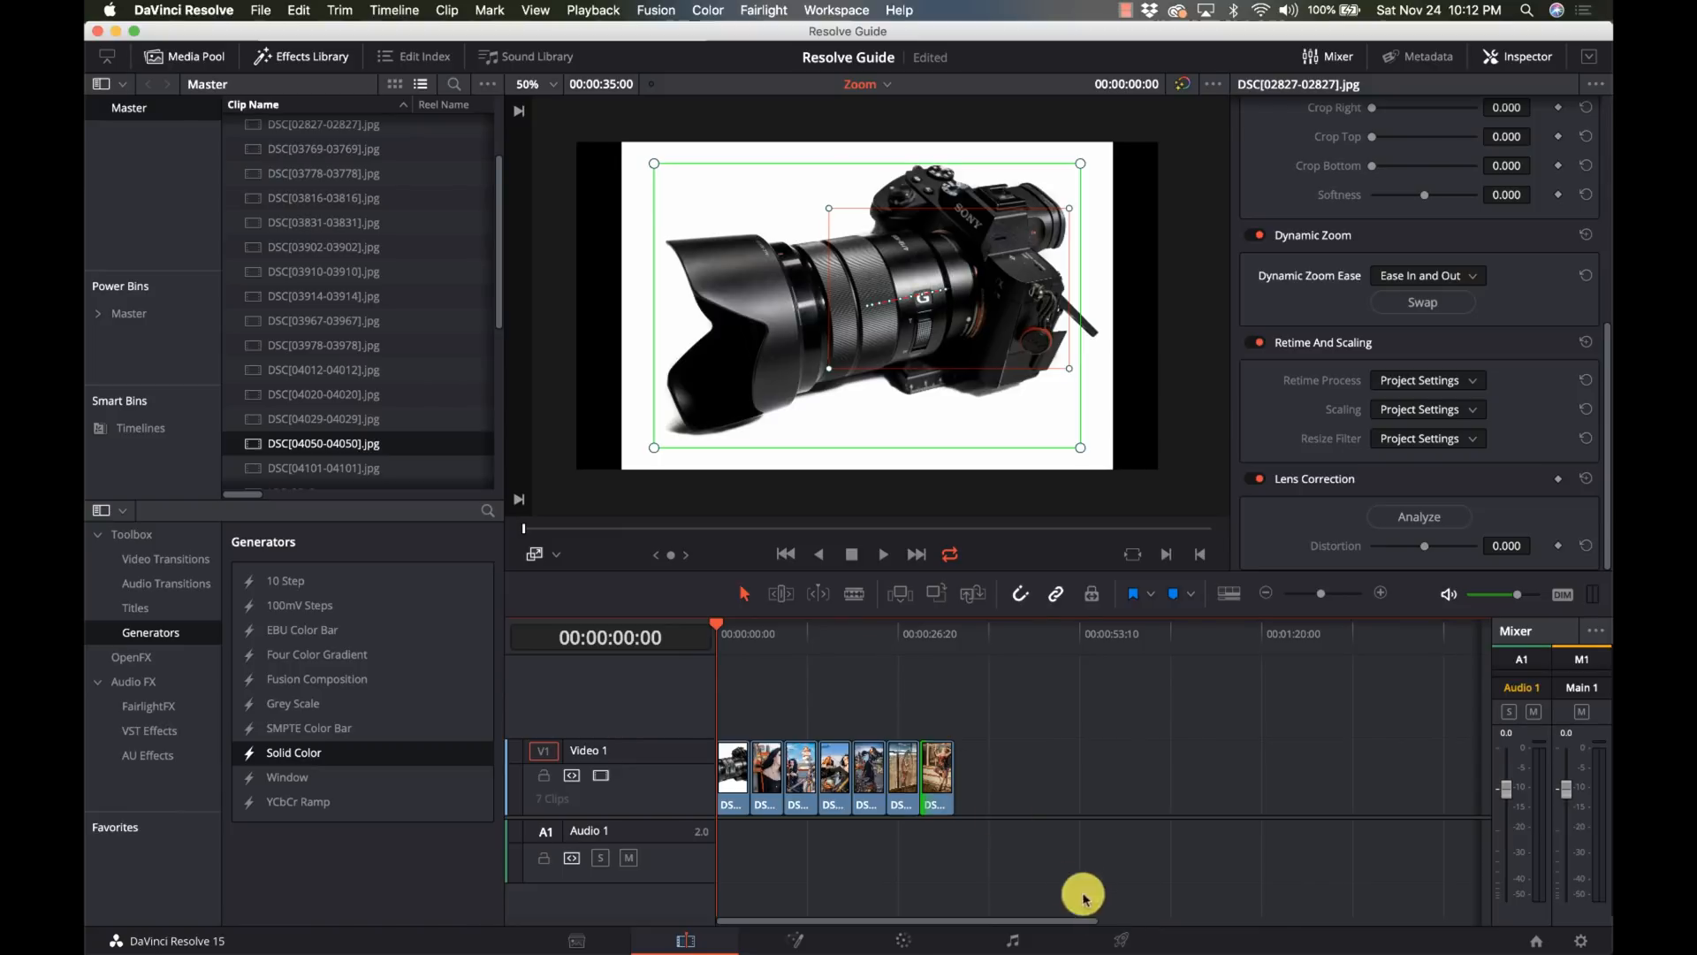
{"action": "left_click", "coordinate": [1121, 939]}
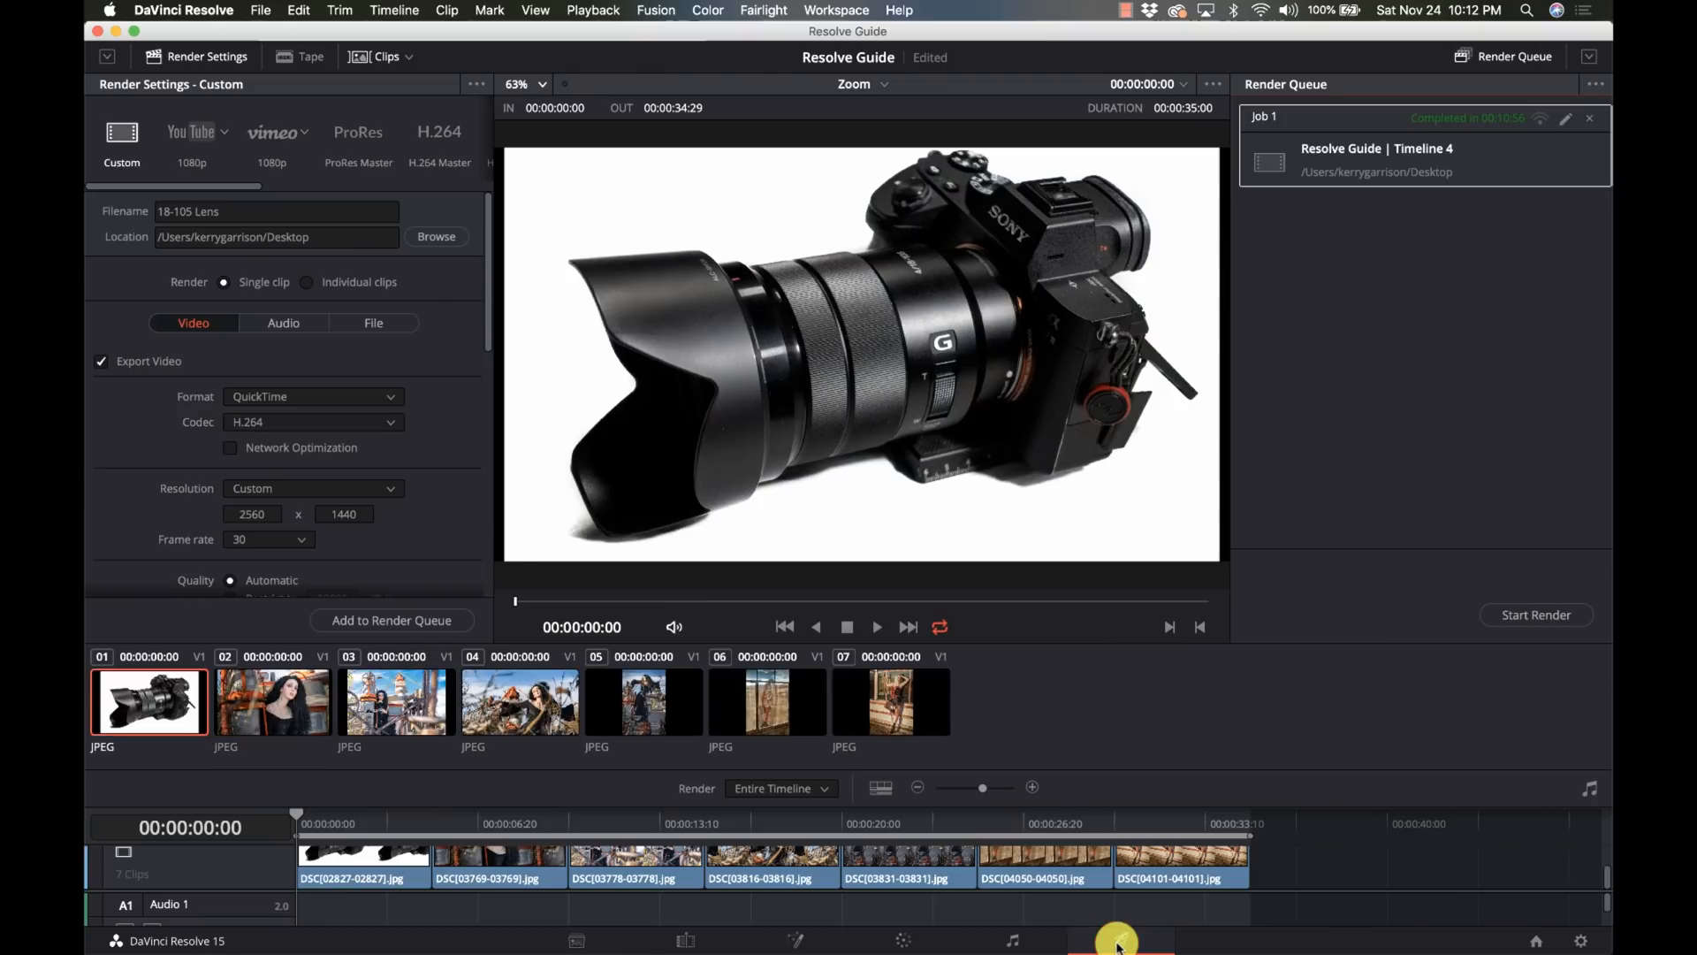
{"action": "left_click", "coordinate": [275, 211]}
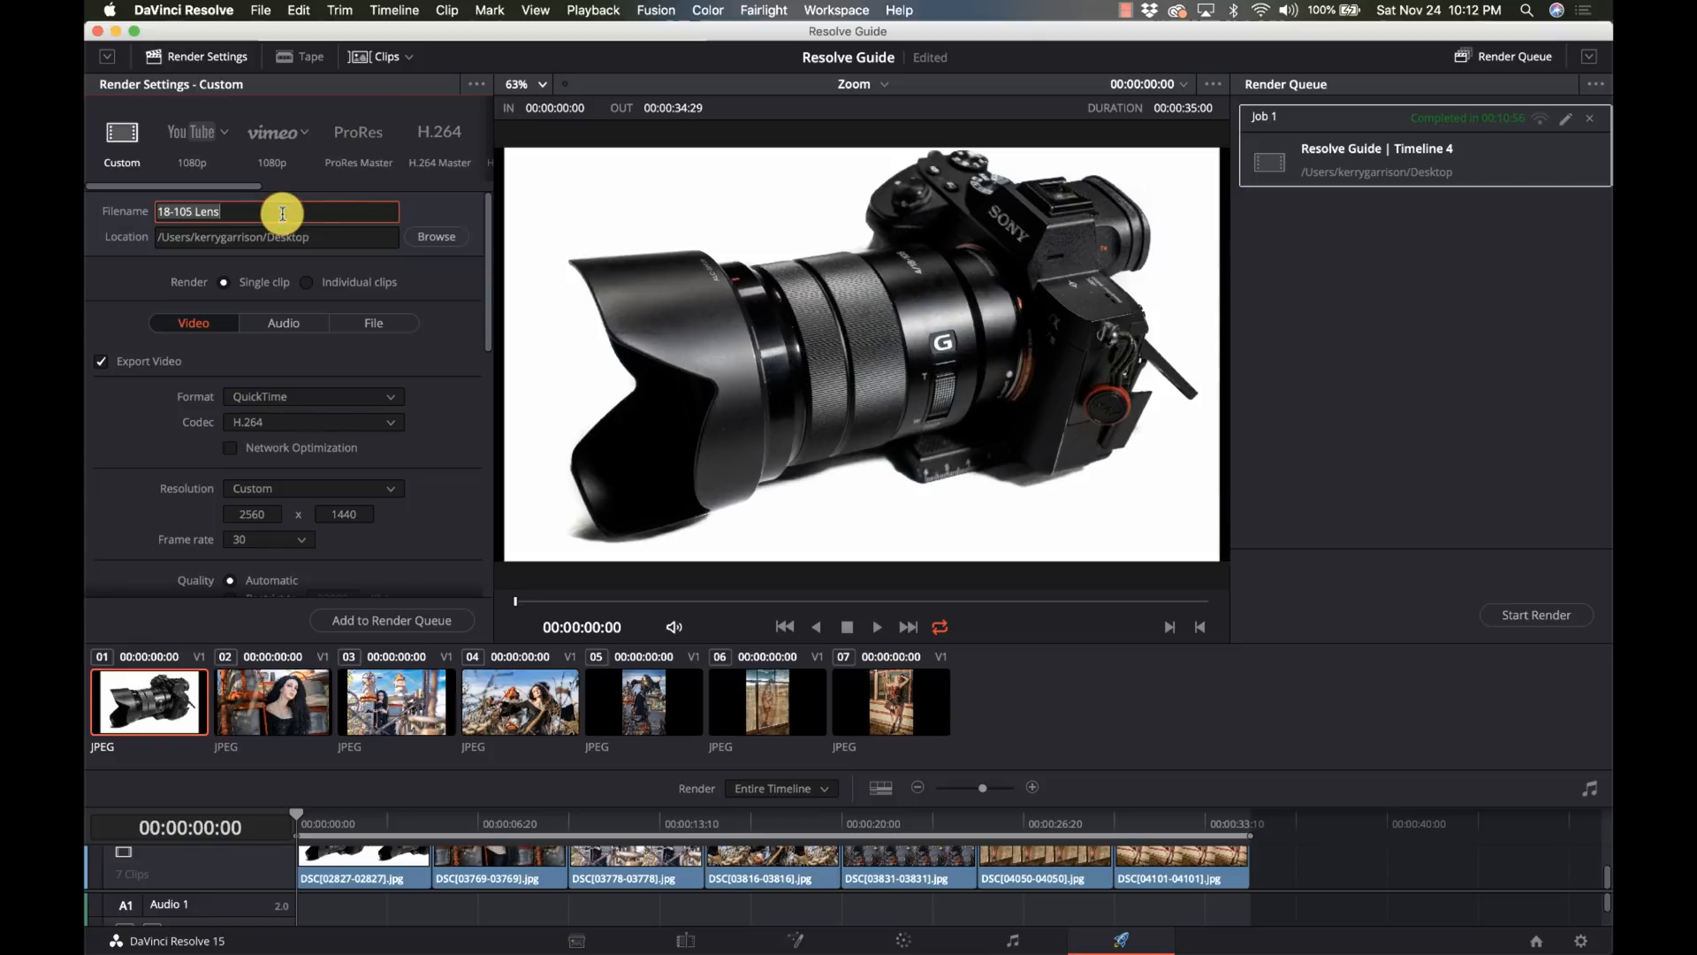
{"action": "type", "text": "DynamicZ"}
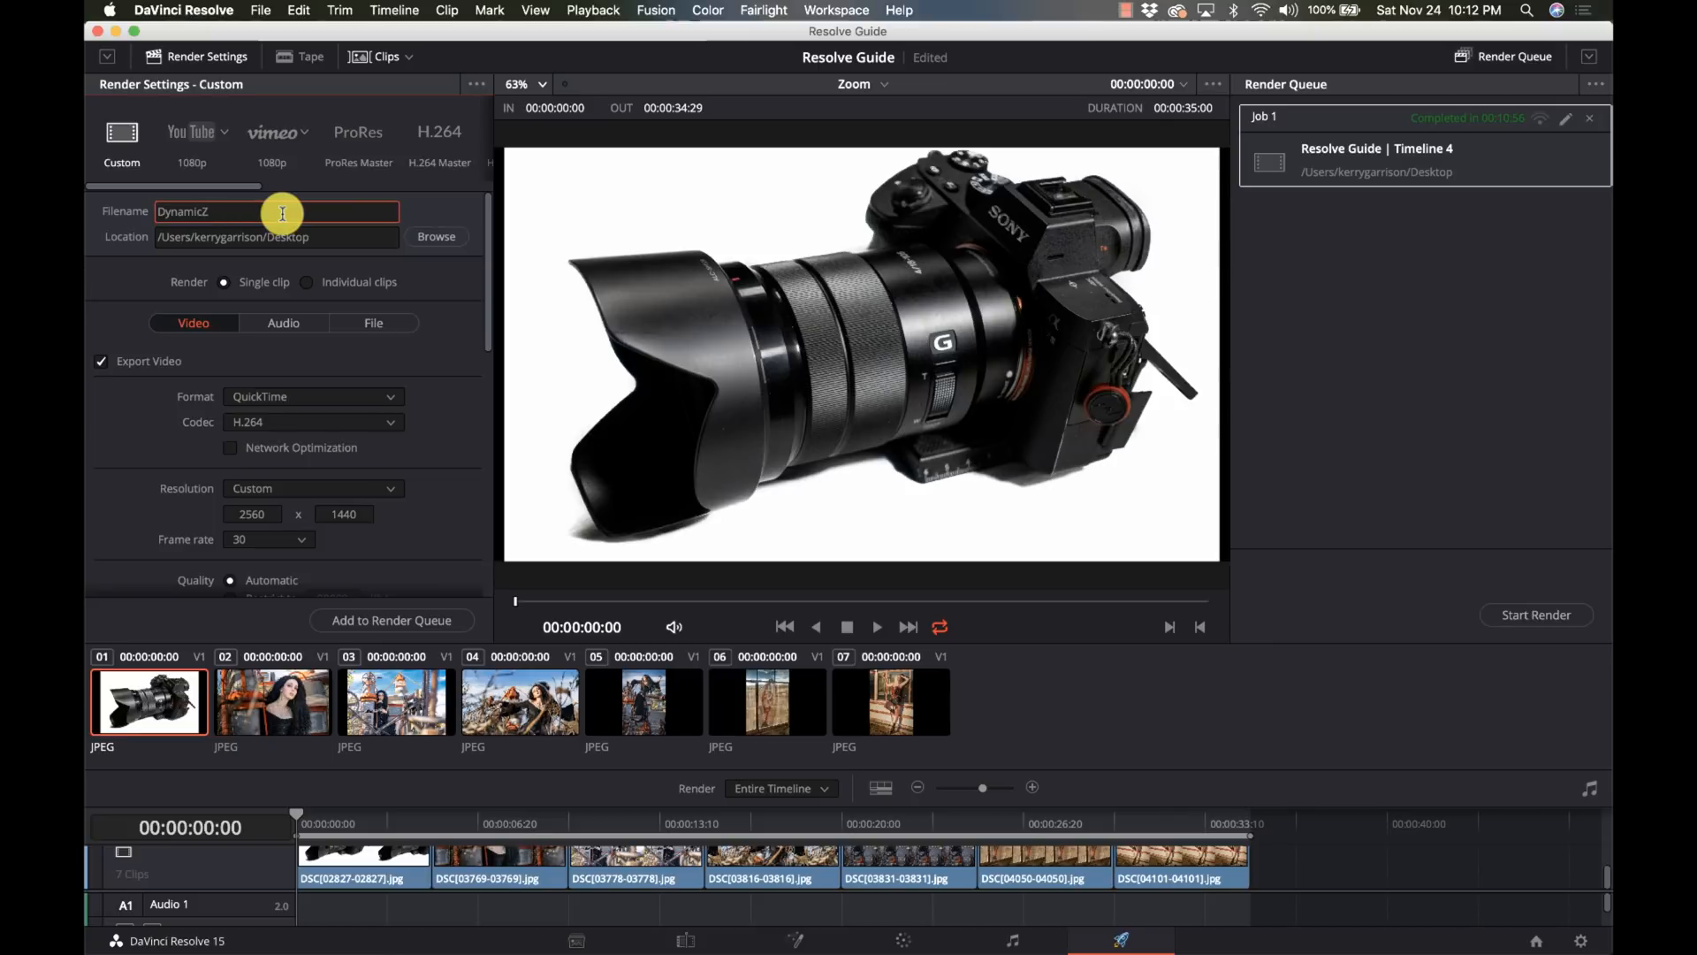
{"action": "type", "text": "oom"}
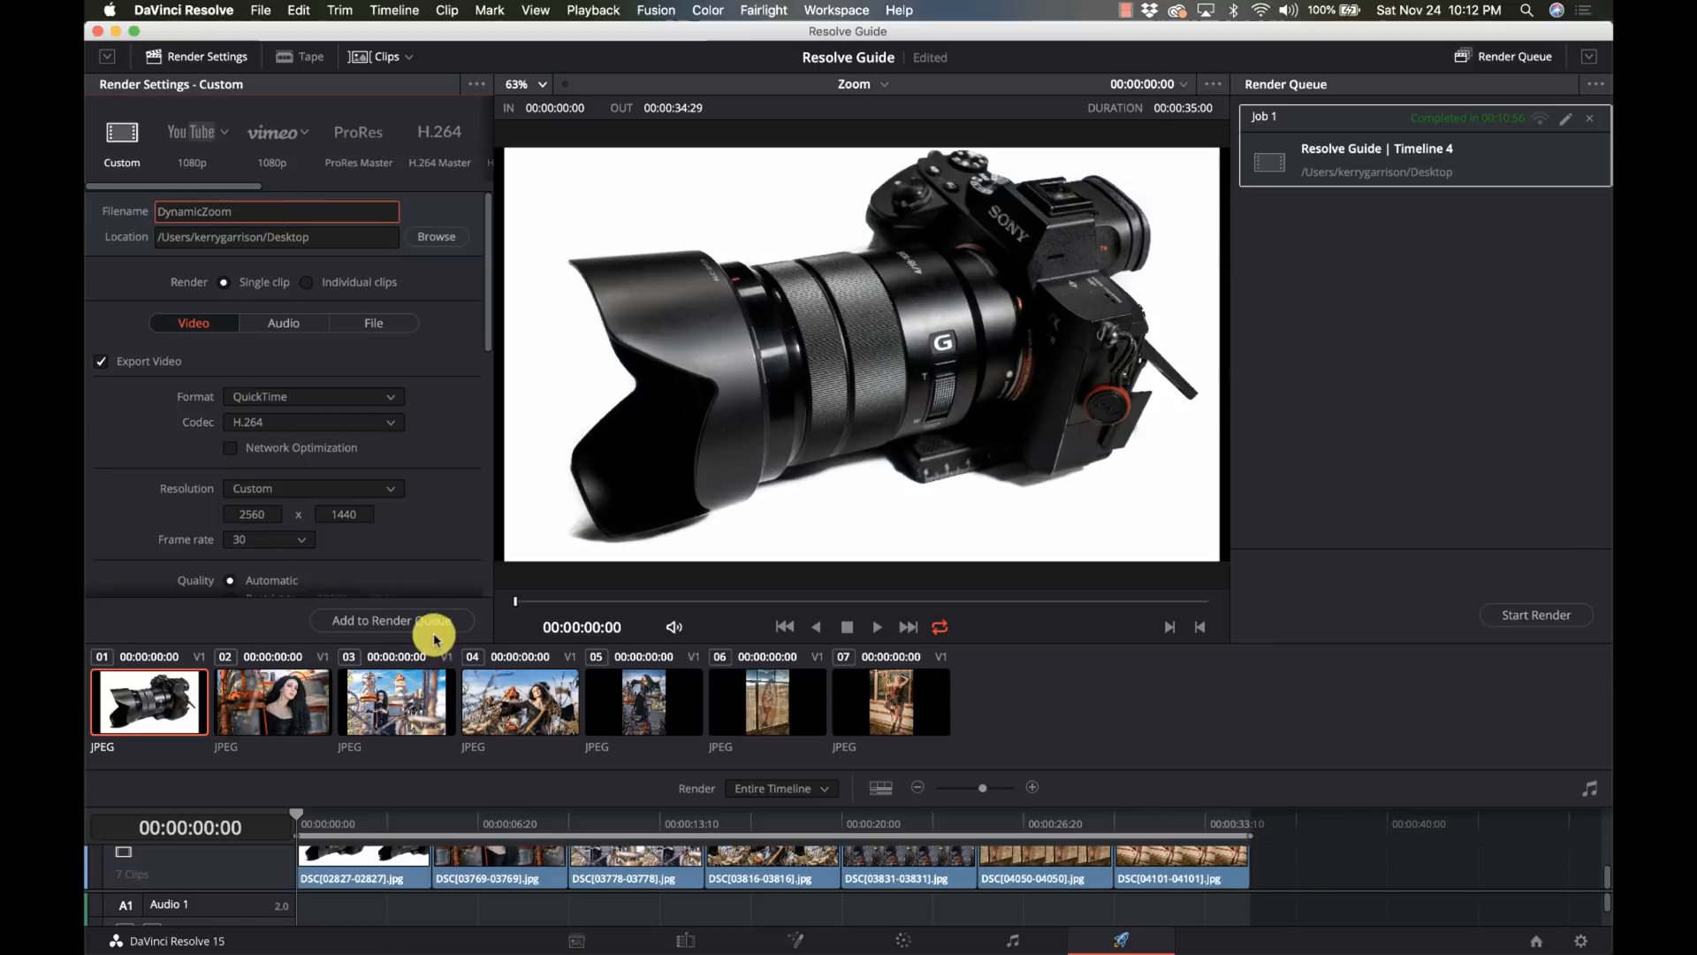
Step: Add the timeline to the Render Queue and start rendering it to the Desktop
{"action": "left_click", "coordinate": [392, 621]}
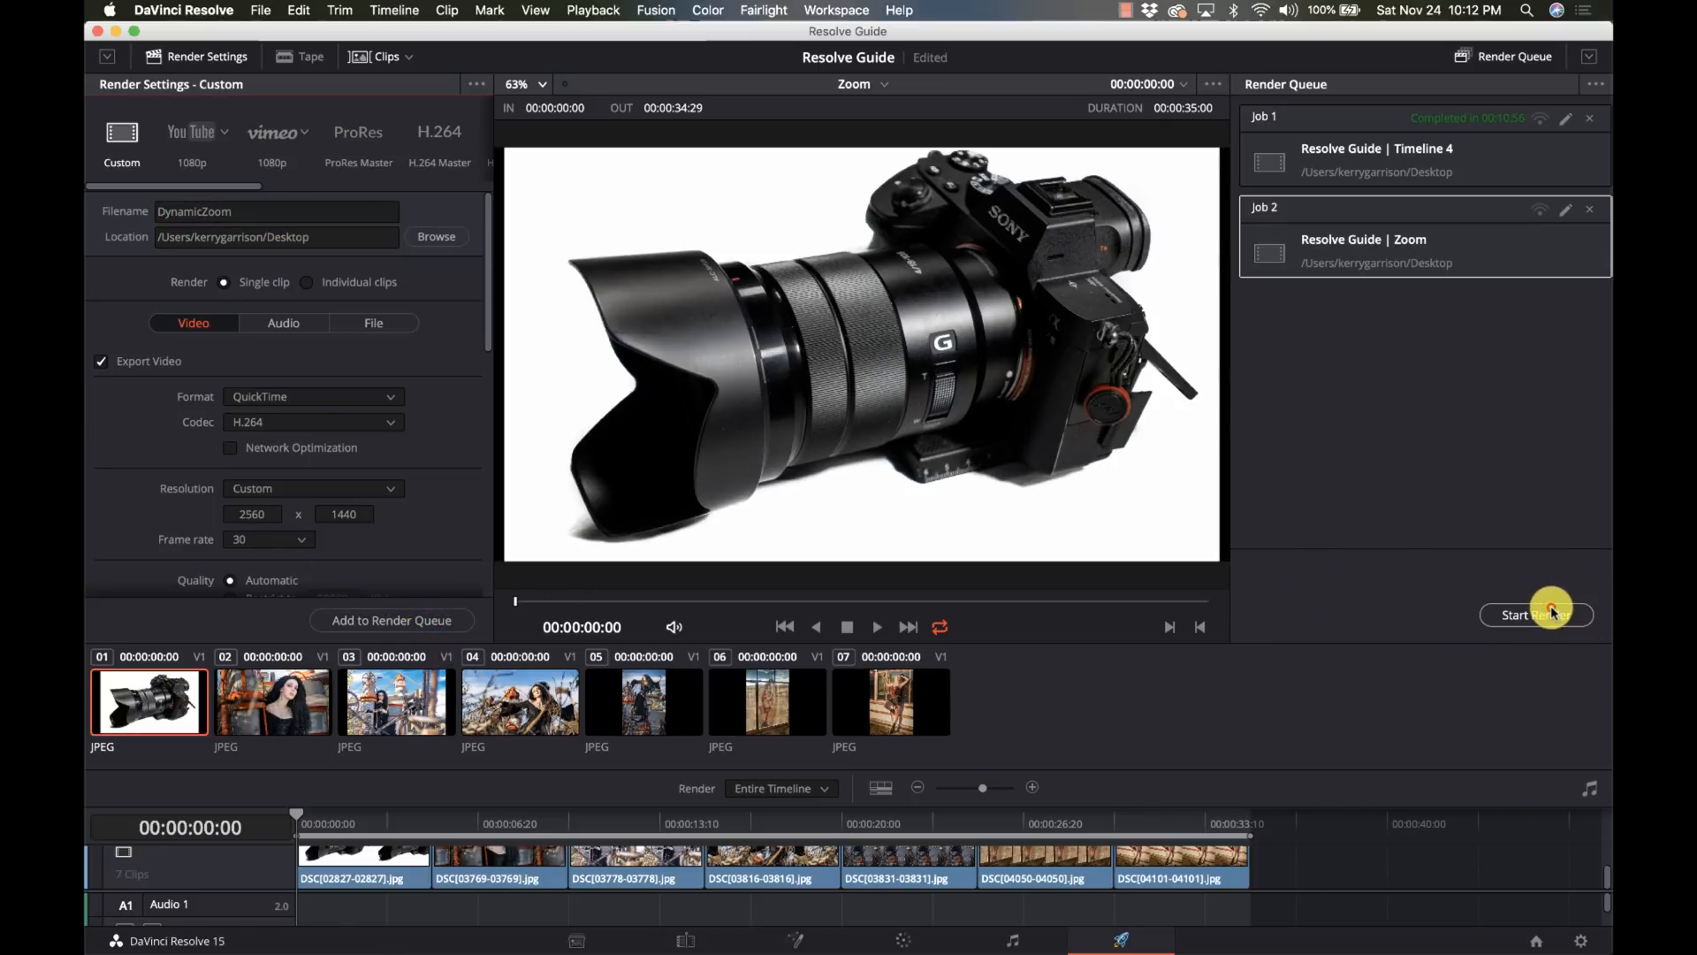
{"action": "left_click", "coordinate": [1536, 613]}
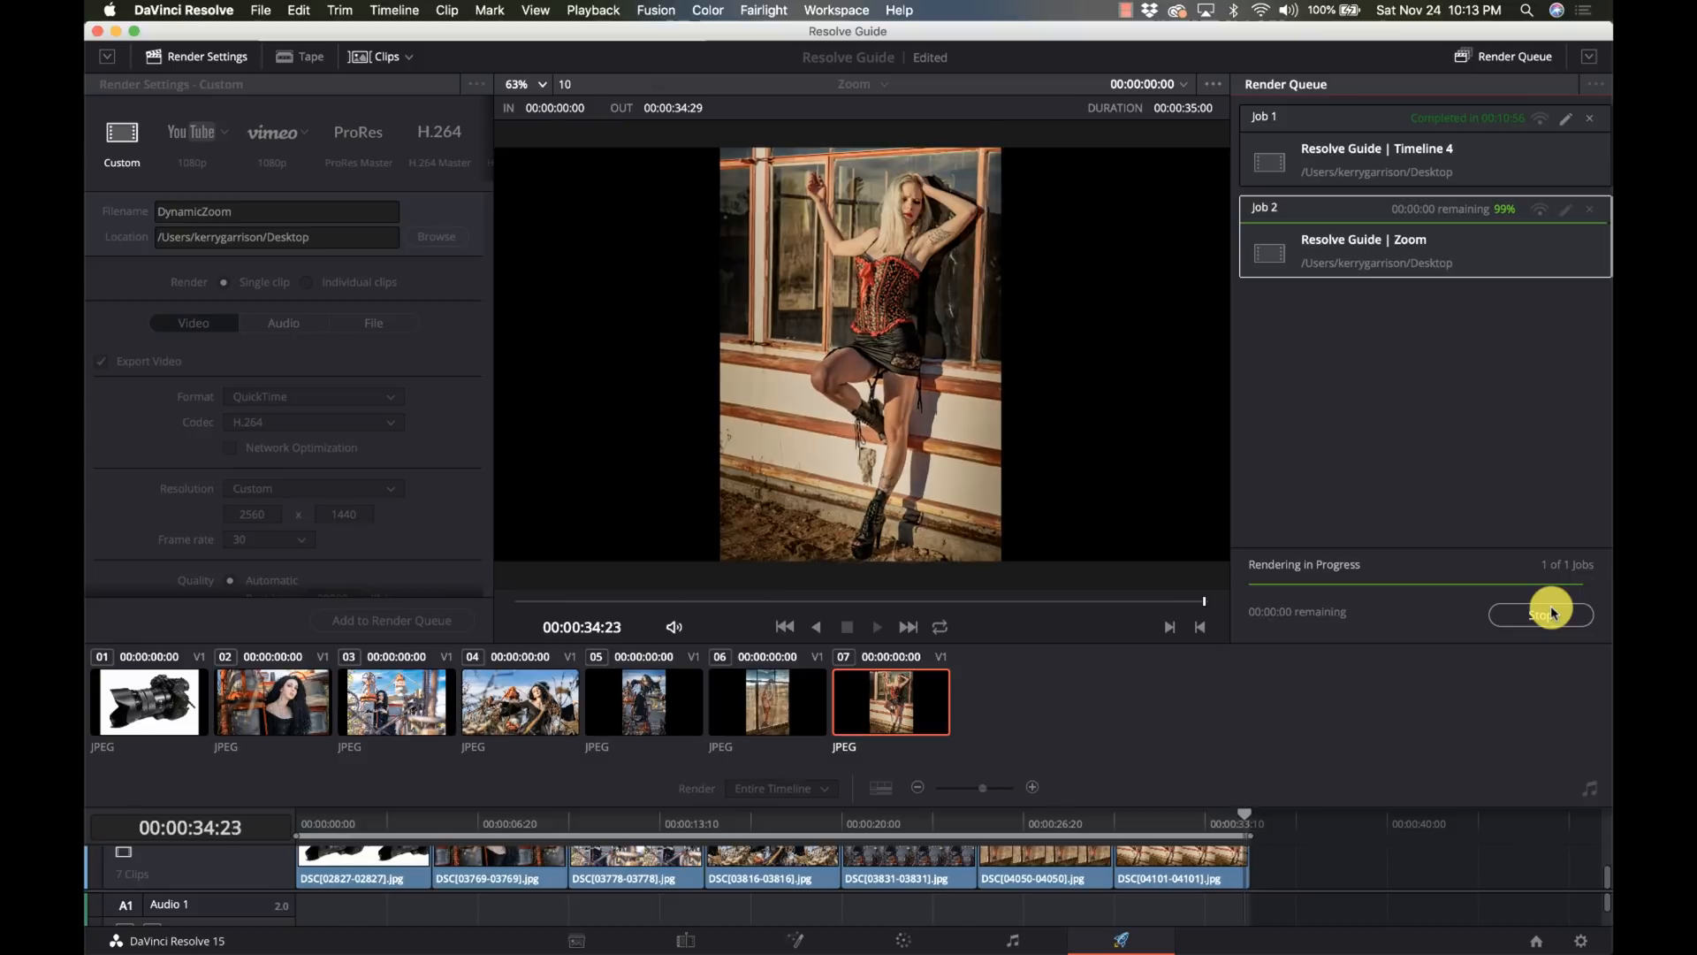
{"action": "left_click", "coordinate": [1539, 613]}
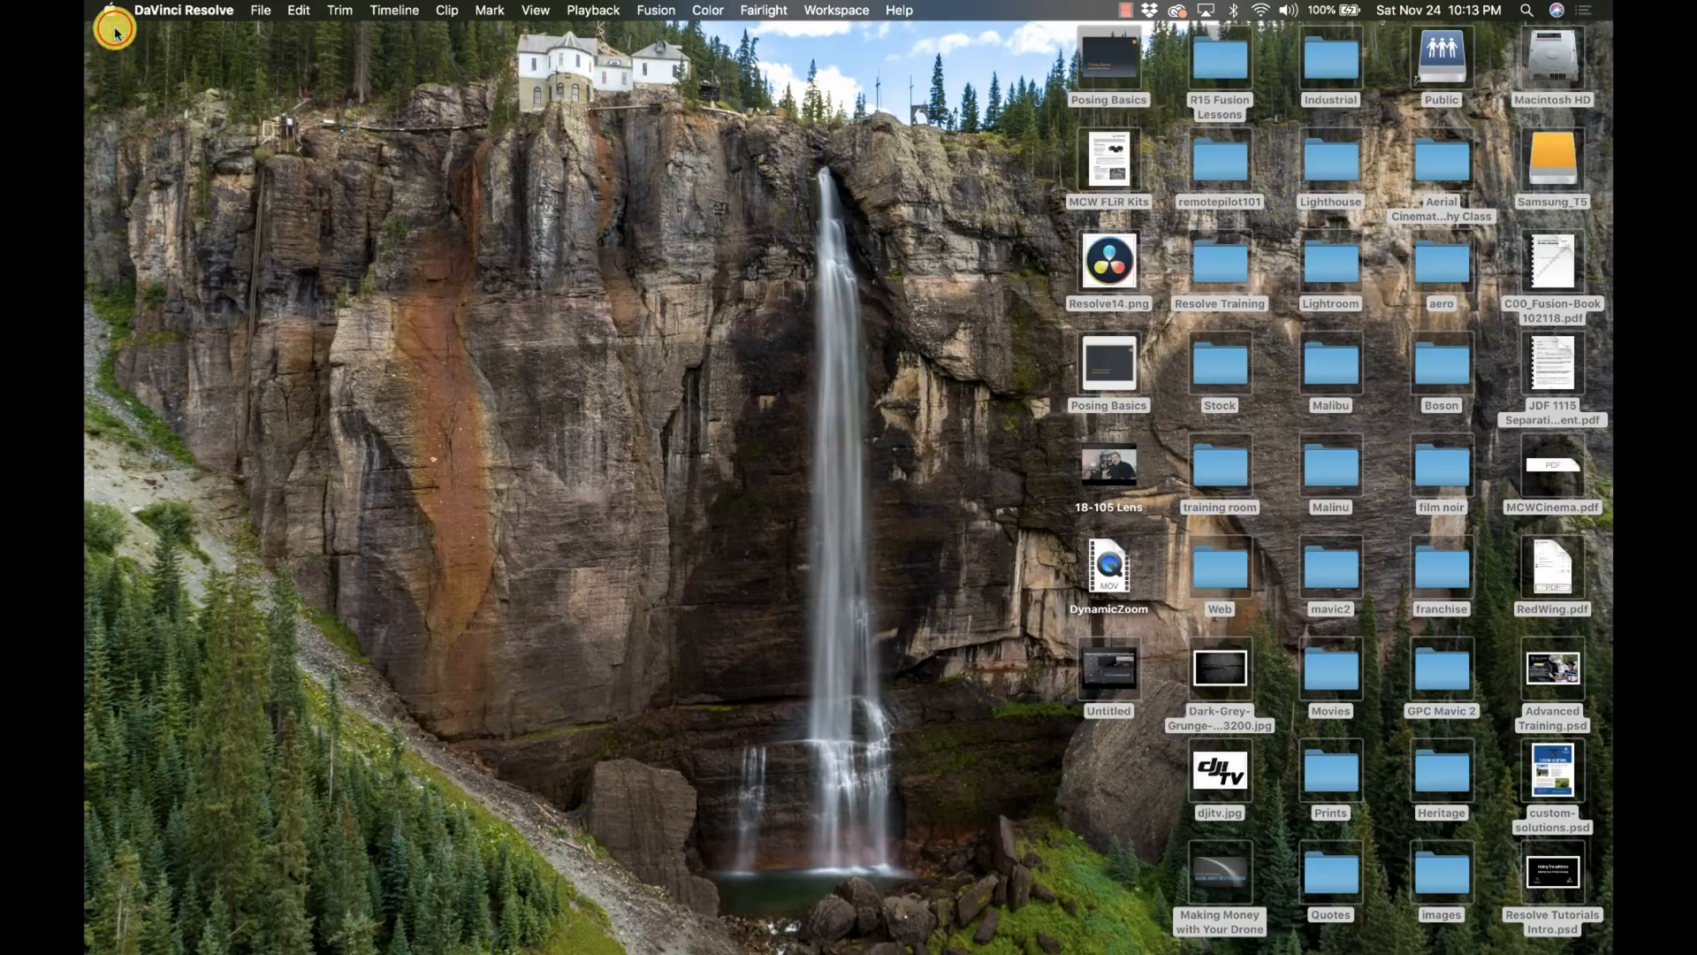
{"action": "mouse_move", "coordinate": [864, 534]}
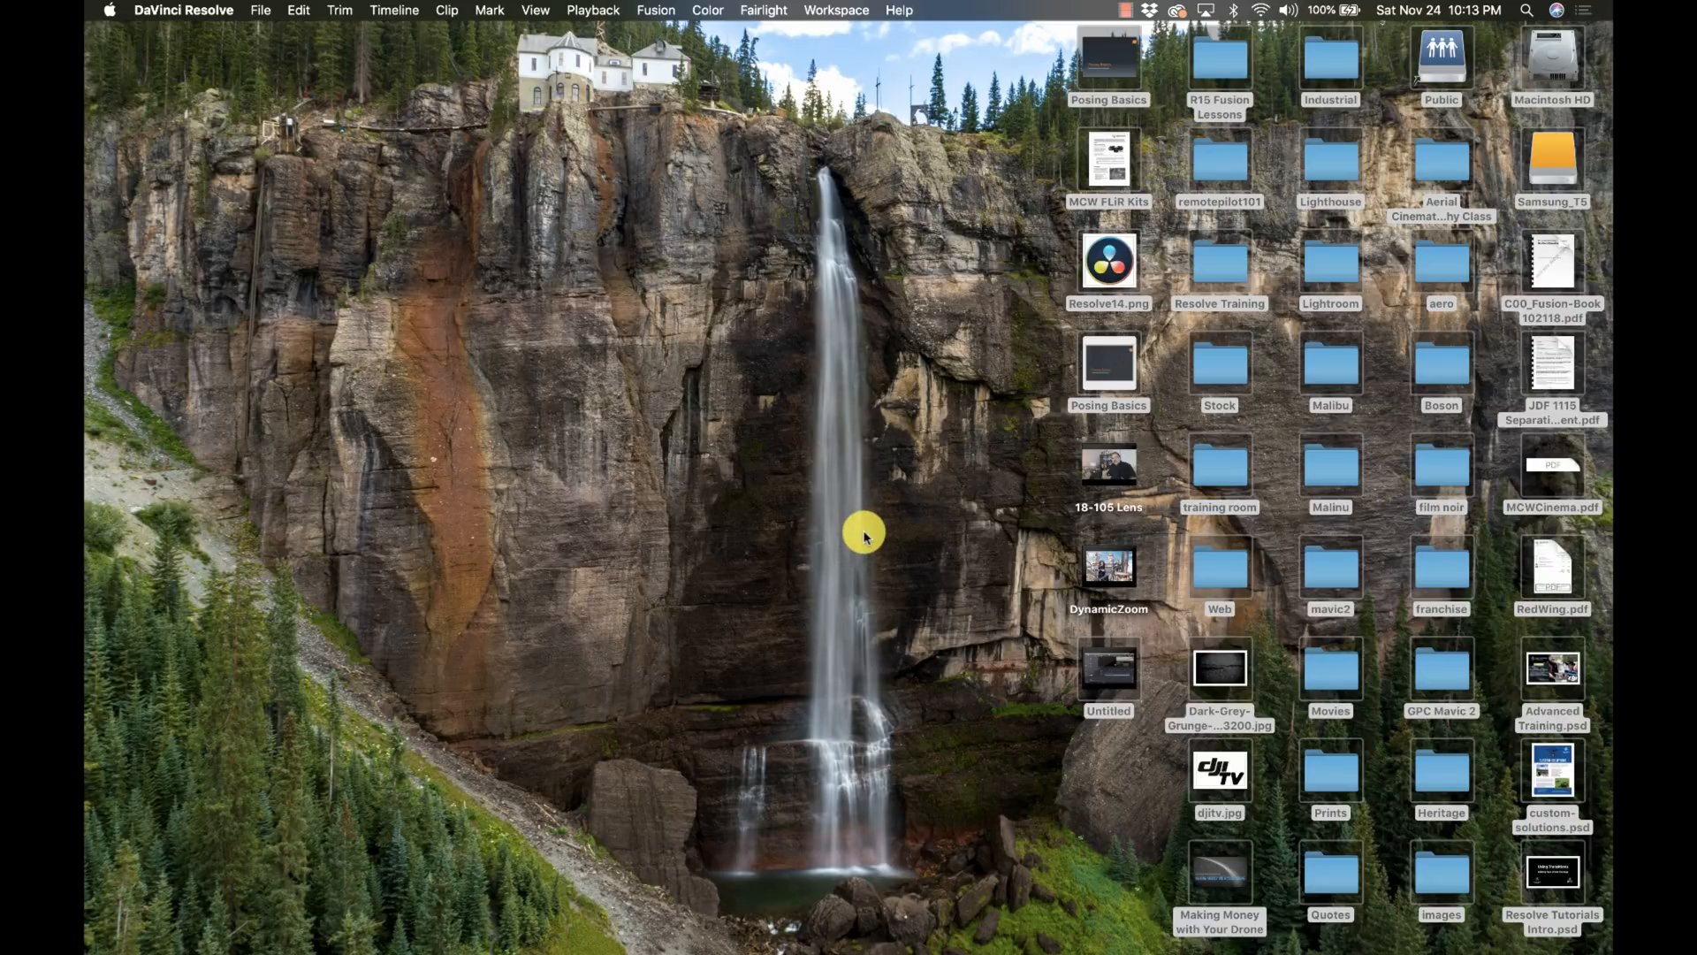
Step: Open the rendered DynamicZoom.mov from the Desktop in QuickTime Player
{"action": "left_click", "coordinate": [1107, 568]}
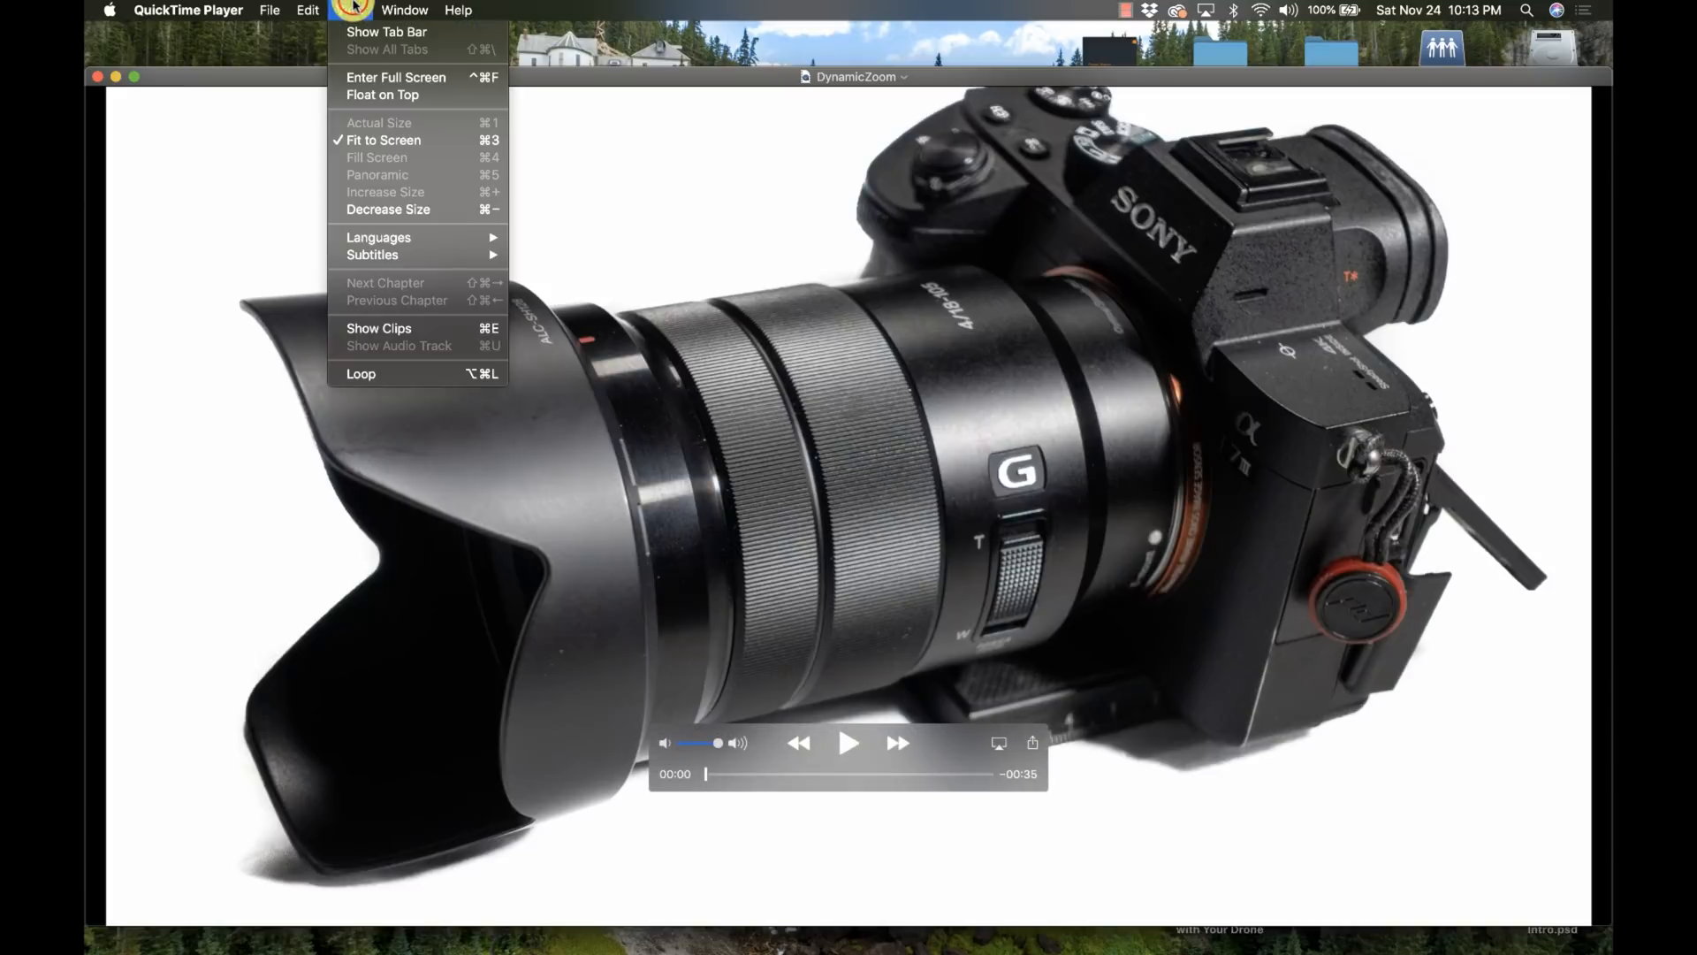
{"action": "mouse_move", "coordinate": [398, 94]}
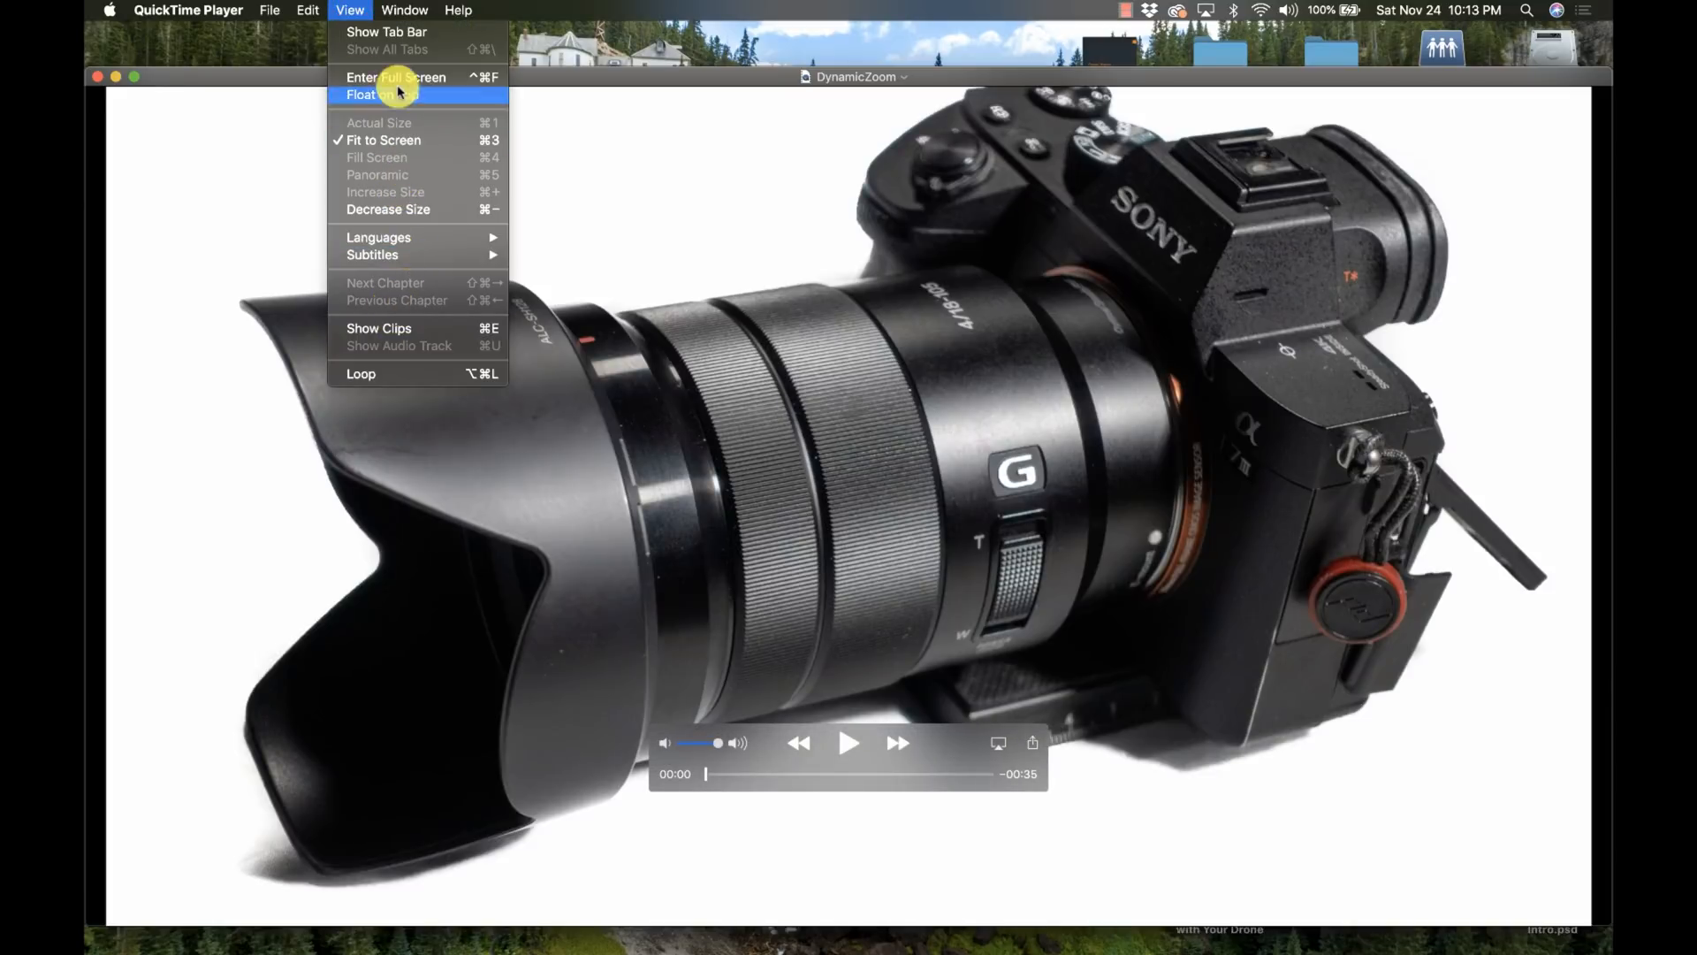